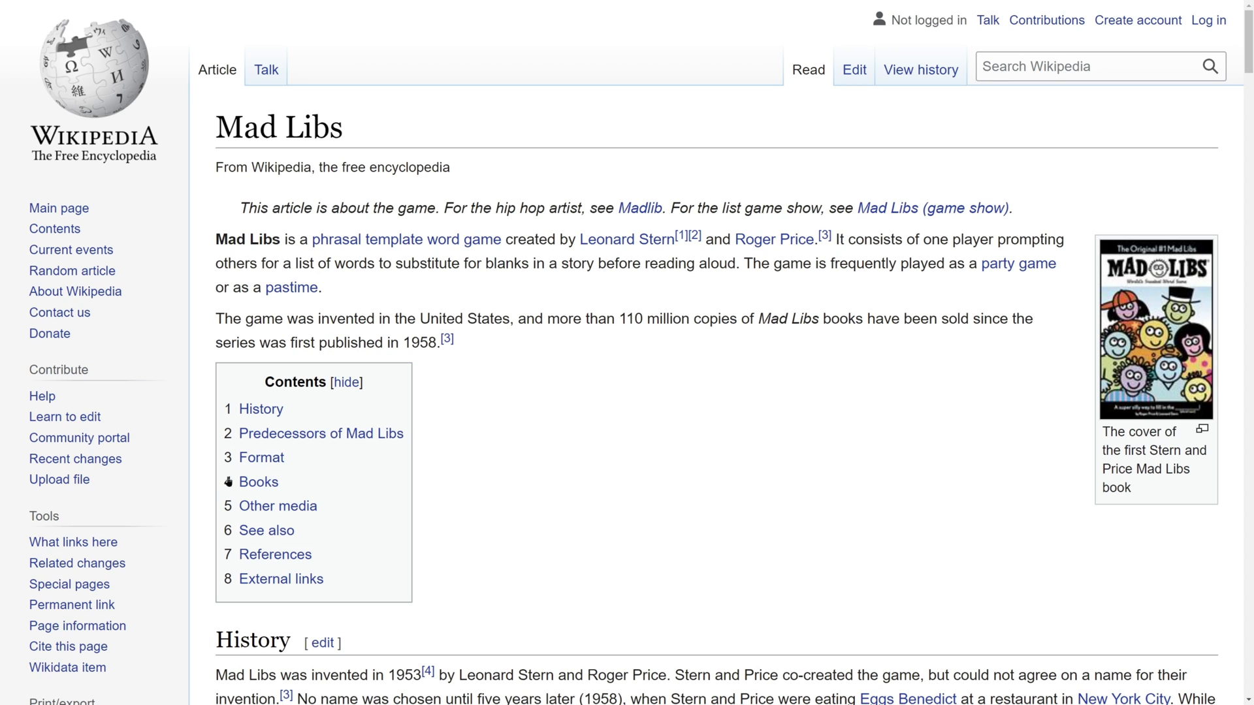
Step: Scroll to the Format section and highlight the exclamation blank and its category label
scroll("down", 3)
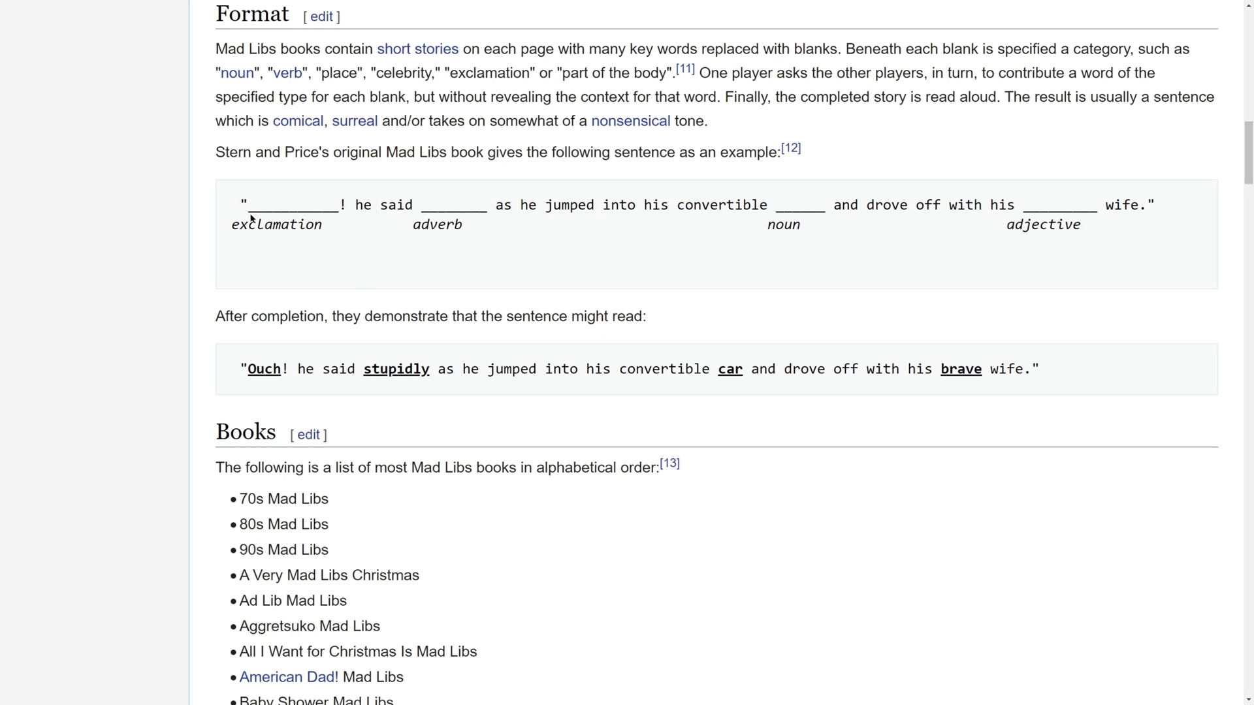
double_click(291, 205)
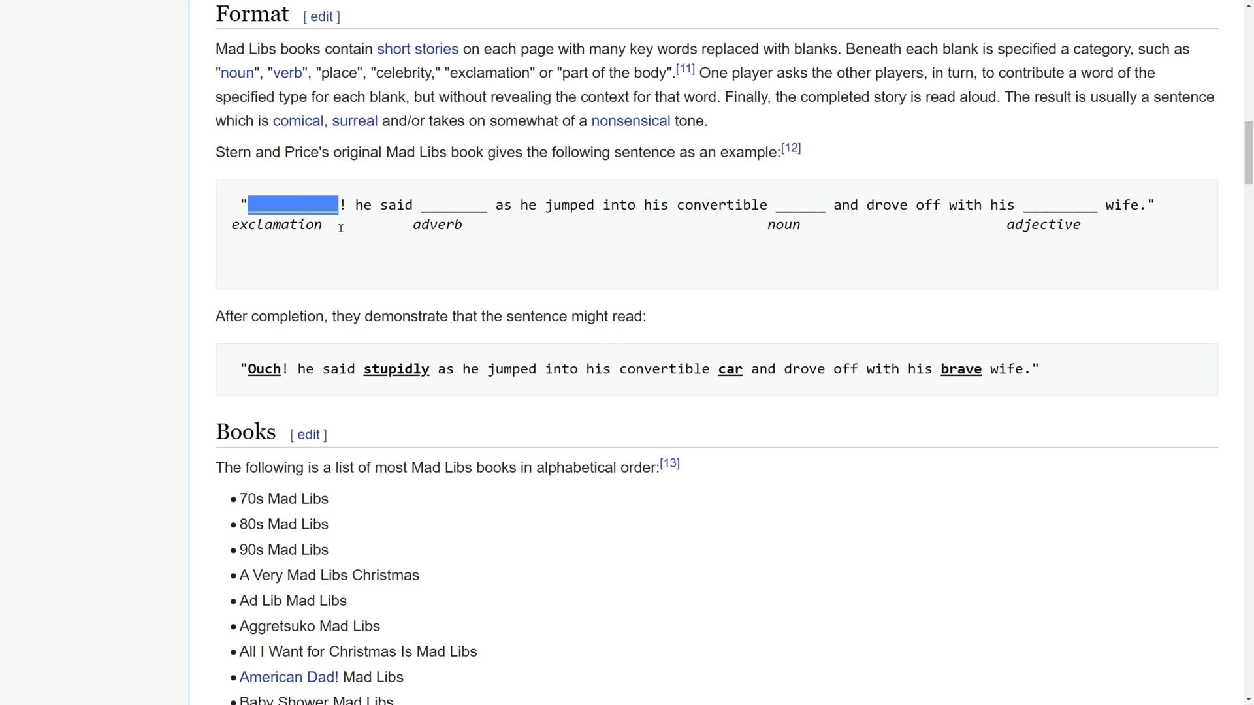
mouse_move(308, 219)
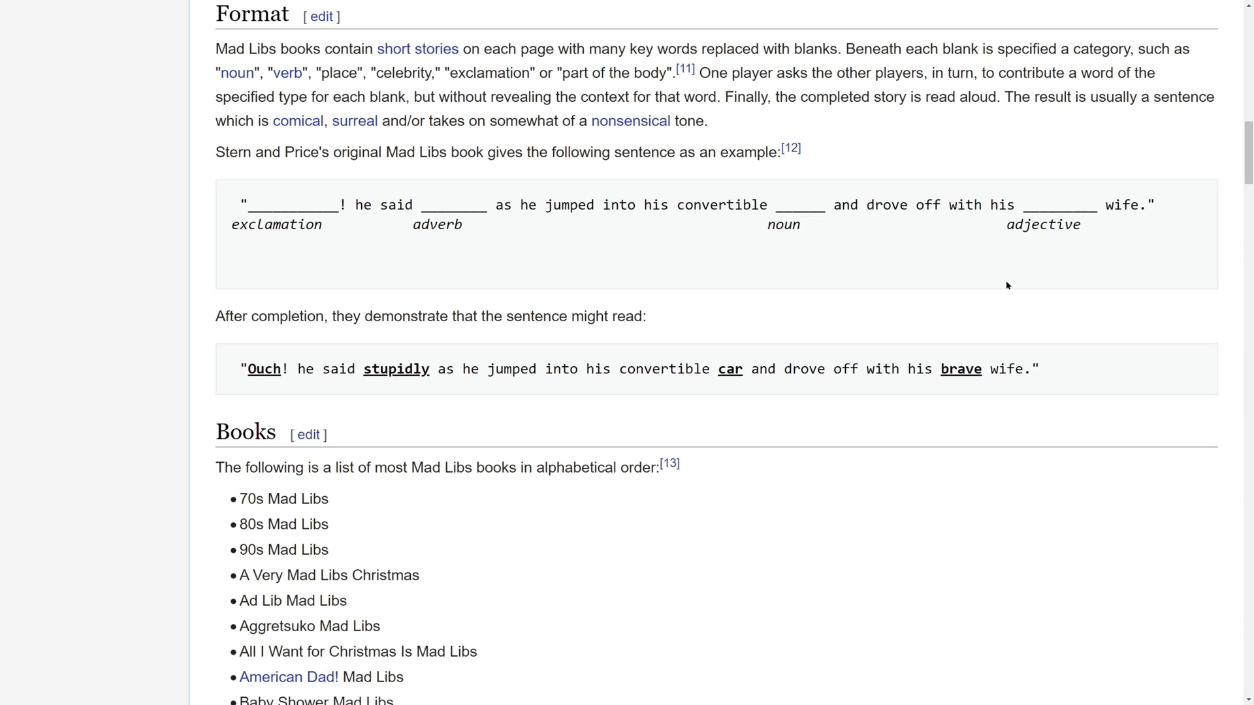
mouse_move(985, 284)
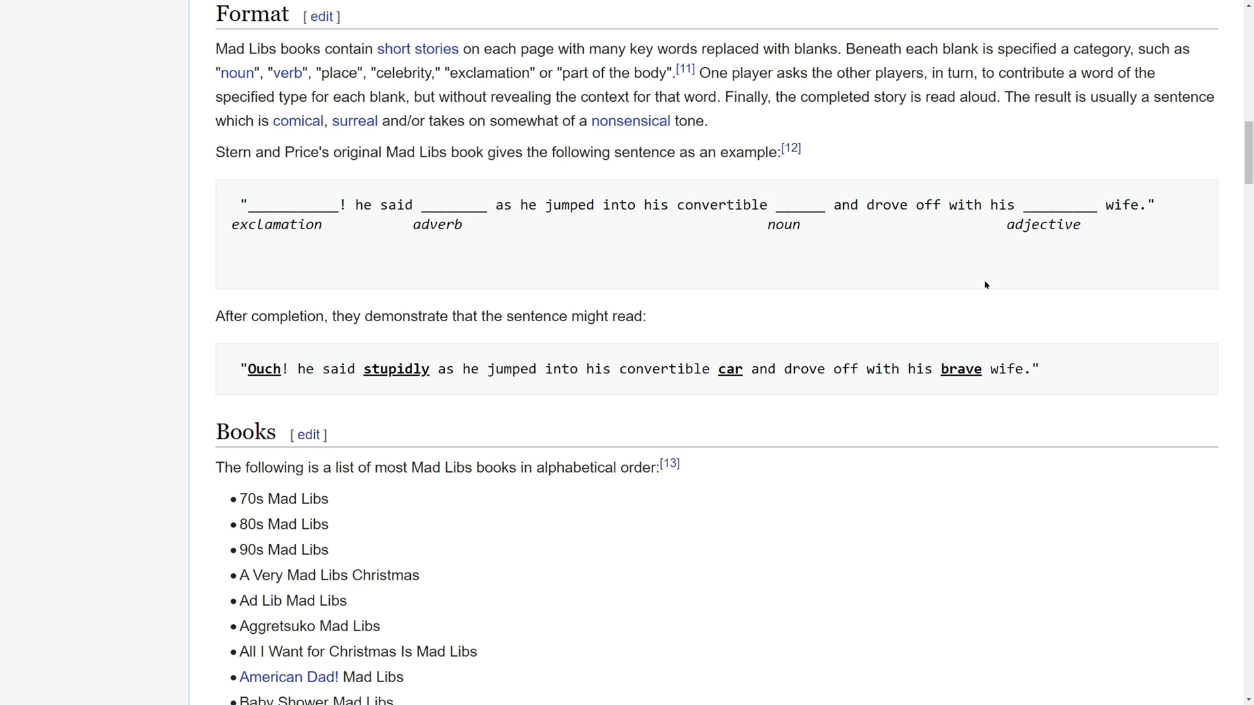
mouse_move(262, 376)
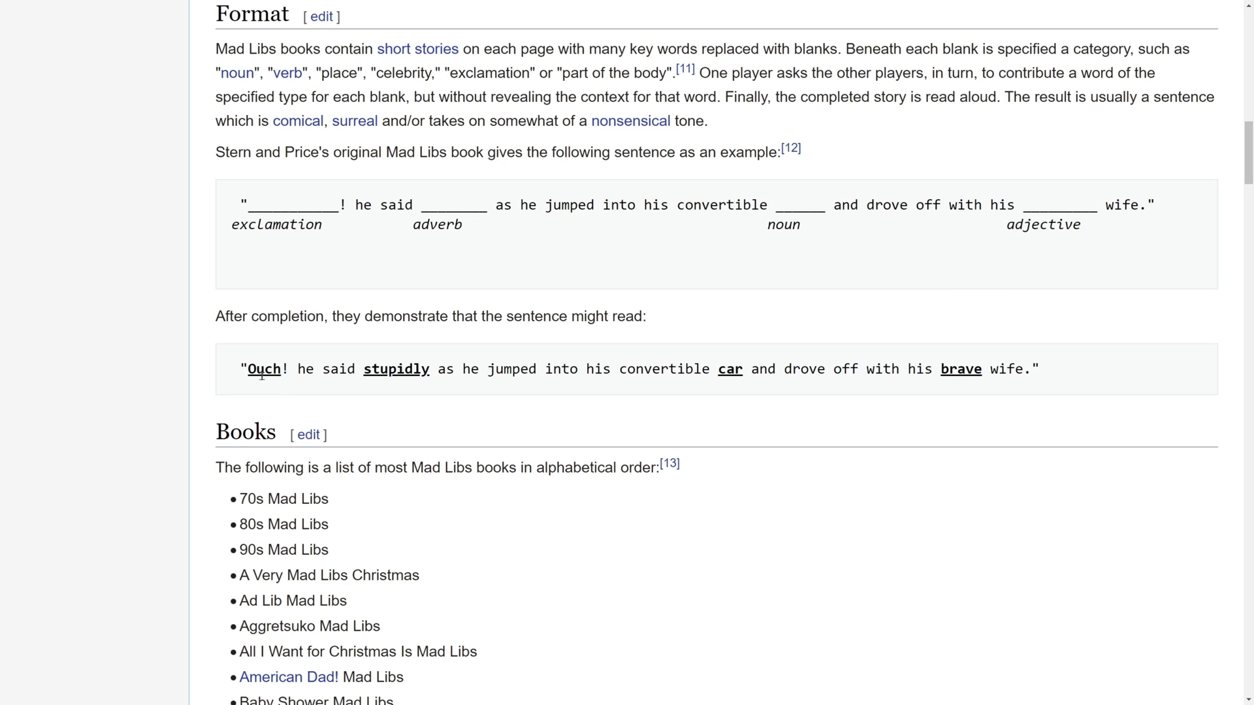
double_click(276, 225)
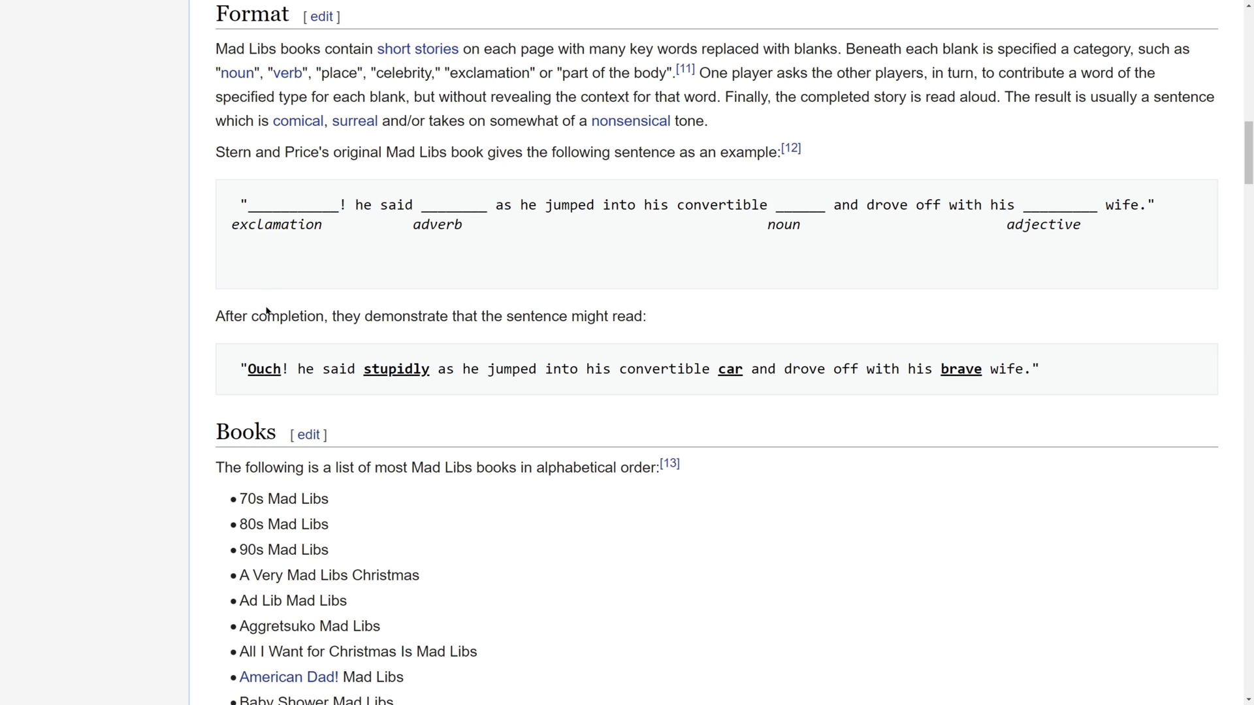
double_click(264, 368)
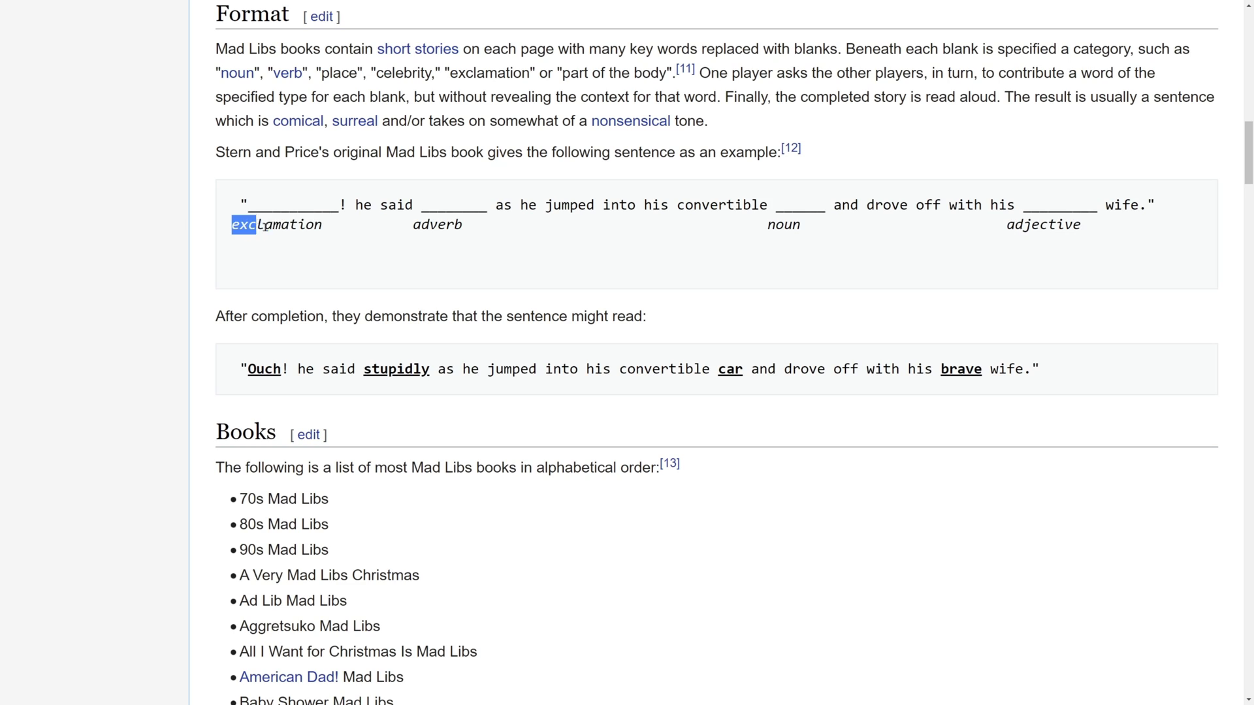
double_click(264, 368)
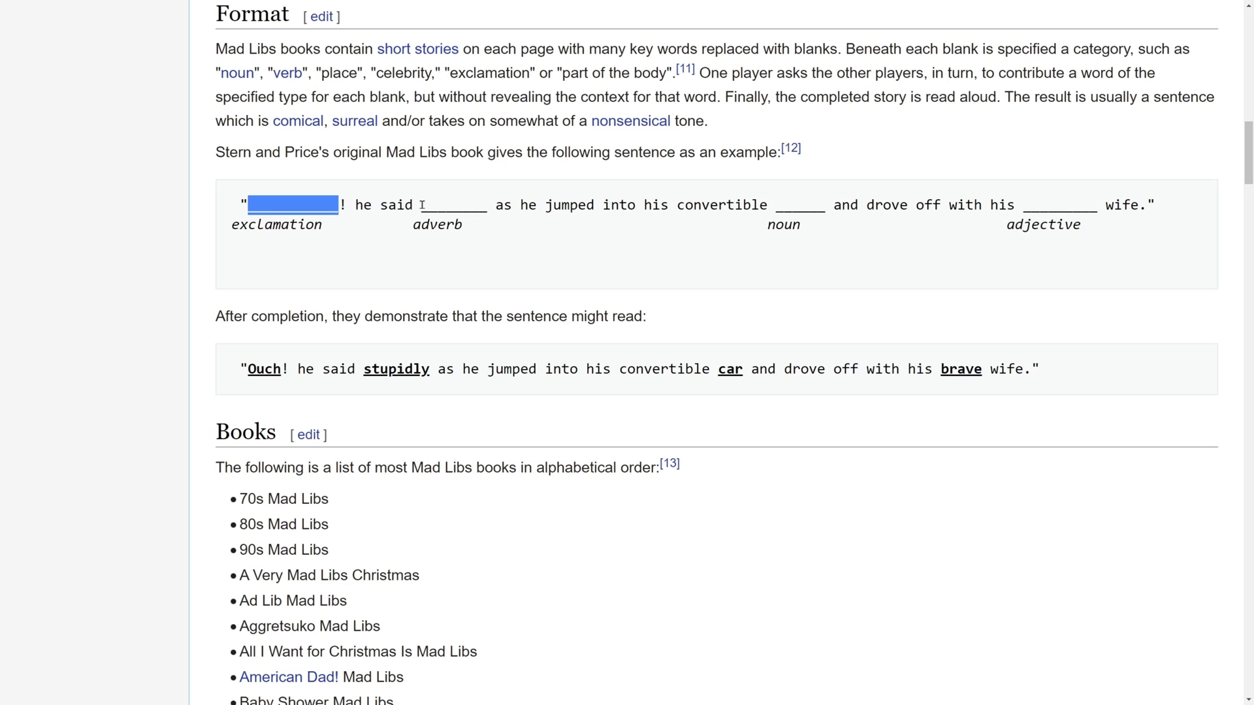
Step: Highlight the noun blank and the filled-in words car and brave, then clear the highlighting
double_click(389, 368)
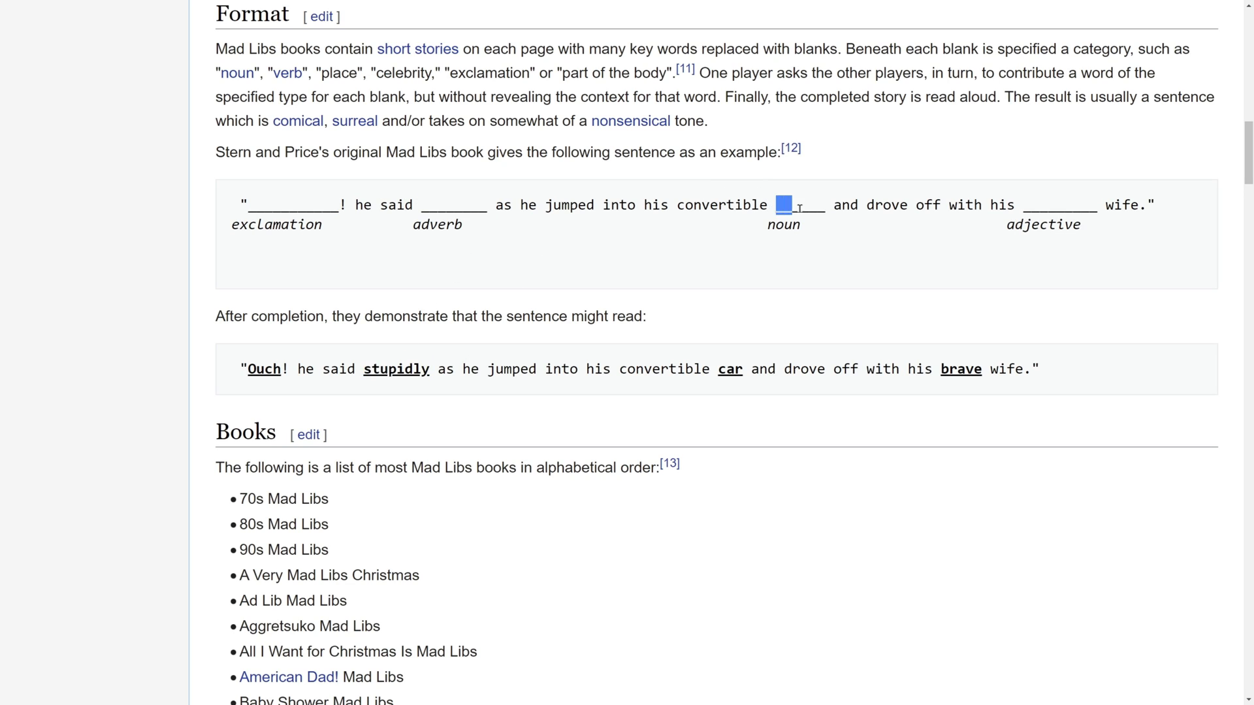
double_click(729, 369)
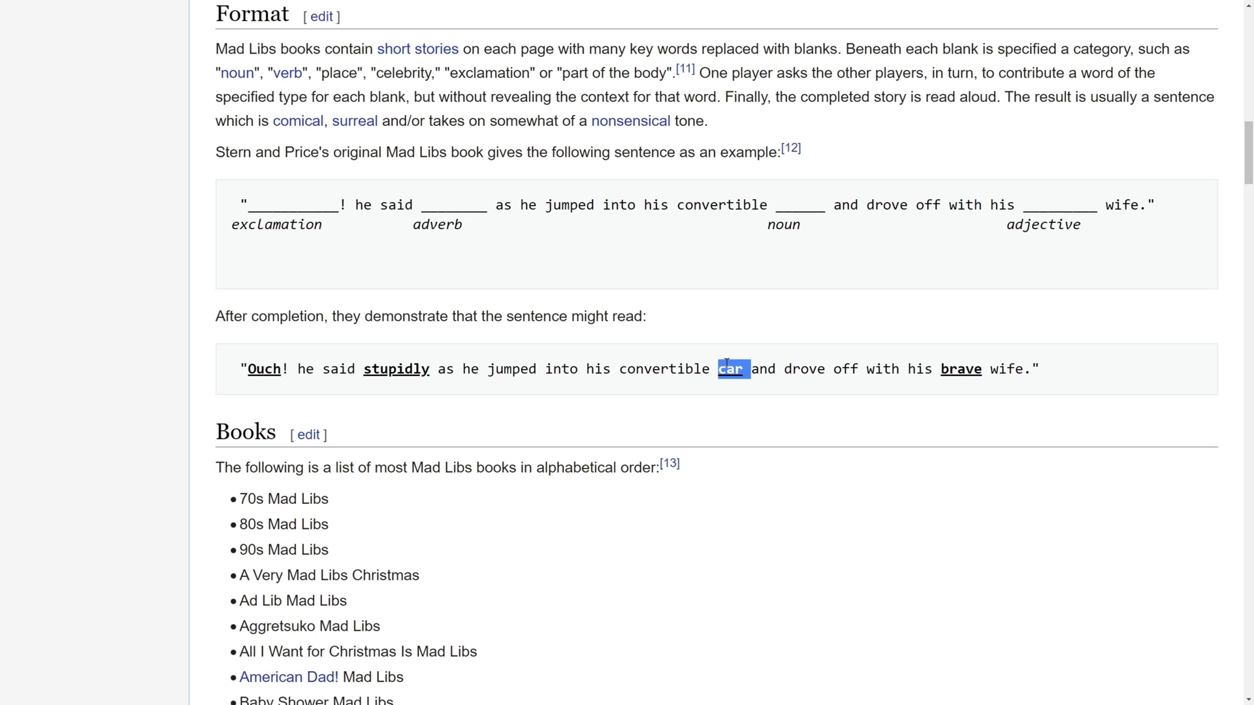
double_click(960, 369)
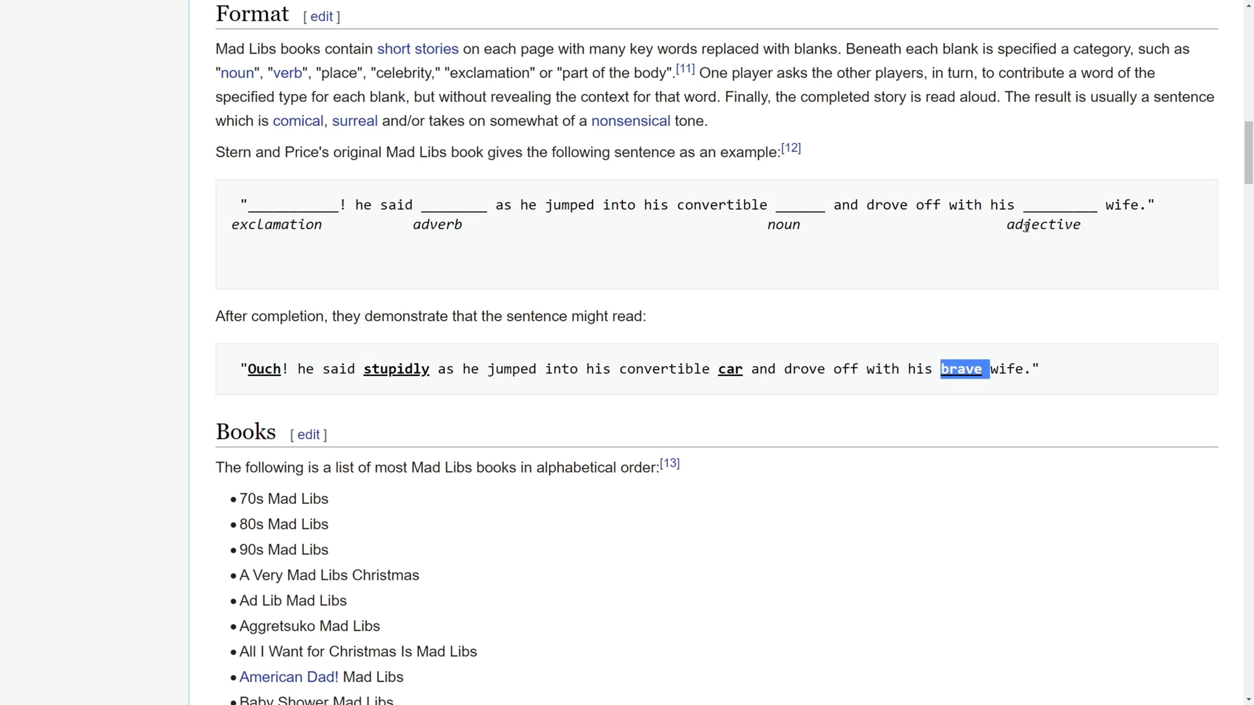
left_click(956, 267)
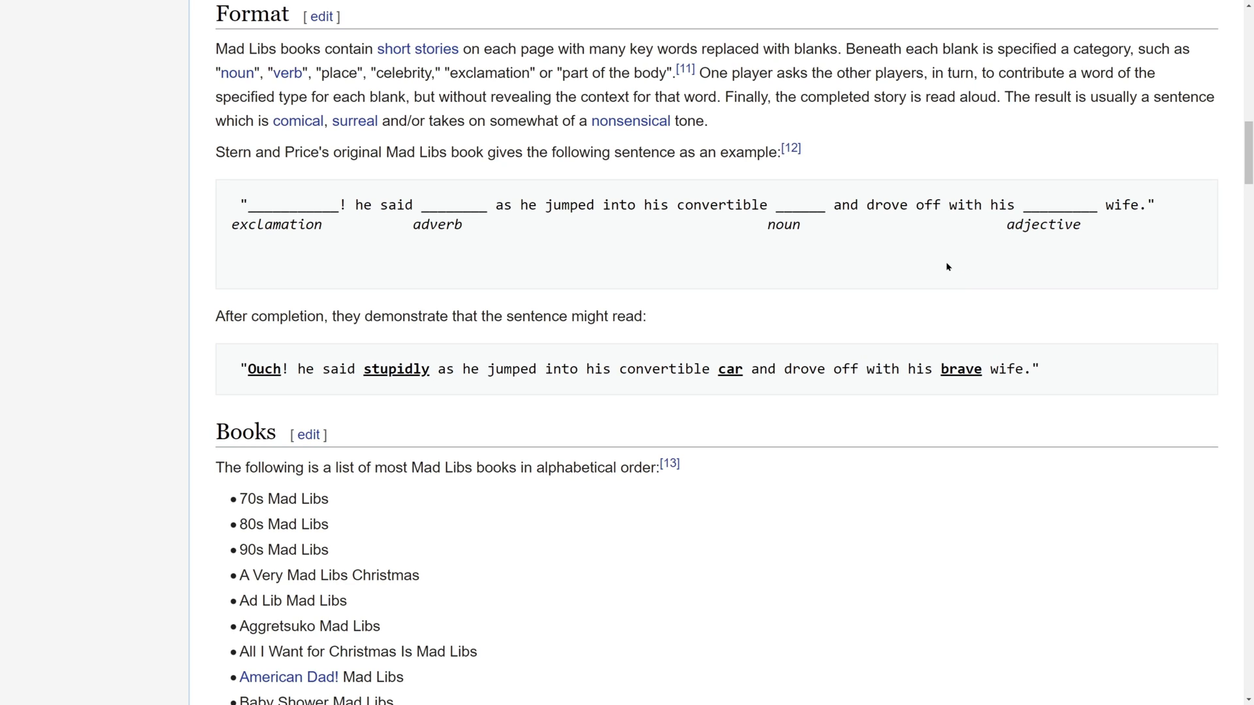
mouse_move(349, 138)
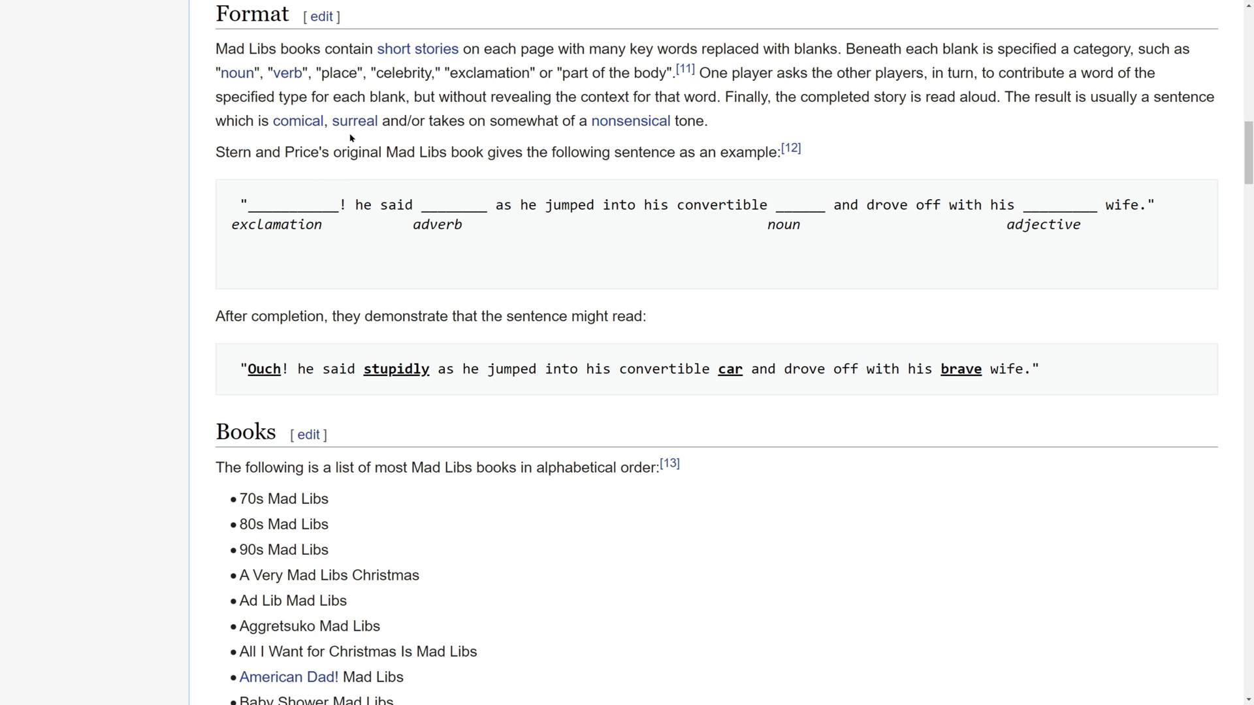
mouse_move(592, 238)
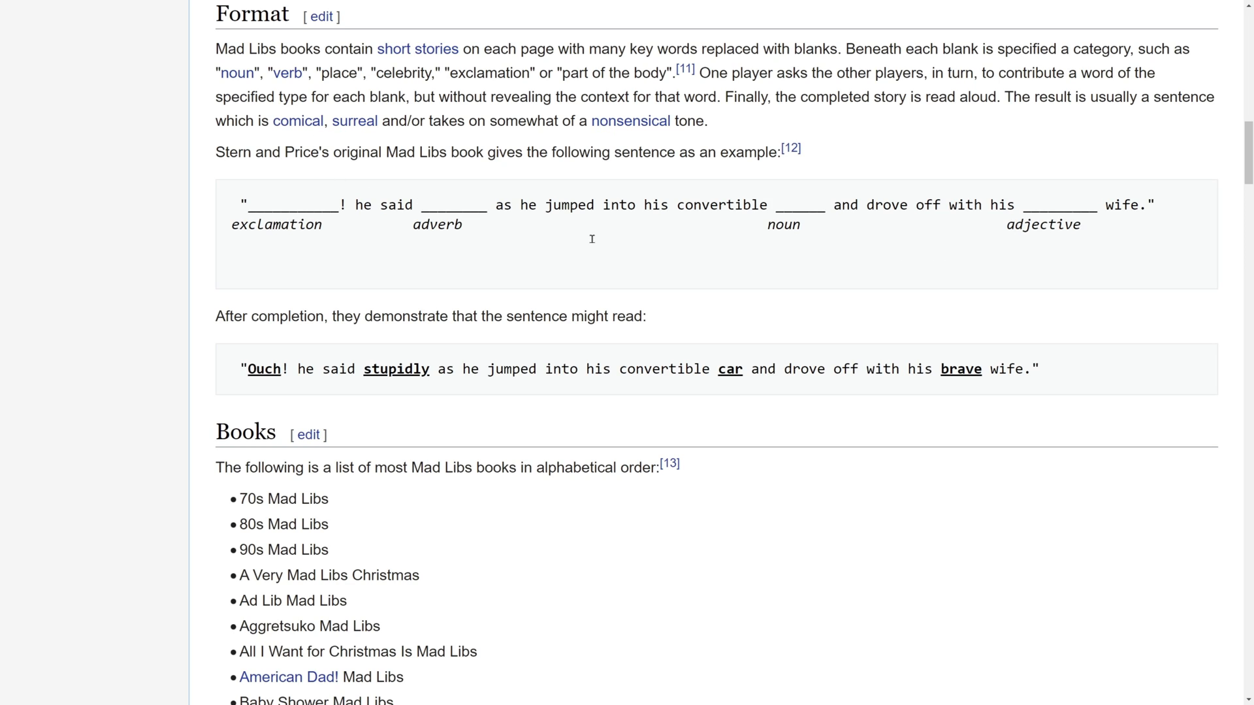
mouse_move(569, 234)
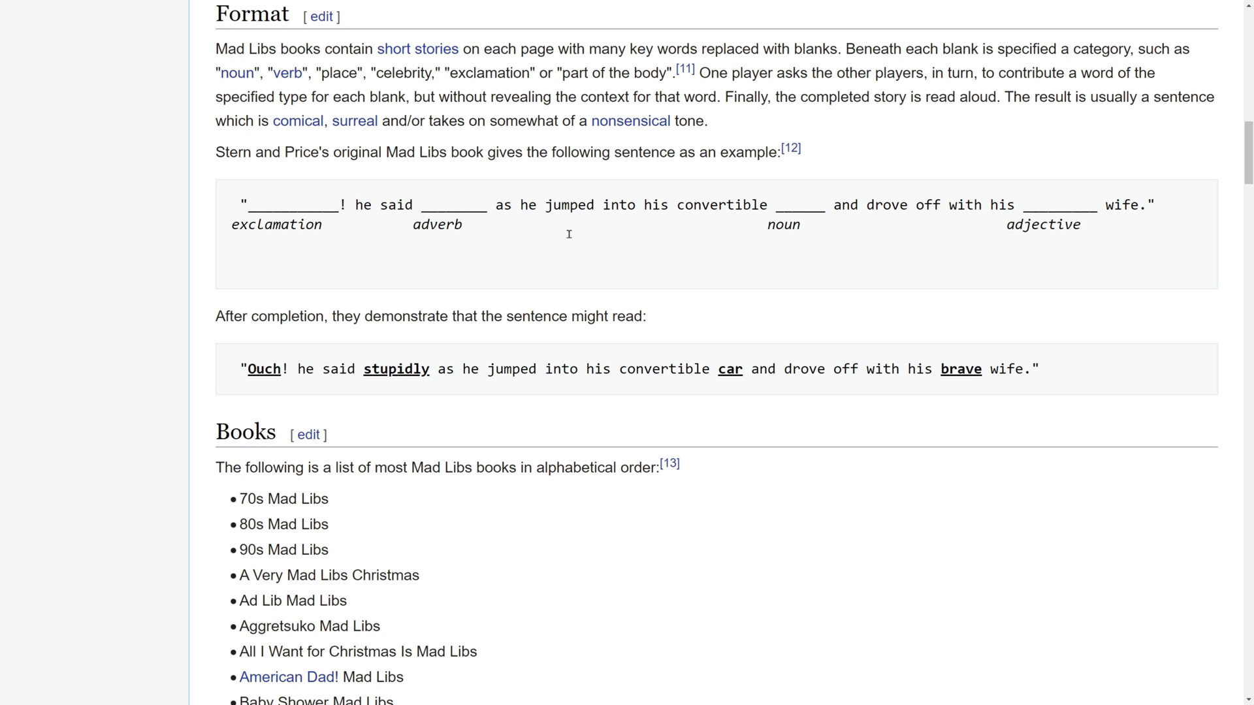
mouse_move(568, 234)
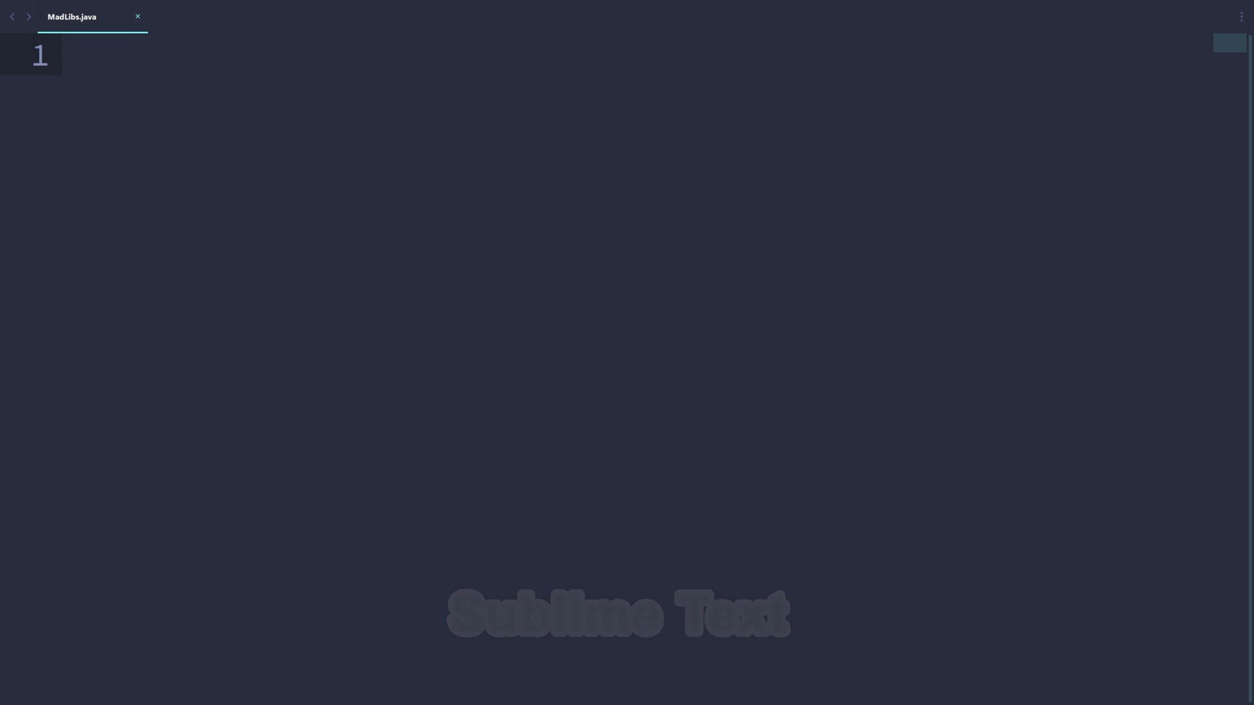
Step: Write outline comments '// 1. Get words from user inputs' and '// 2. Output the completed story'
type("// 1. Get")
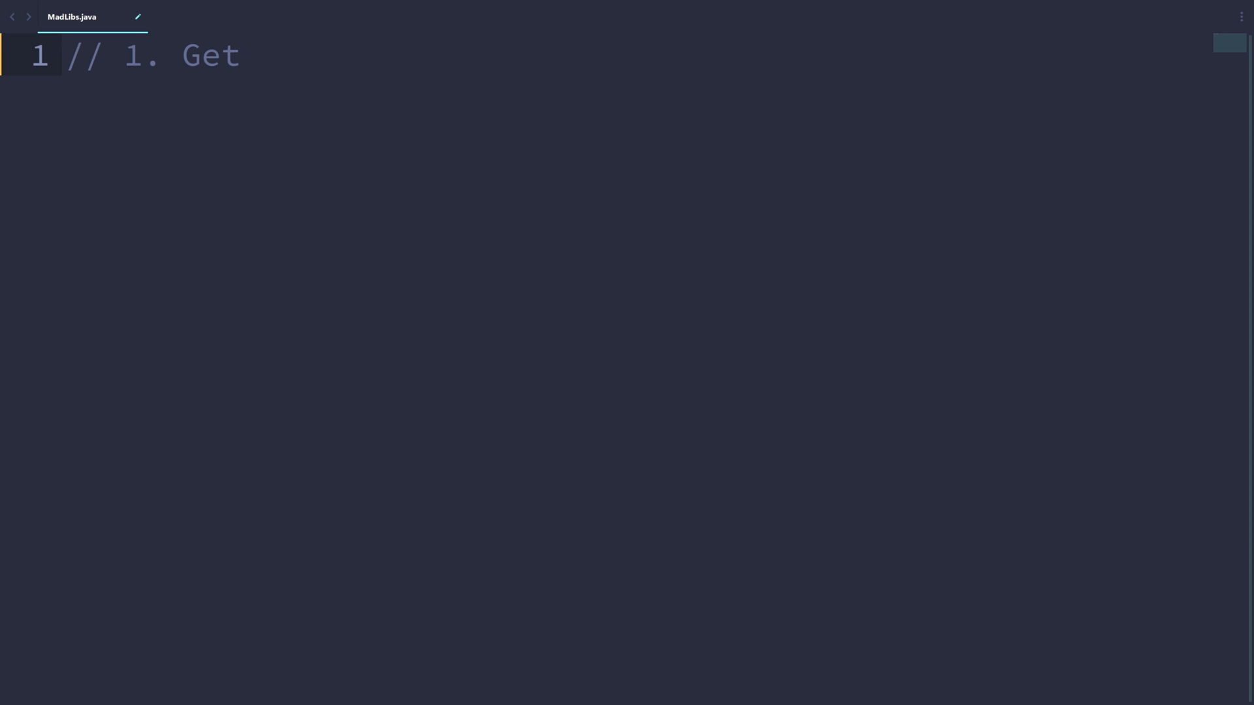
type("words from")
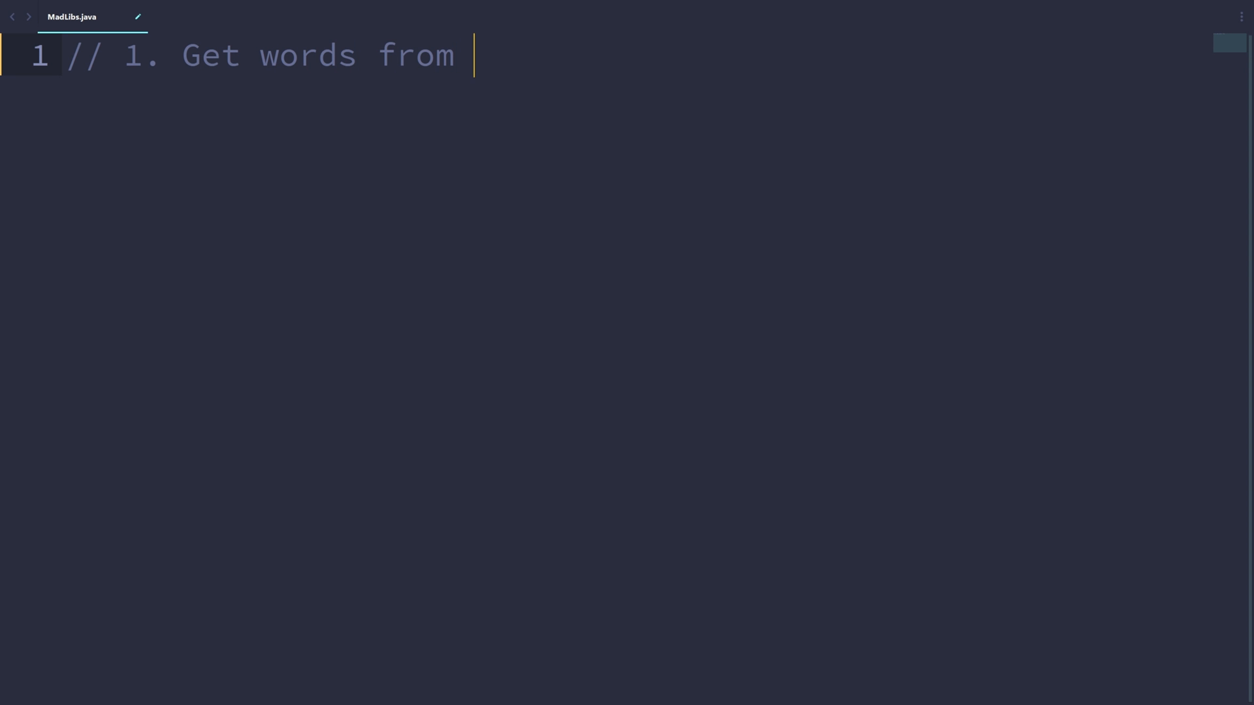
type("user inputs")
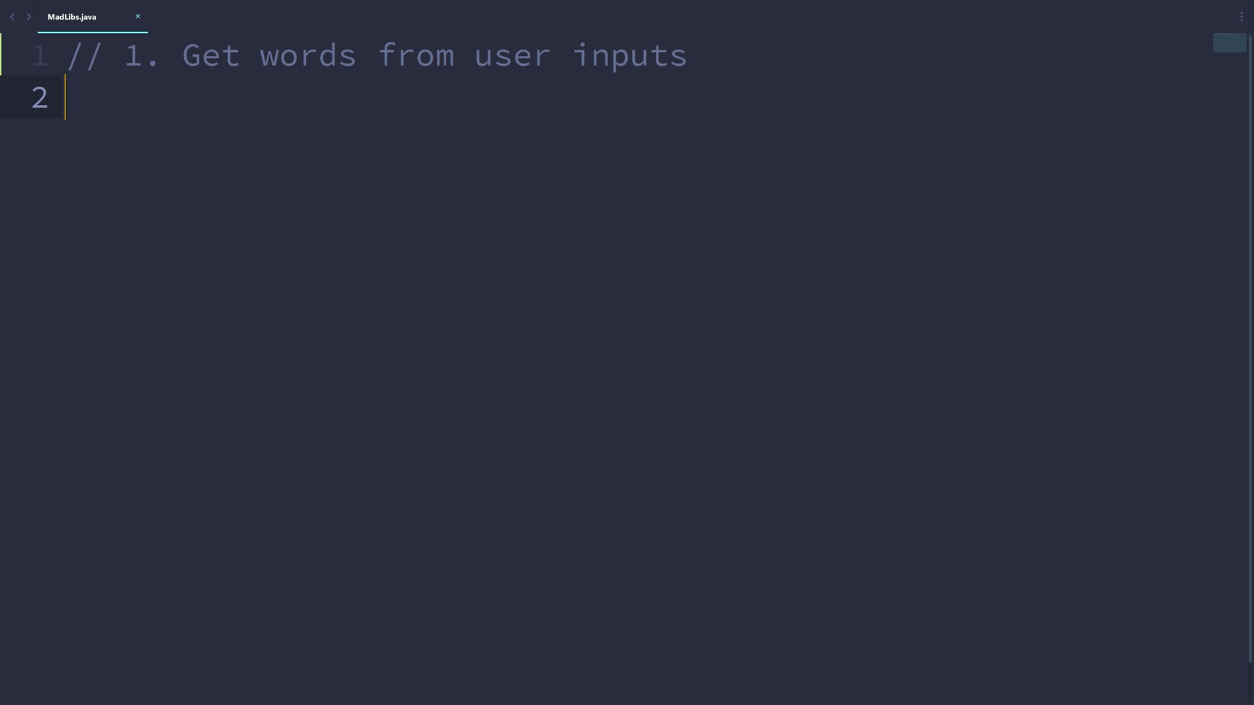
type("// 2.")
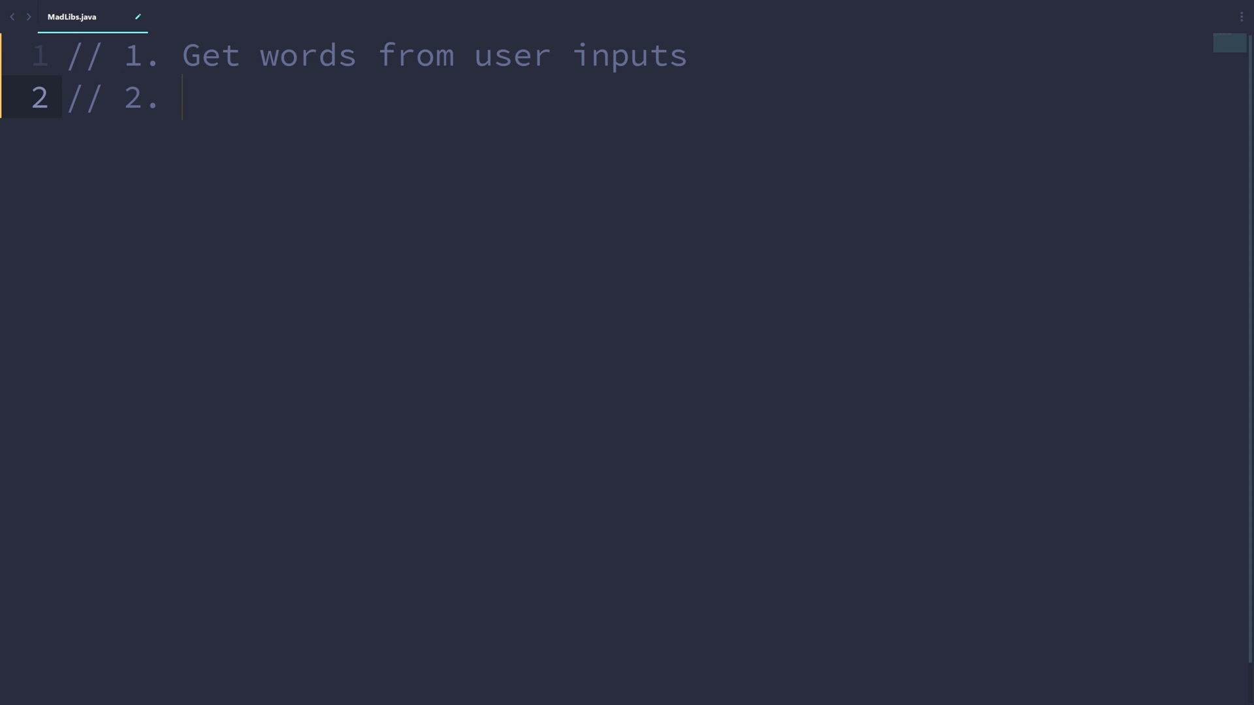
type("Outp")
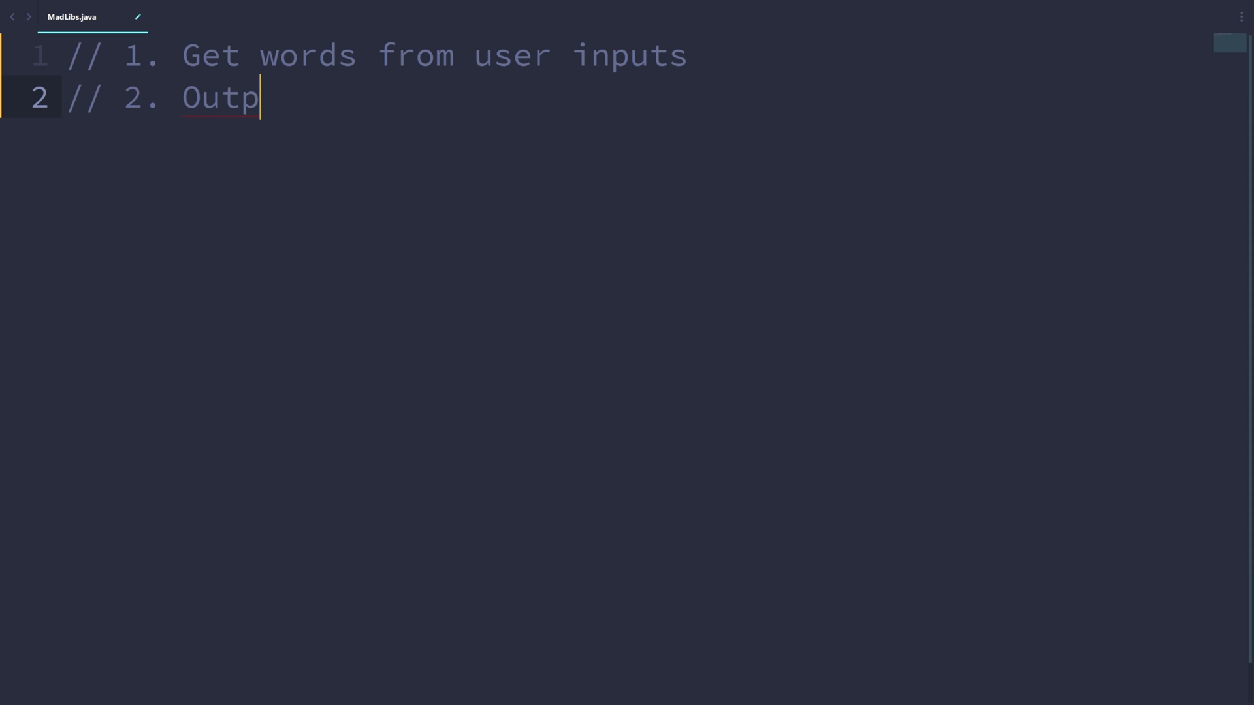
type("ut the completed story")
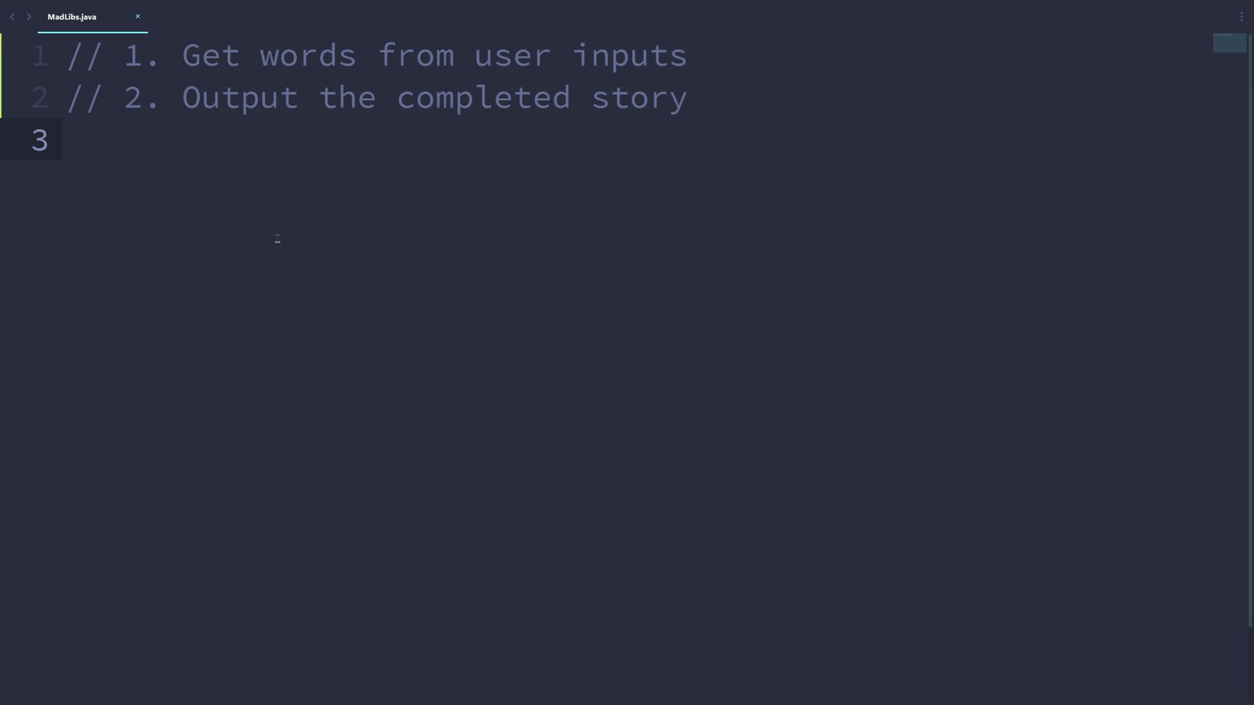
mouse_move(284, 254)
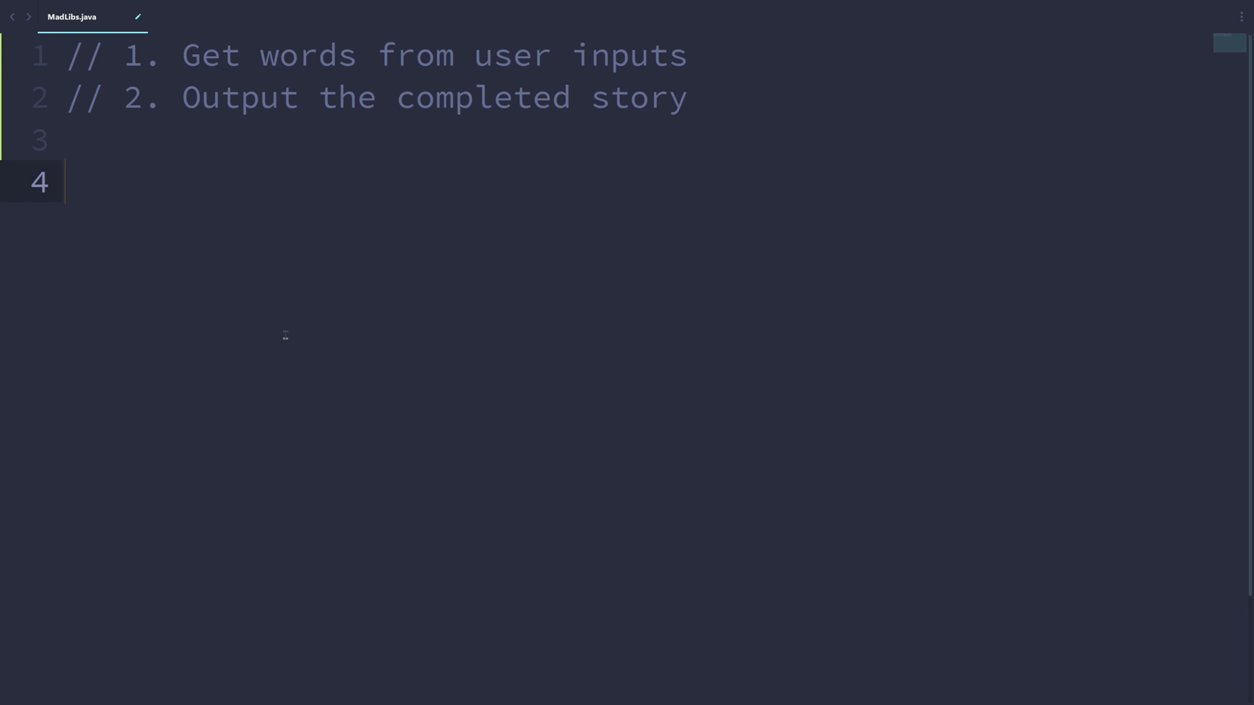
Step: Import java.util.Scanner and define class Main with a public static void main method
type("import j.")
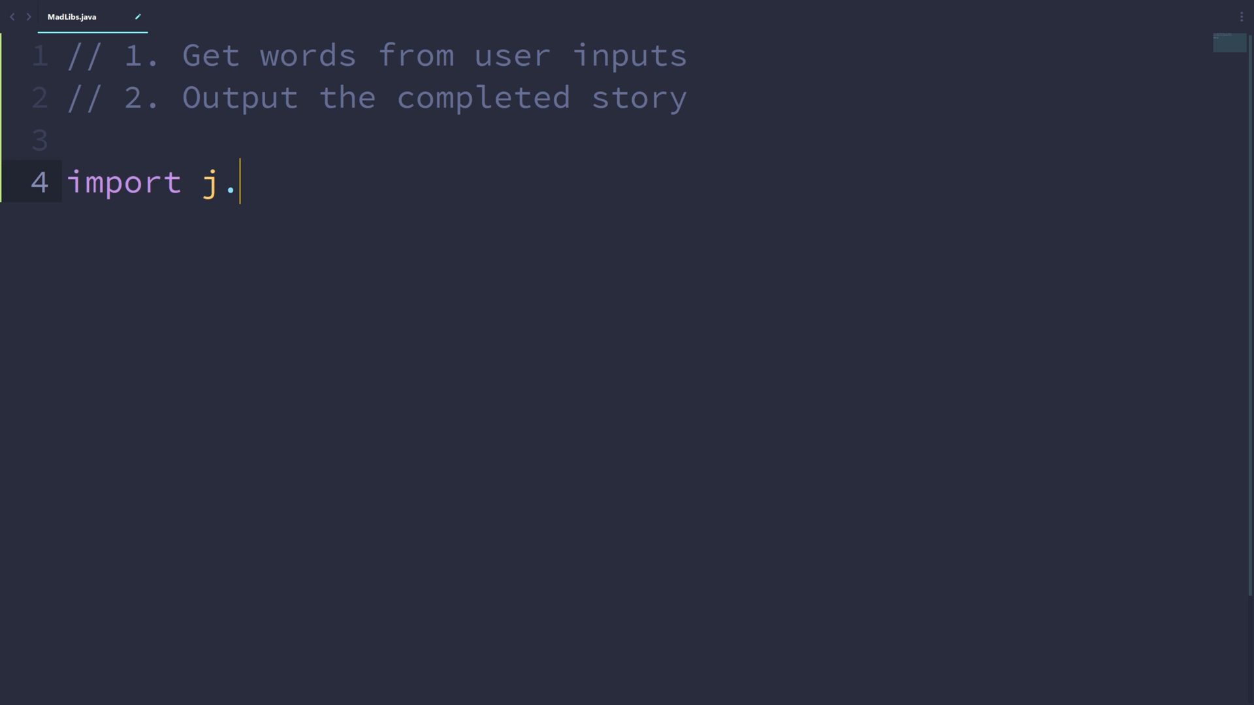
type("ava.util.Scanner;")
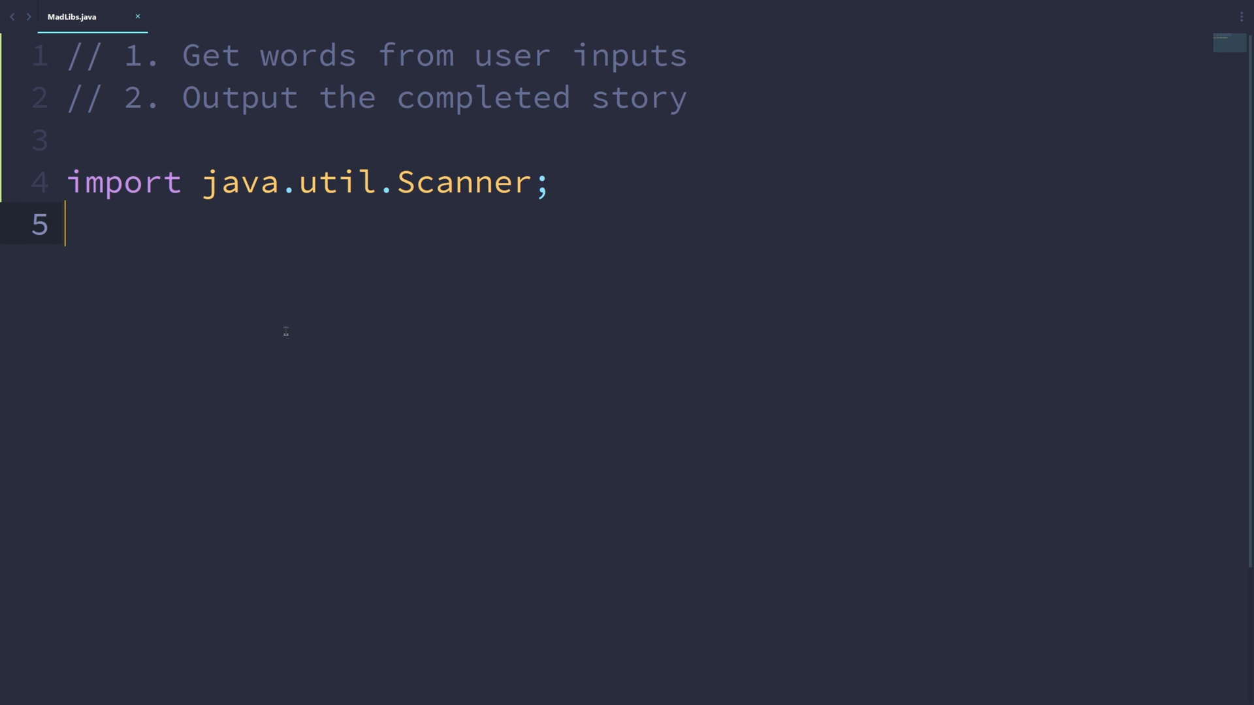
mouse_move(286, 327)
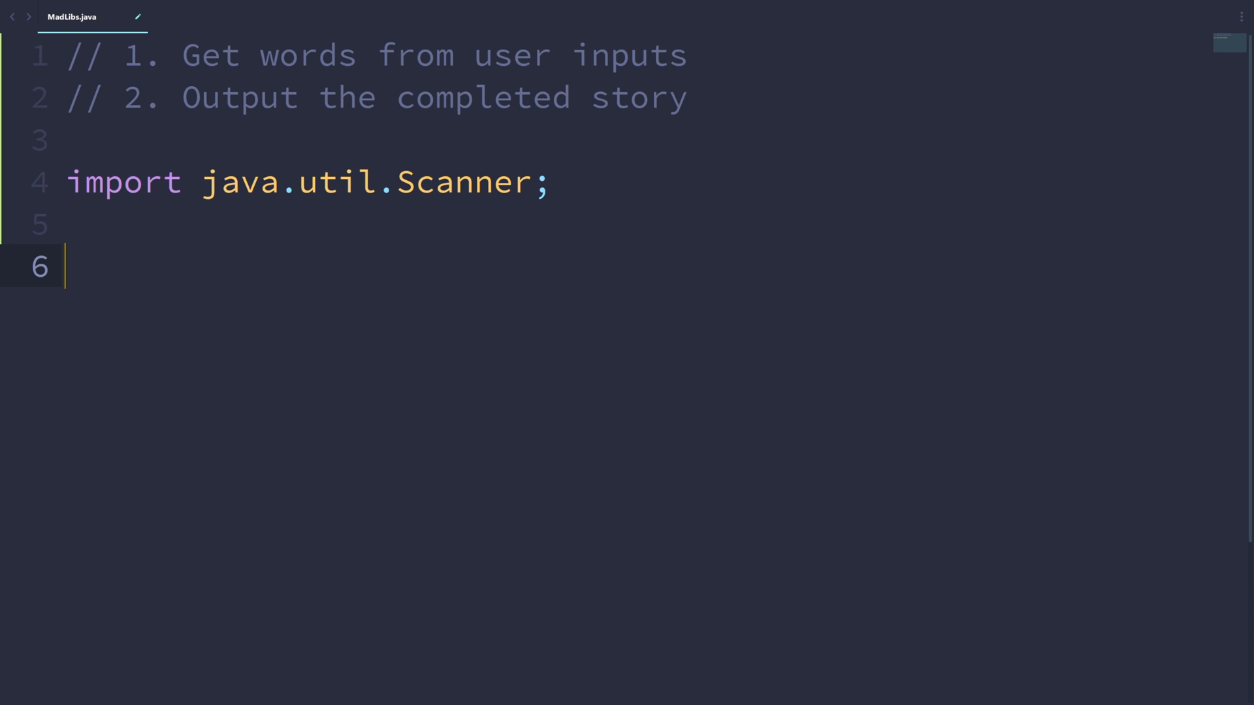
type("cl")
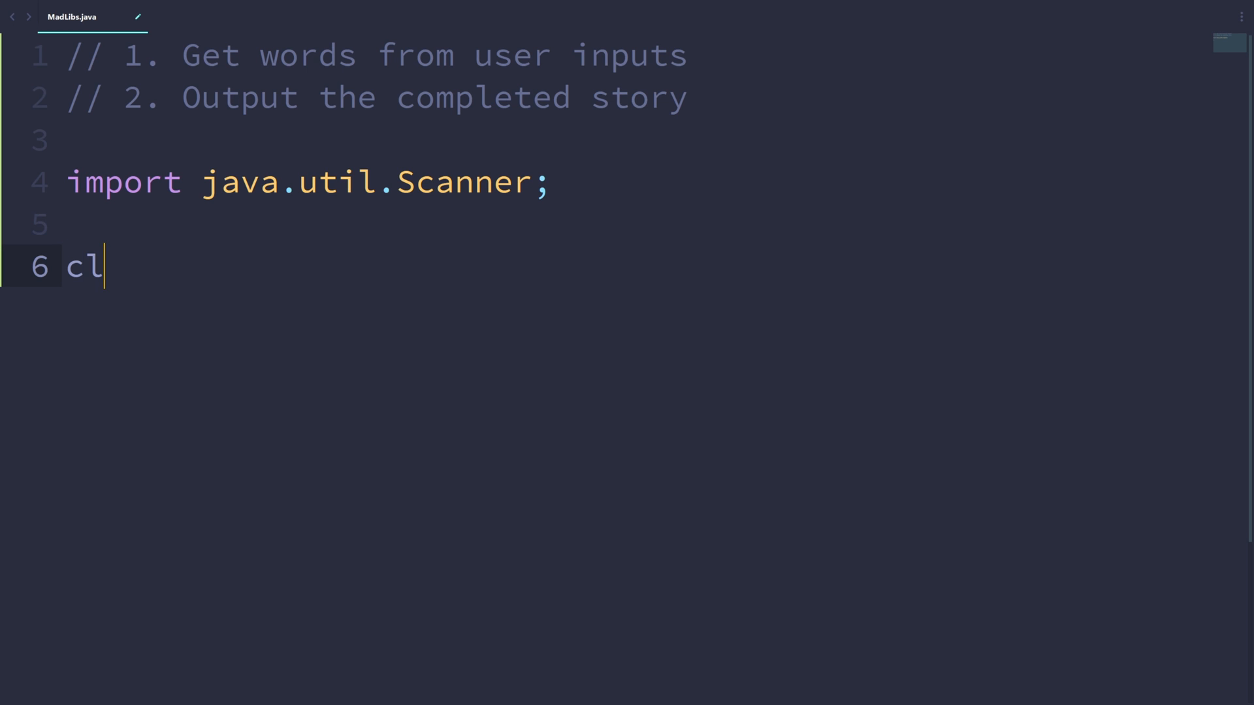
type("ass Main")
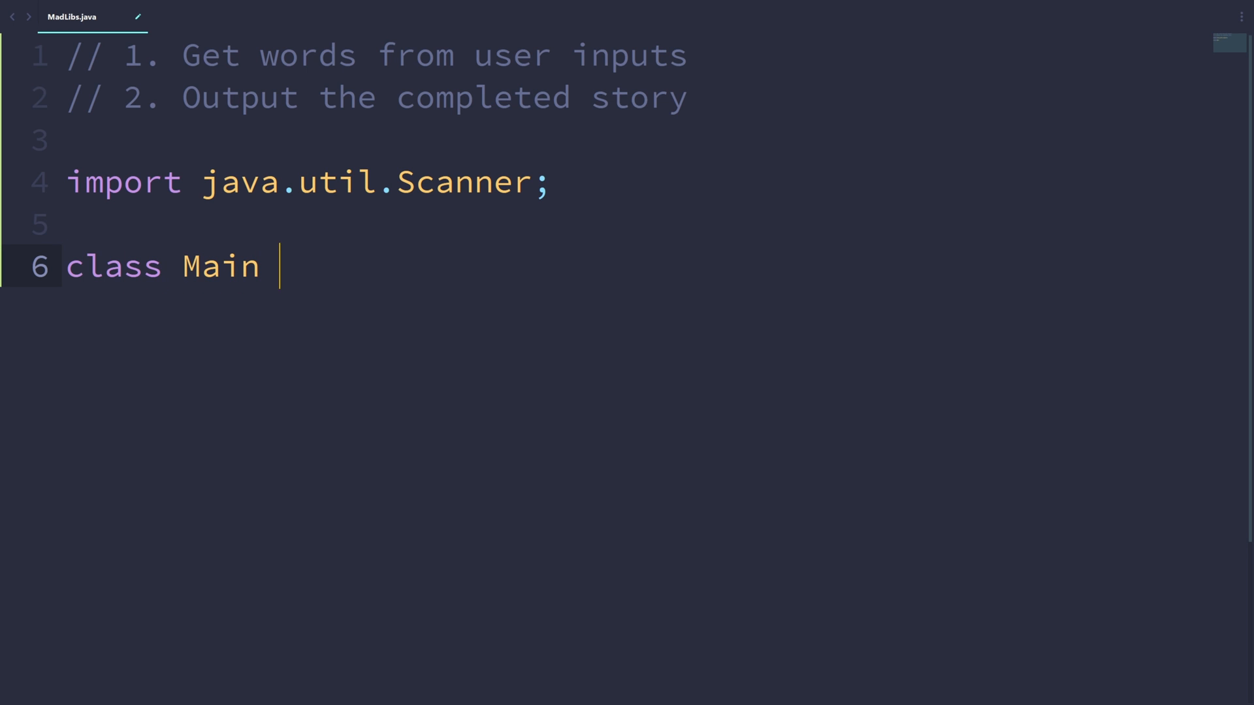
type("{")
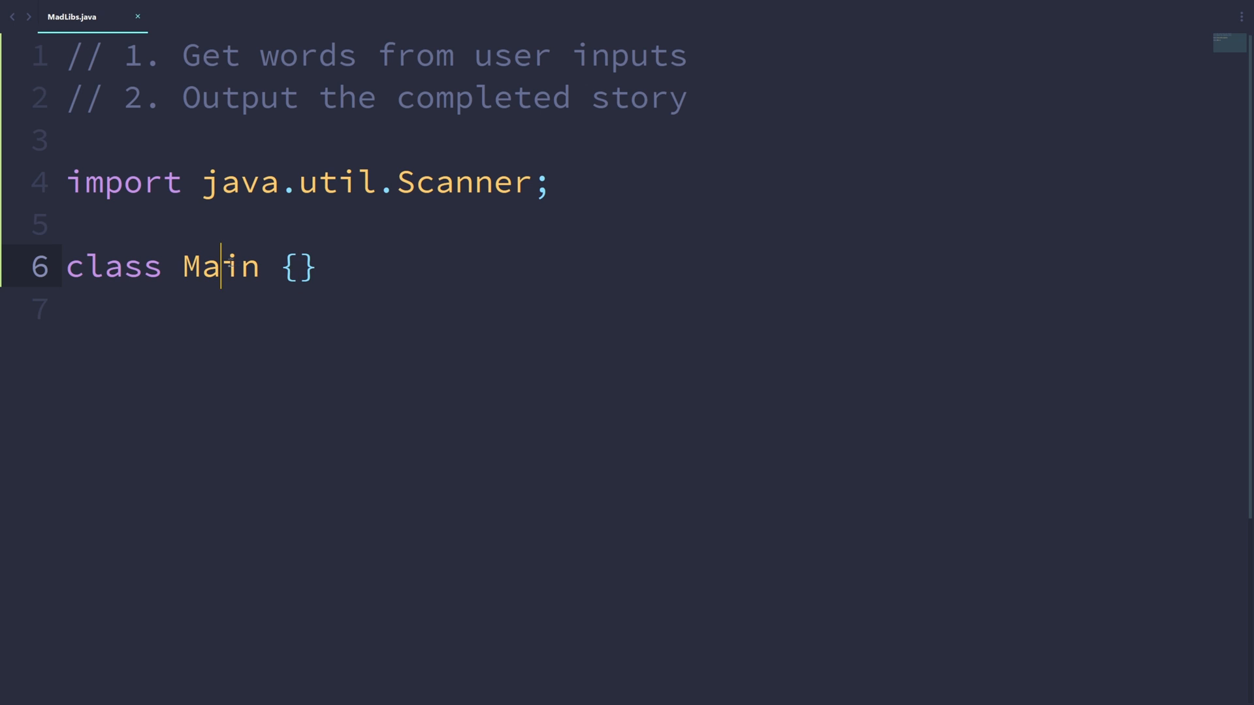
double_click(220, 266)
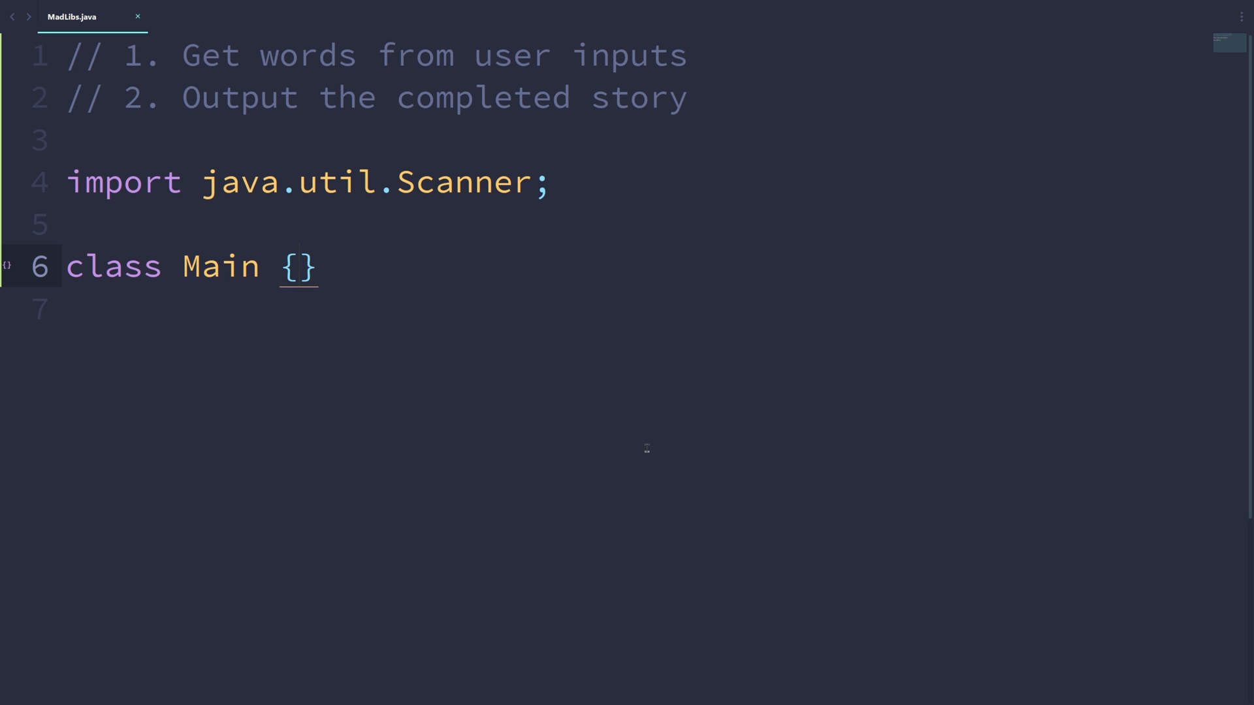
type("public static void main(String[] args) {")
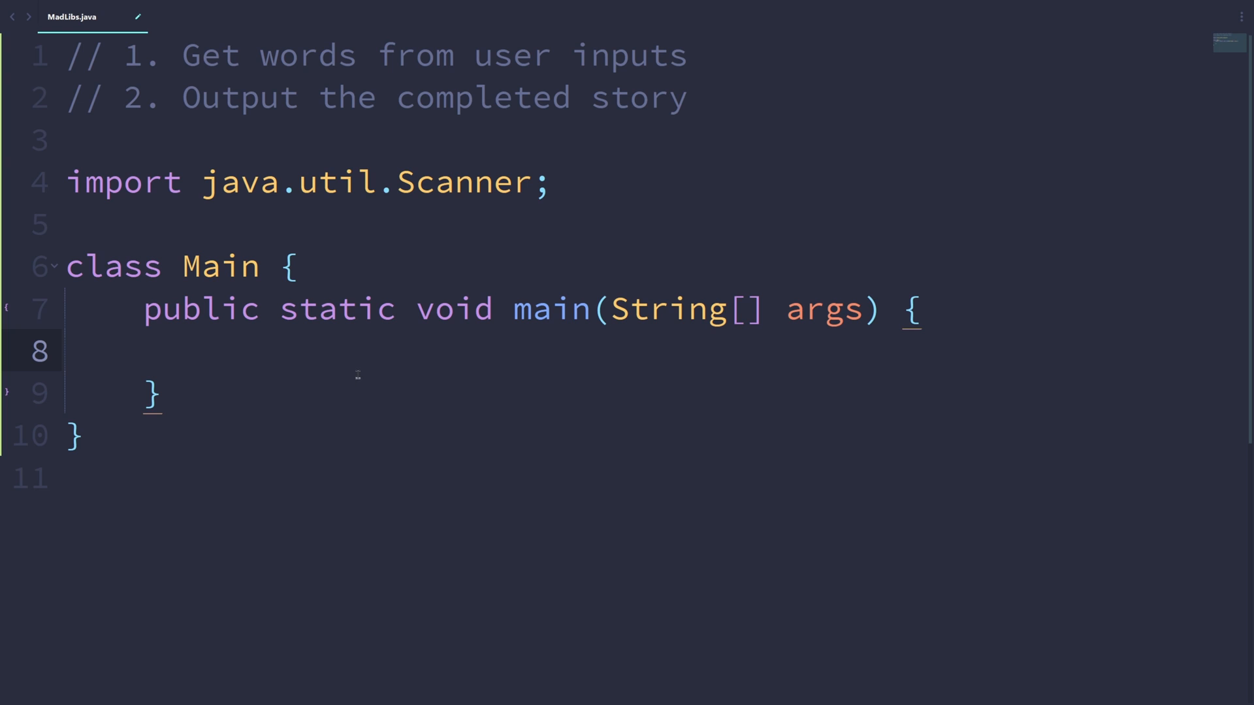
mouse_move(370, 418)
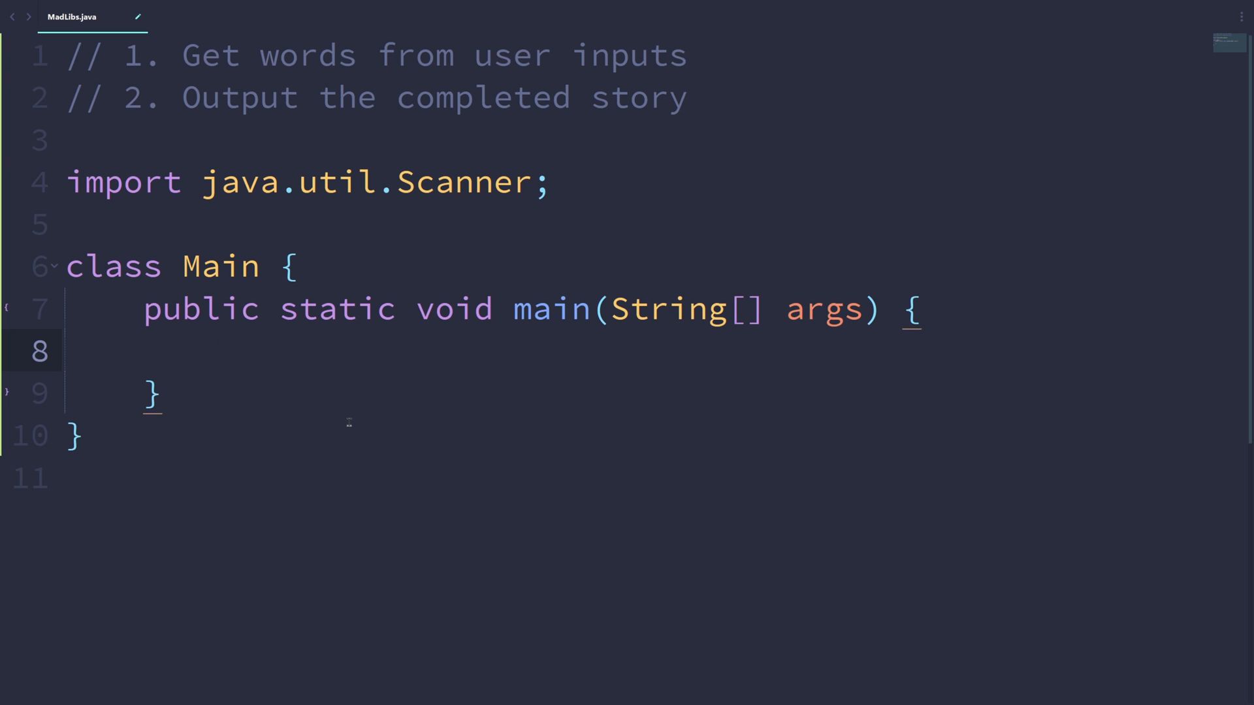
Step: Create Scanner sc = new Scanner(System.in); as the first line of main
double_click(462, 182)
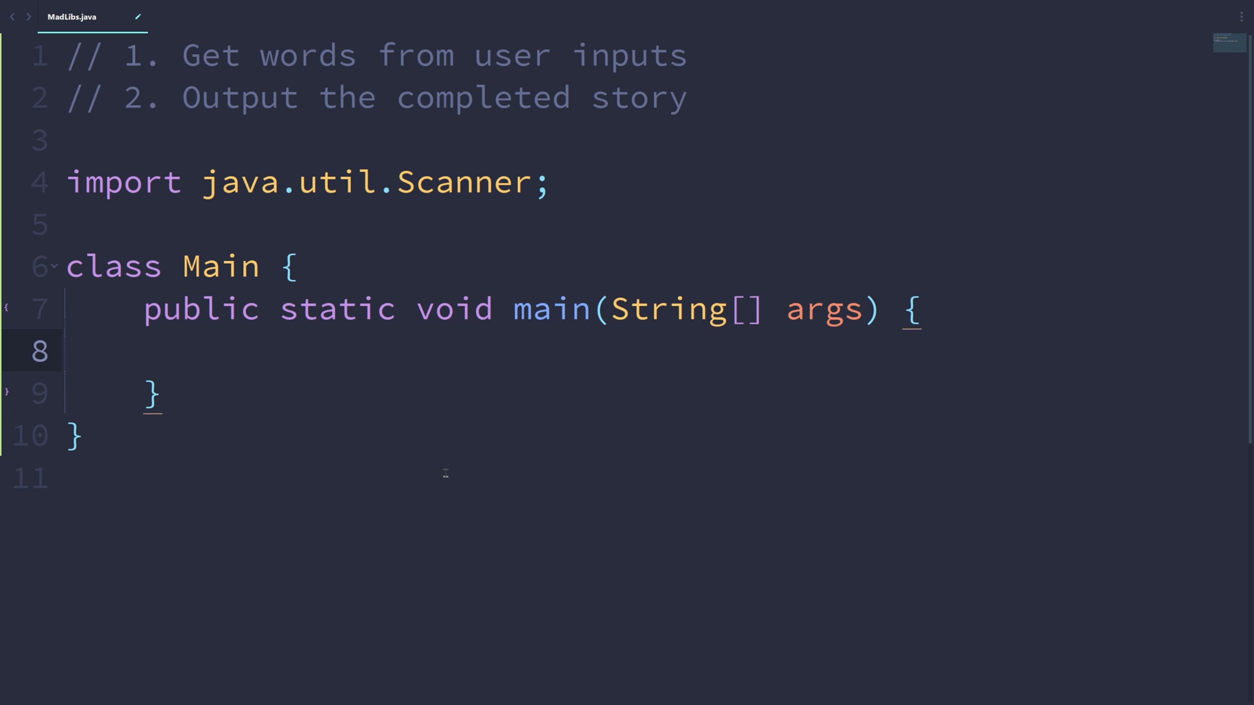
type("Scan")
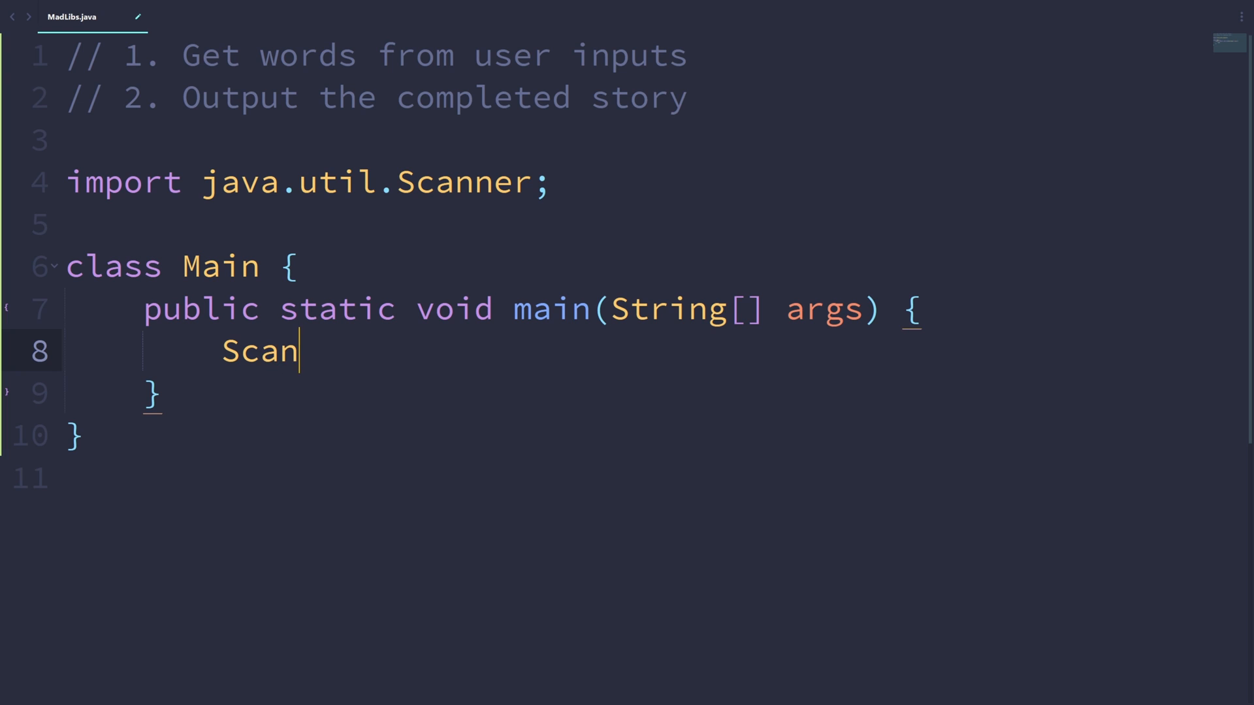
type("ner sc")
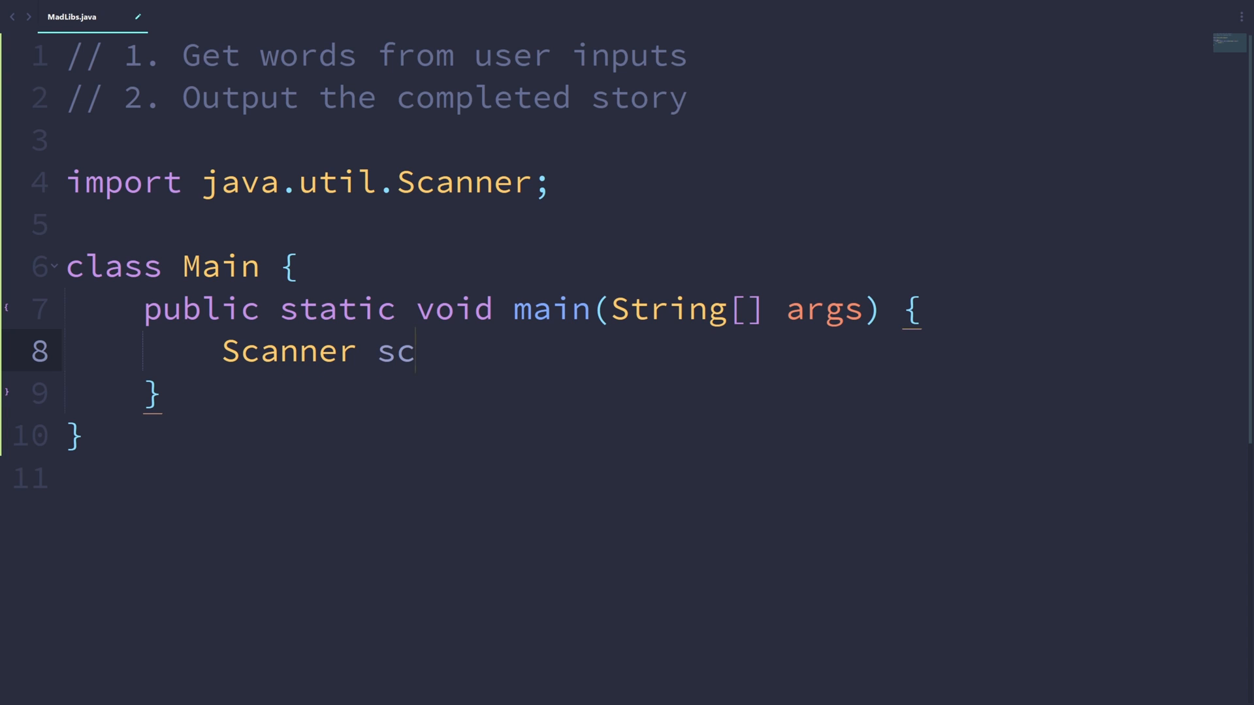
type("=")
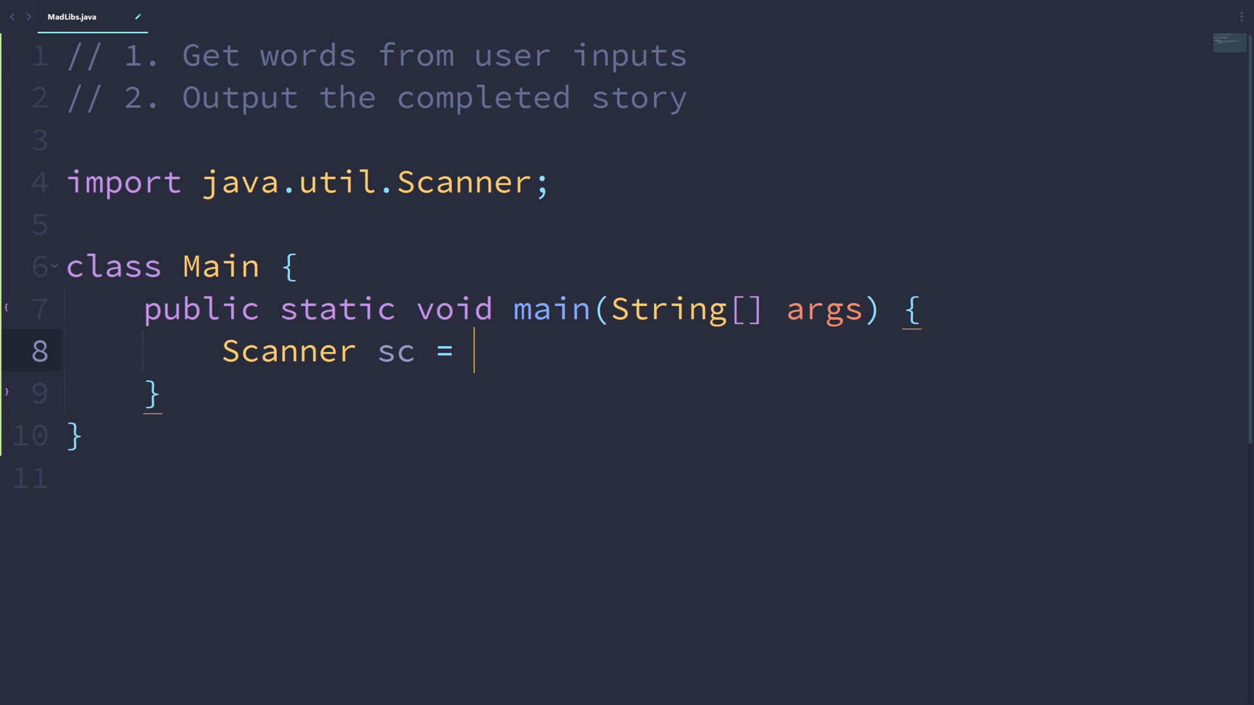
type("new Scanner(System.in")
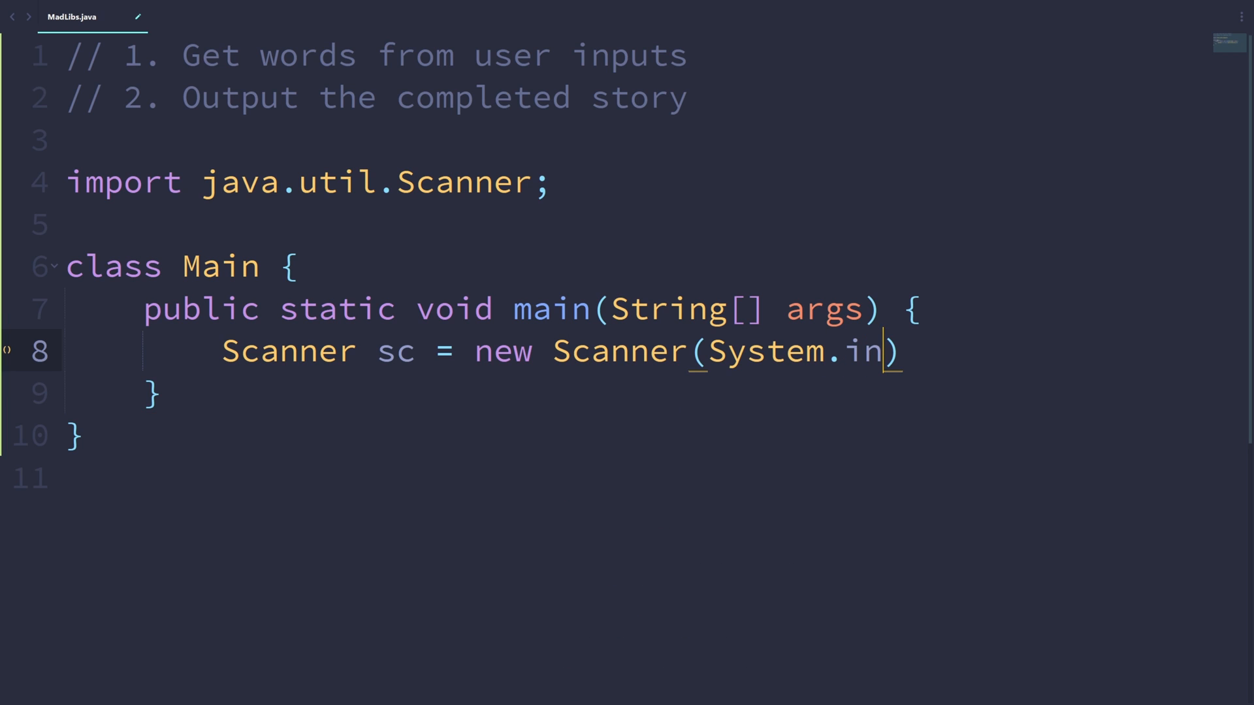
type(";")
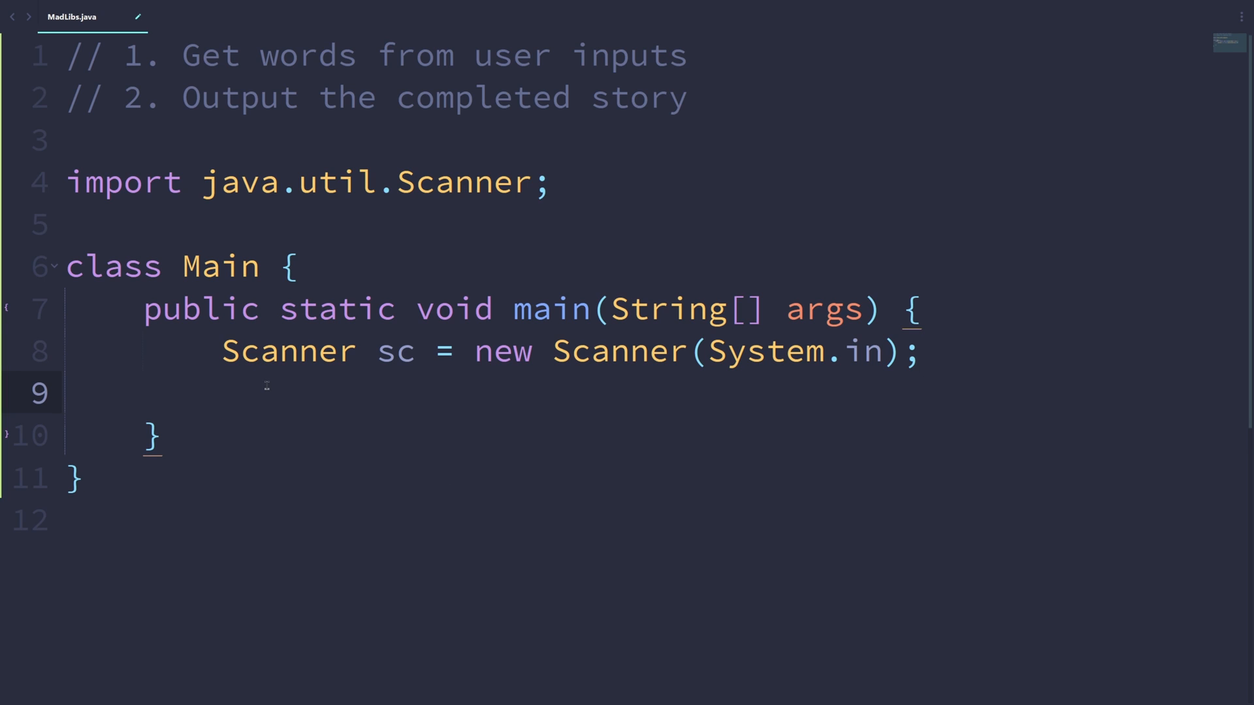
Step: Print the prompt "Enter a name: " and read the reply into String name with sc.nextLine()
type("print();")
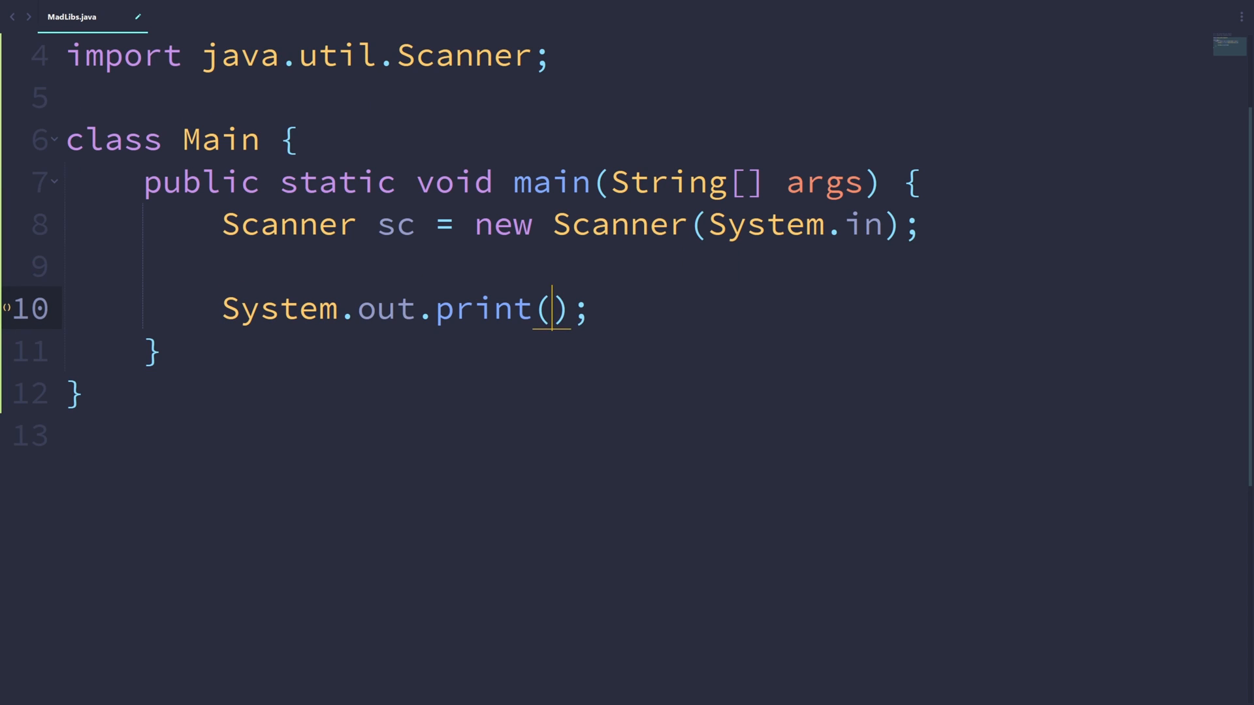
type("\"Enter a name\"")
type("sc.ne")
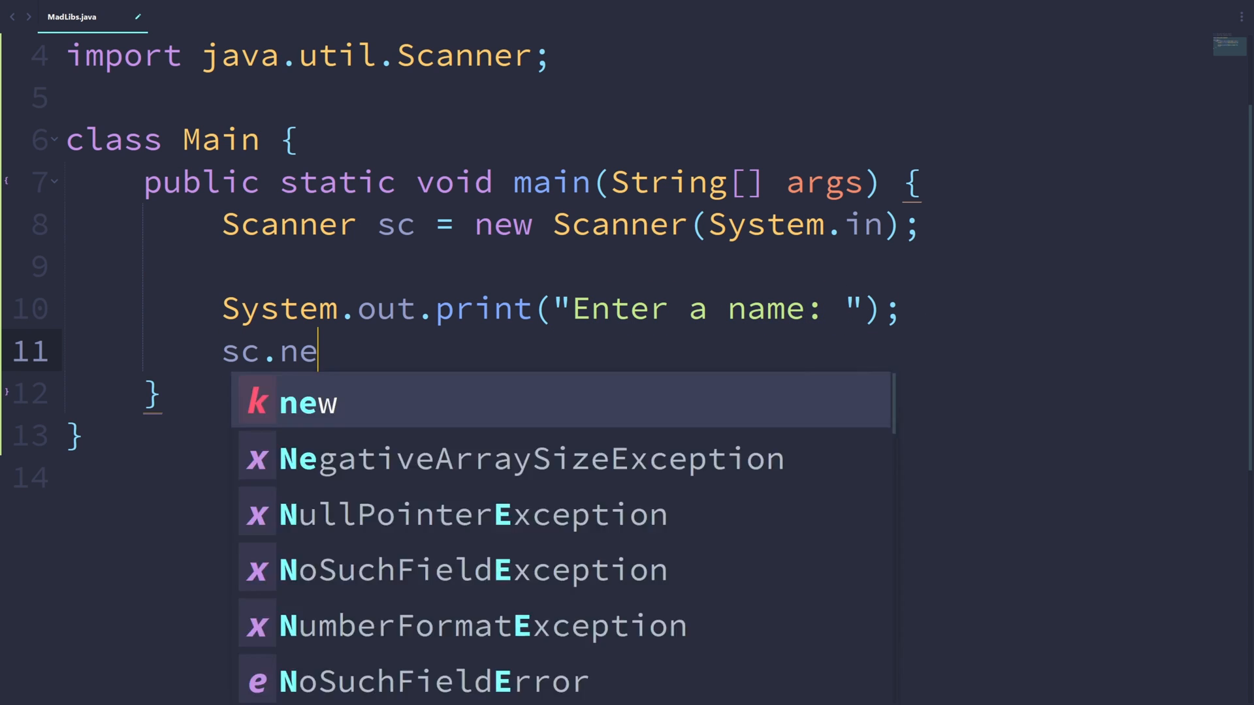
type("xtLine")
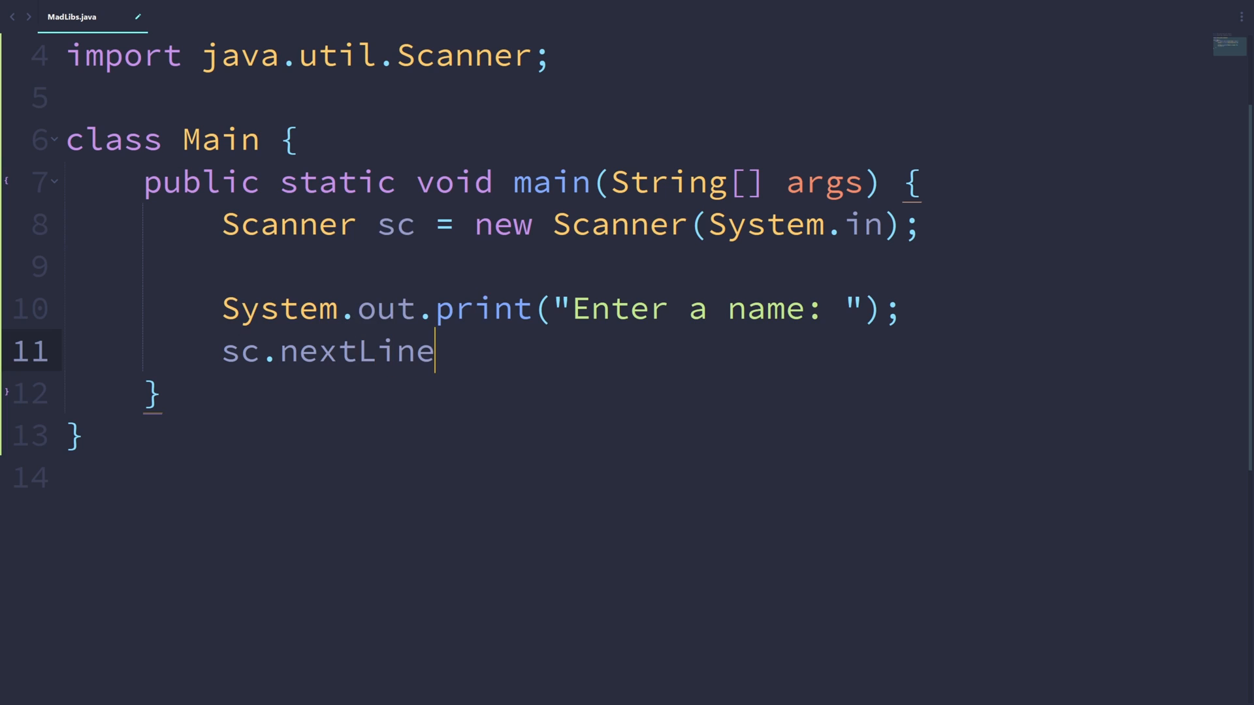
type("();")
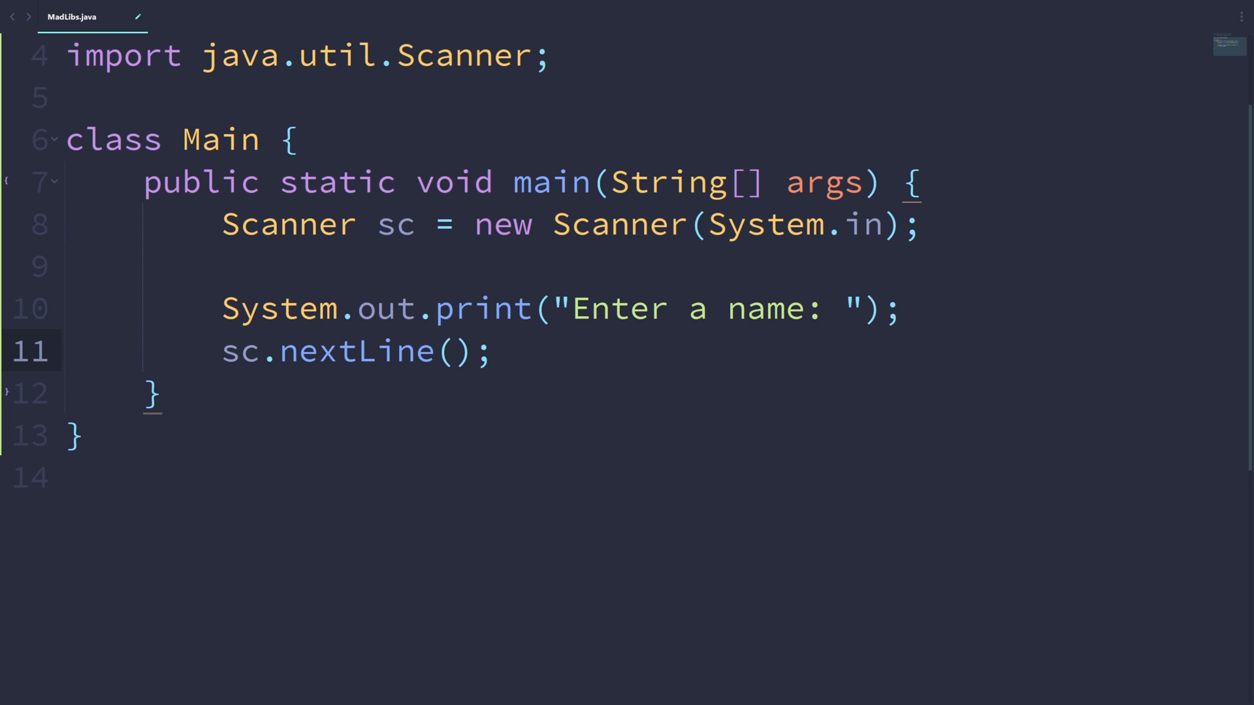
type("String name")
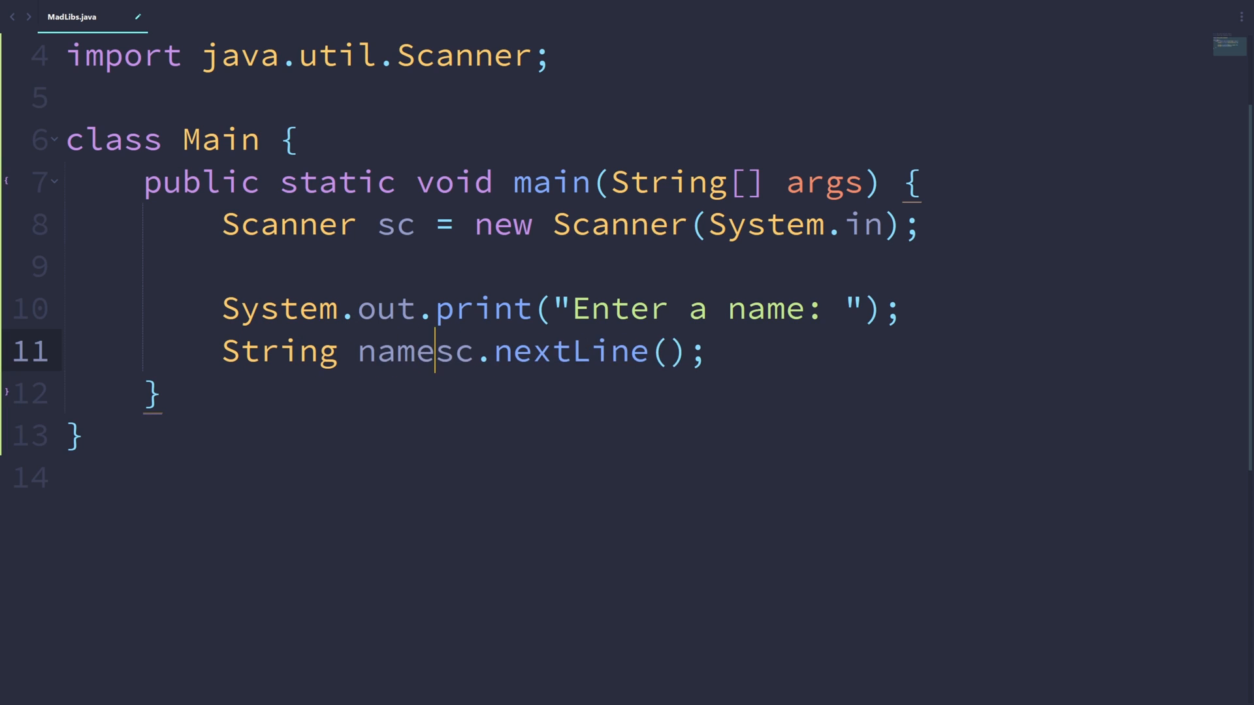
type("=")
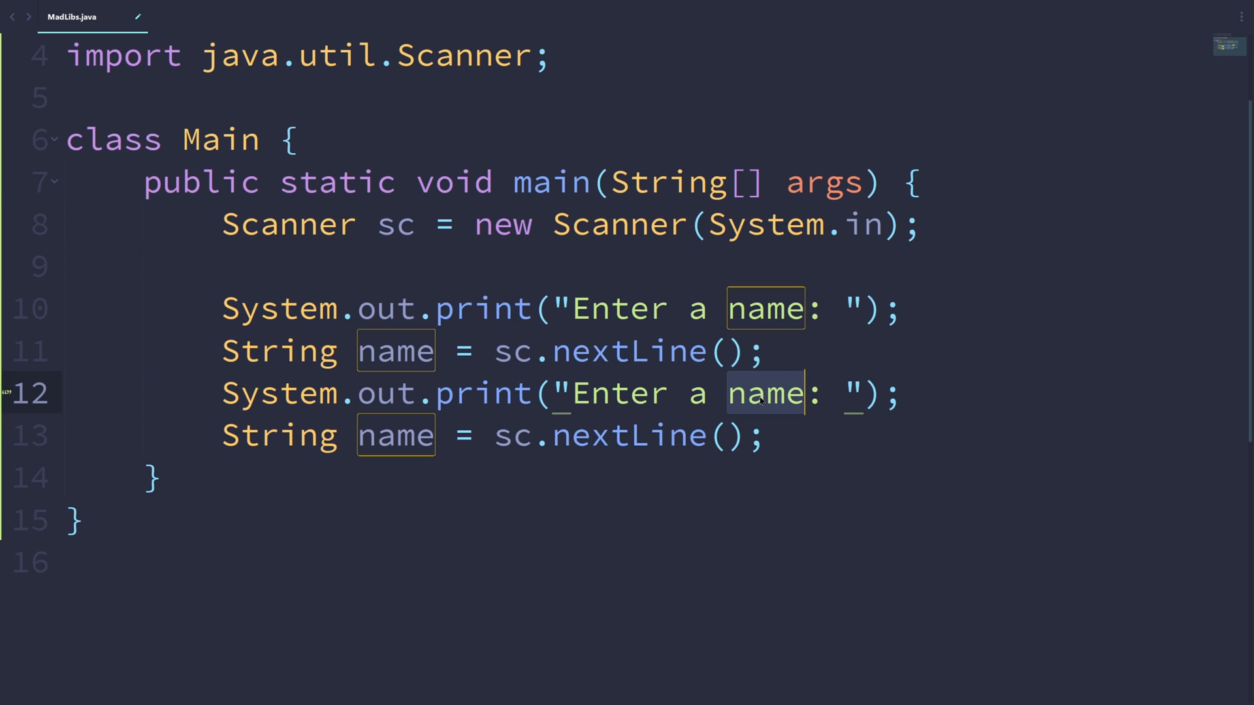
Step: Prompt for a type of animal, an adjective and another adjective, reading them into animal, adjective1 and adjective2
type("type of animal")
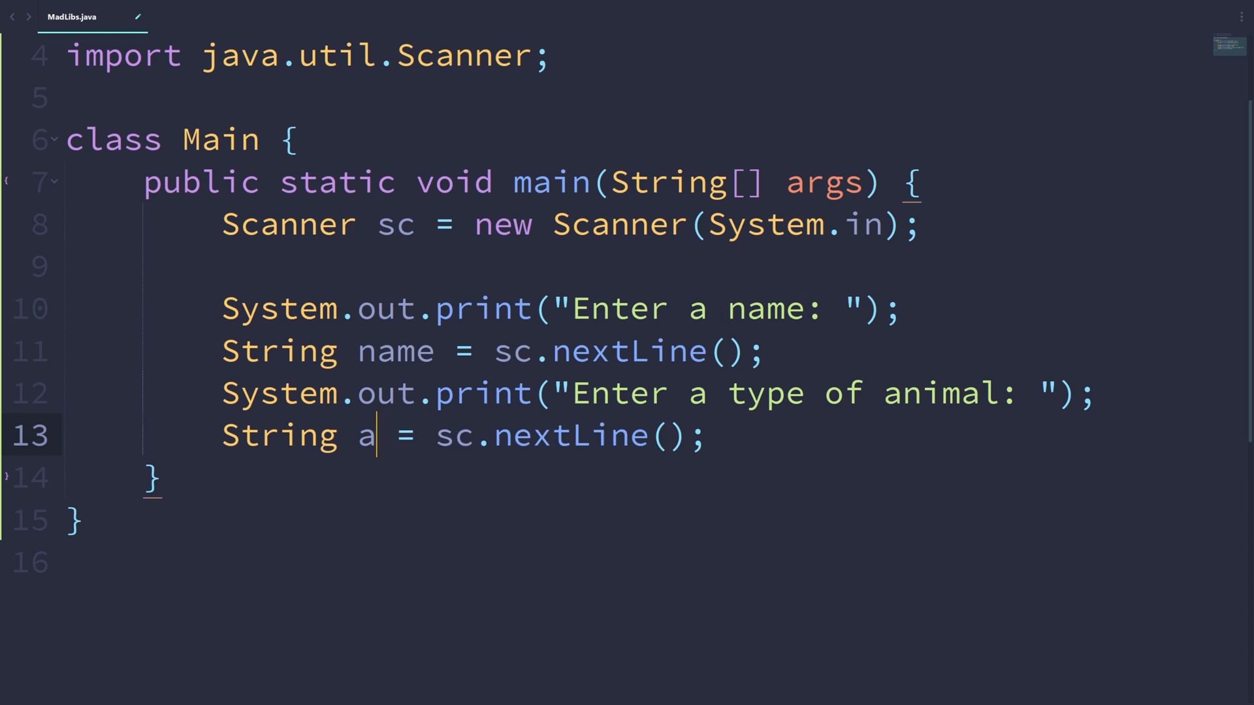
type("nimal")
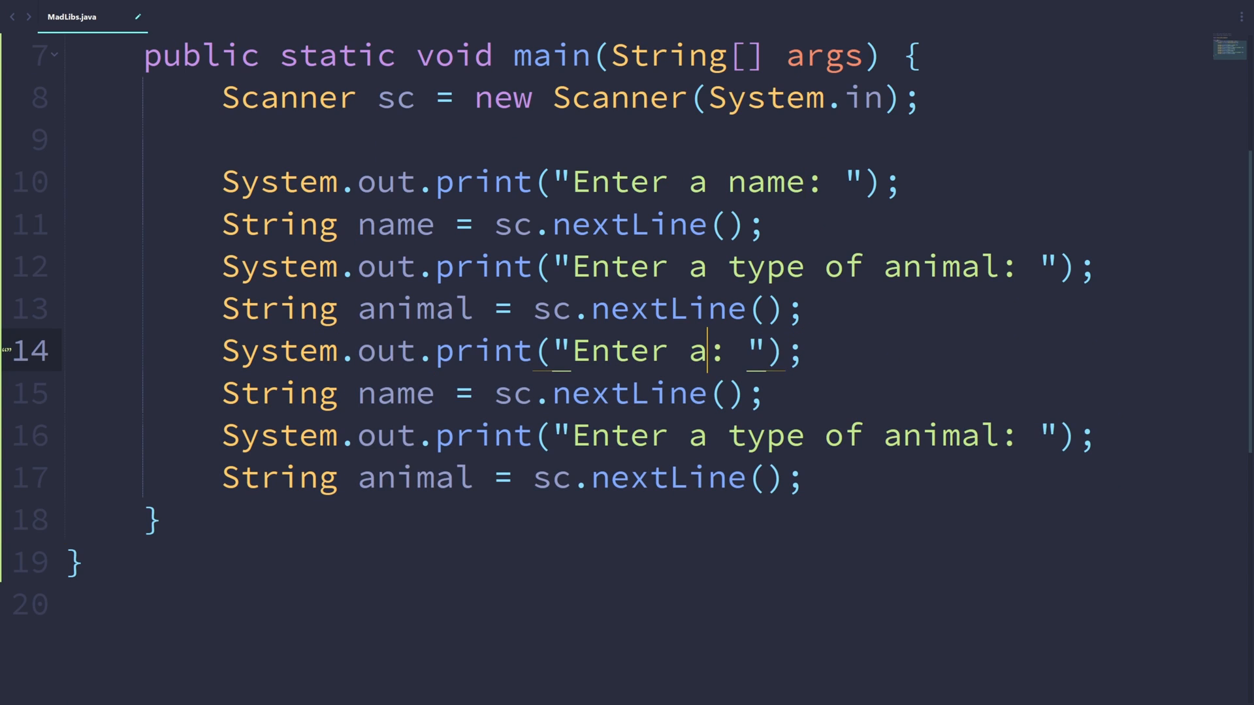
type("n adjecti")
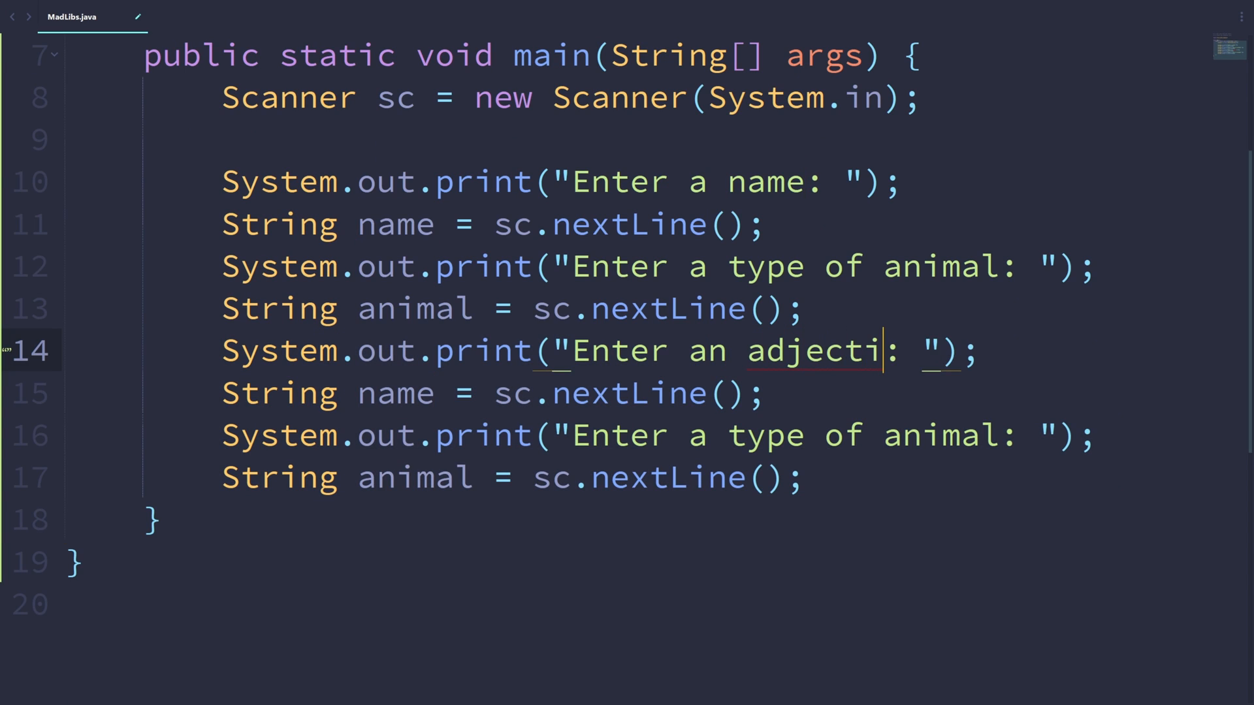
type("ve")
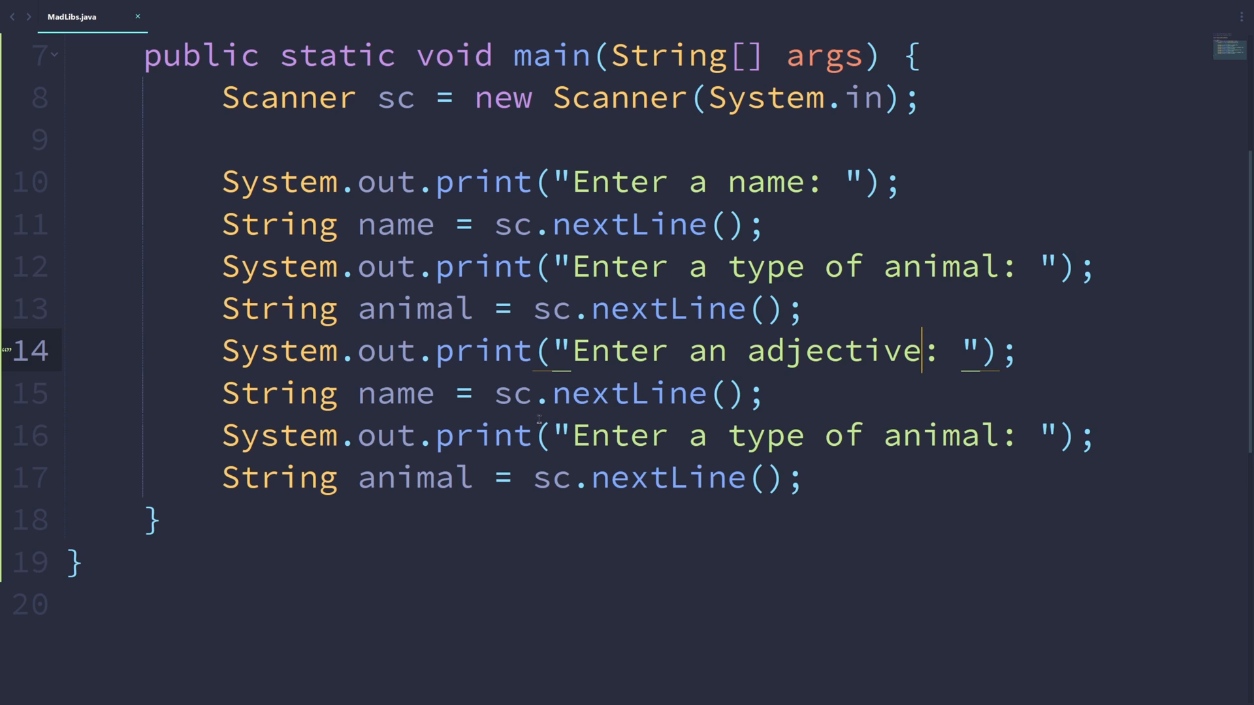
type("adjective1")
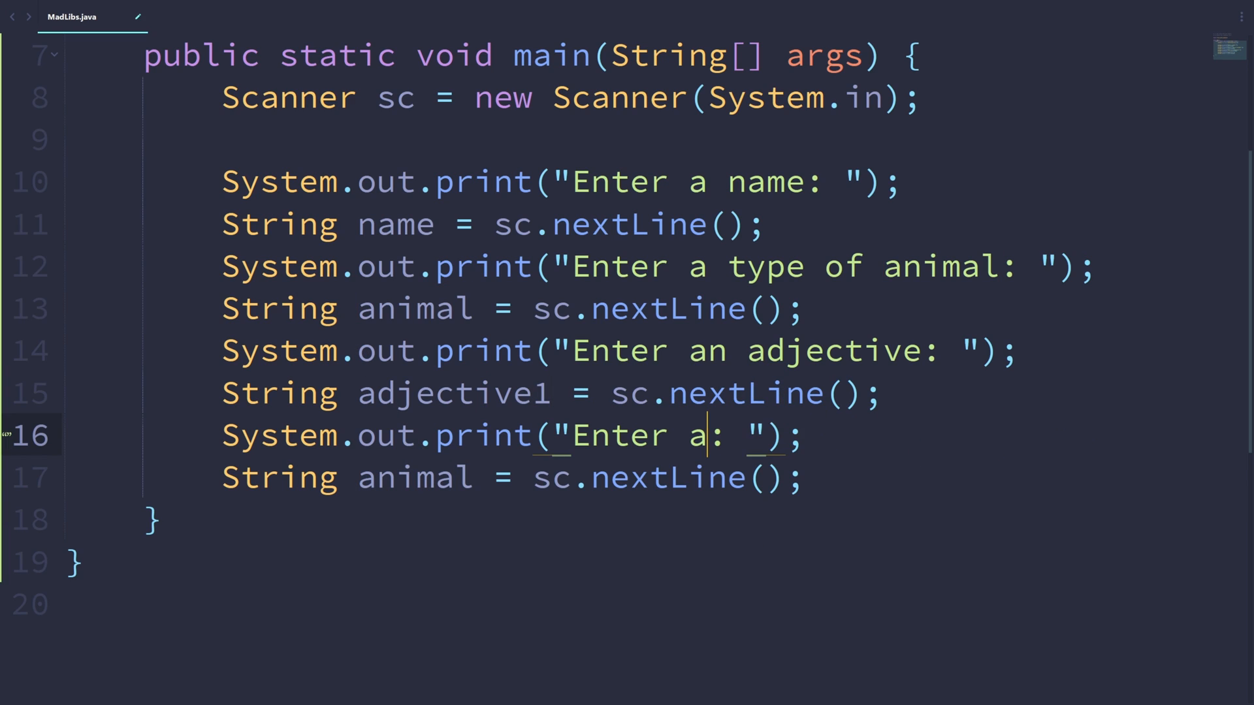
type("nother adjective")
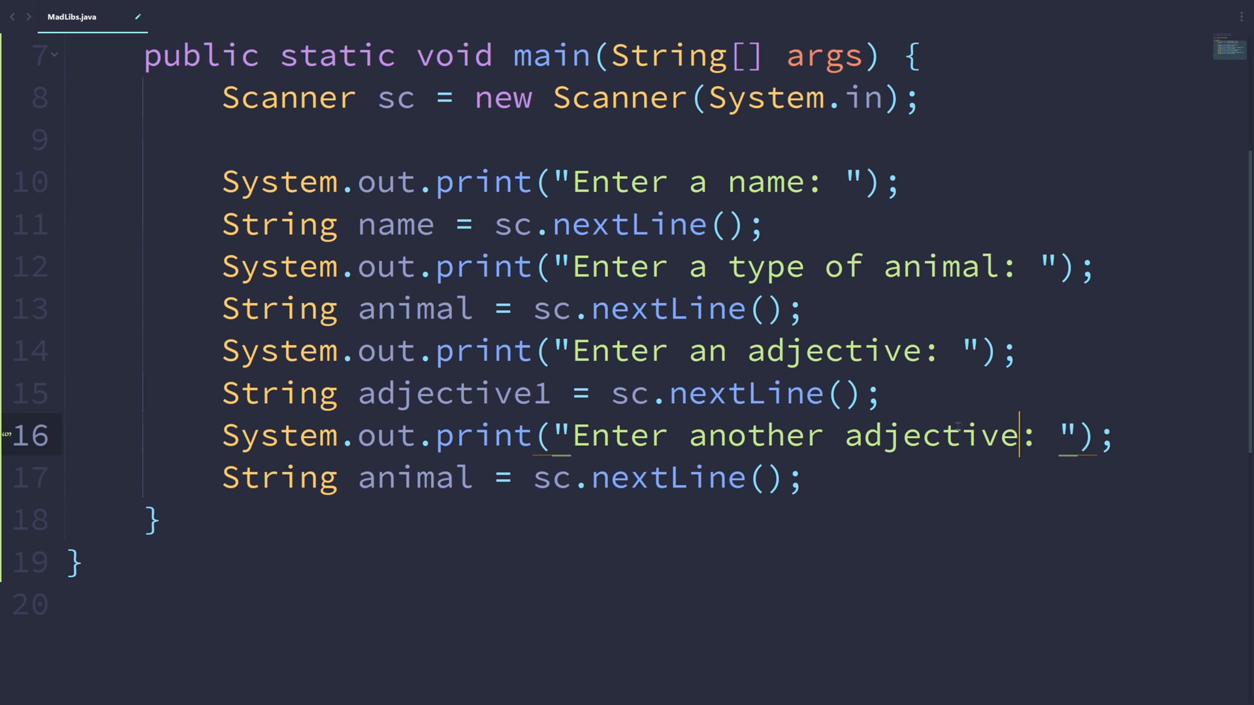
type("adje")
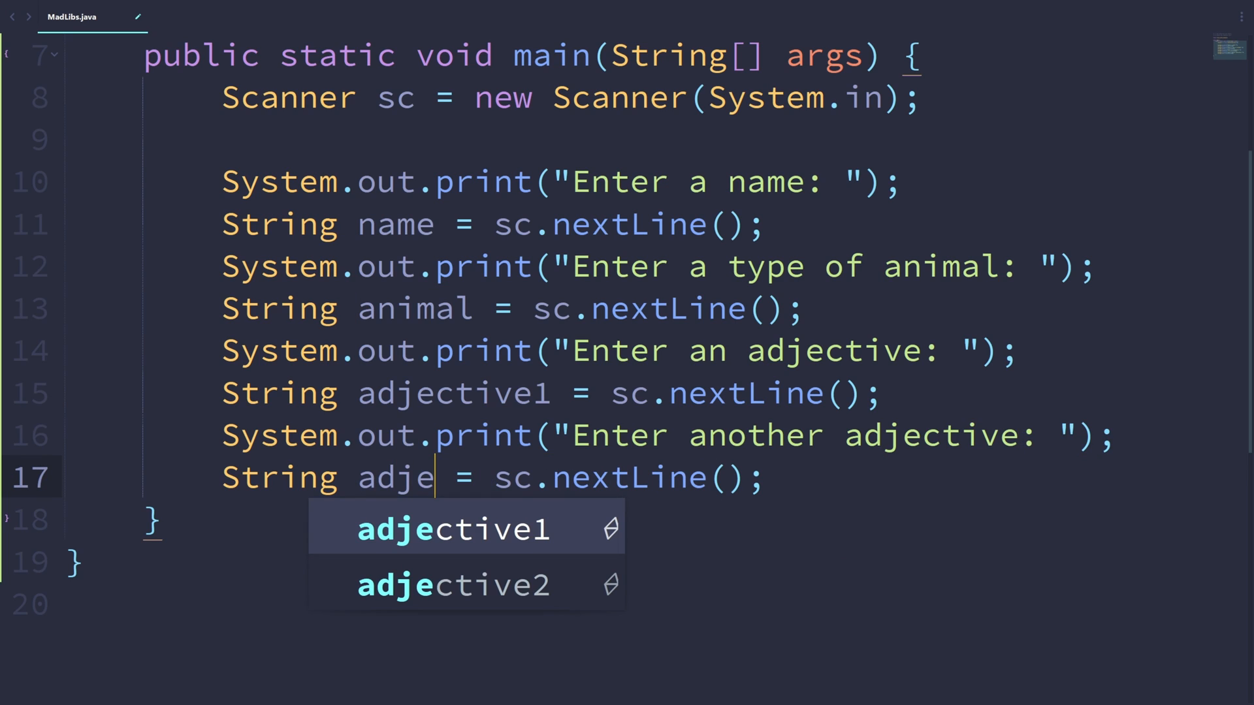
left_click(453, 585)
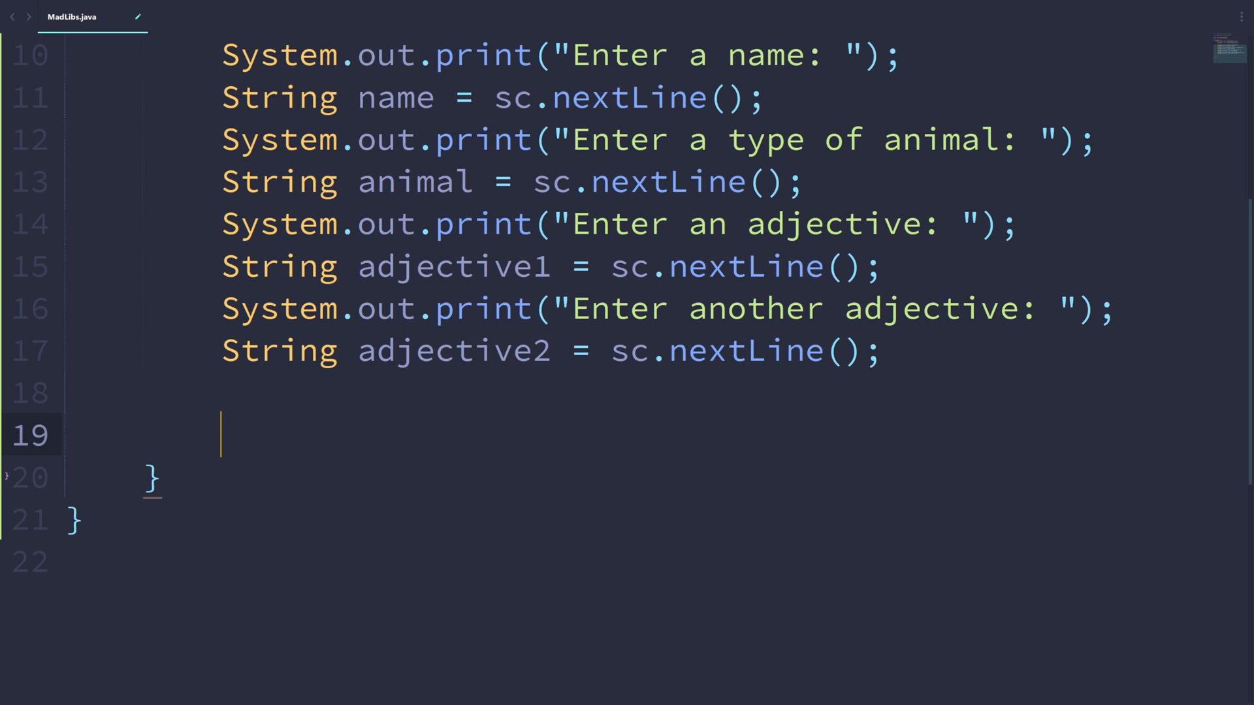
Step: Start the println story: name is a Java programmer writing adjective1 programs when the doorbell rang and an adjective2 animal stood outside
type("System.out.println();")
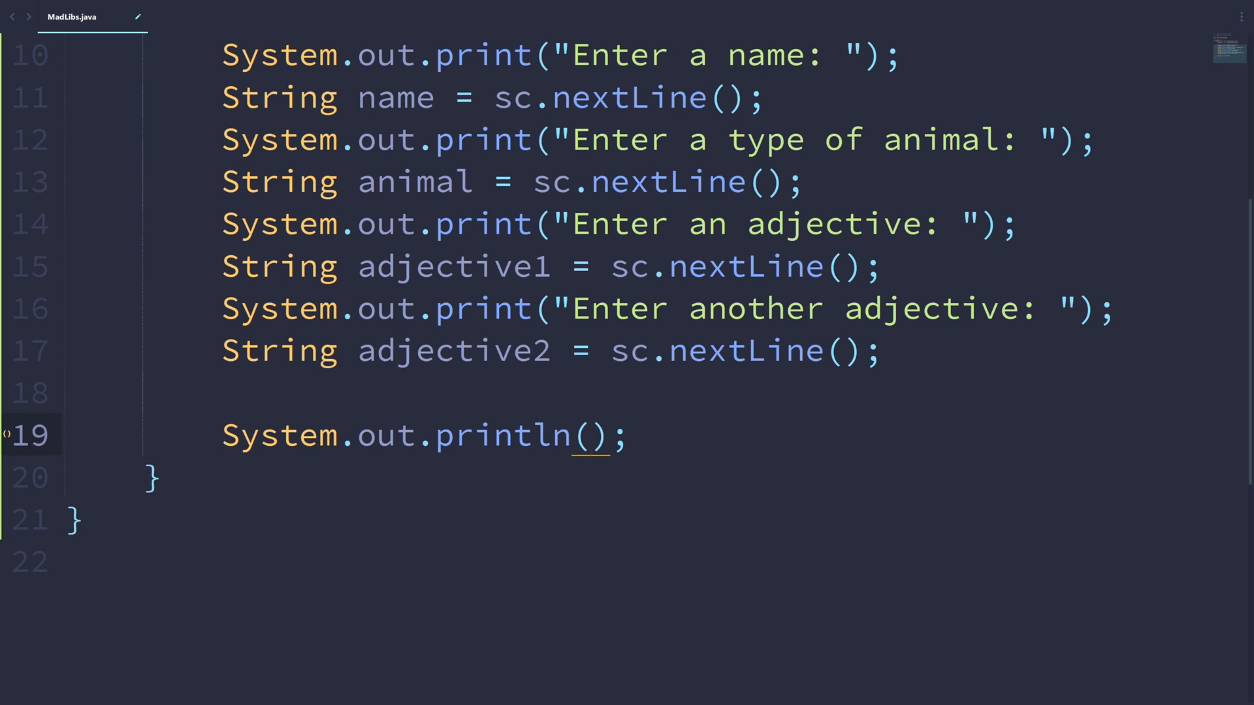
left_click(588, 436)
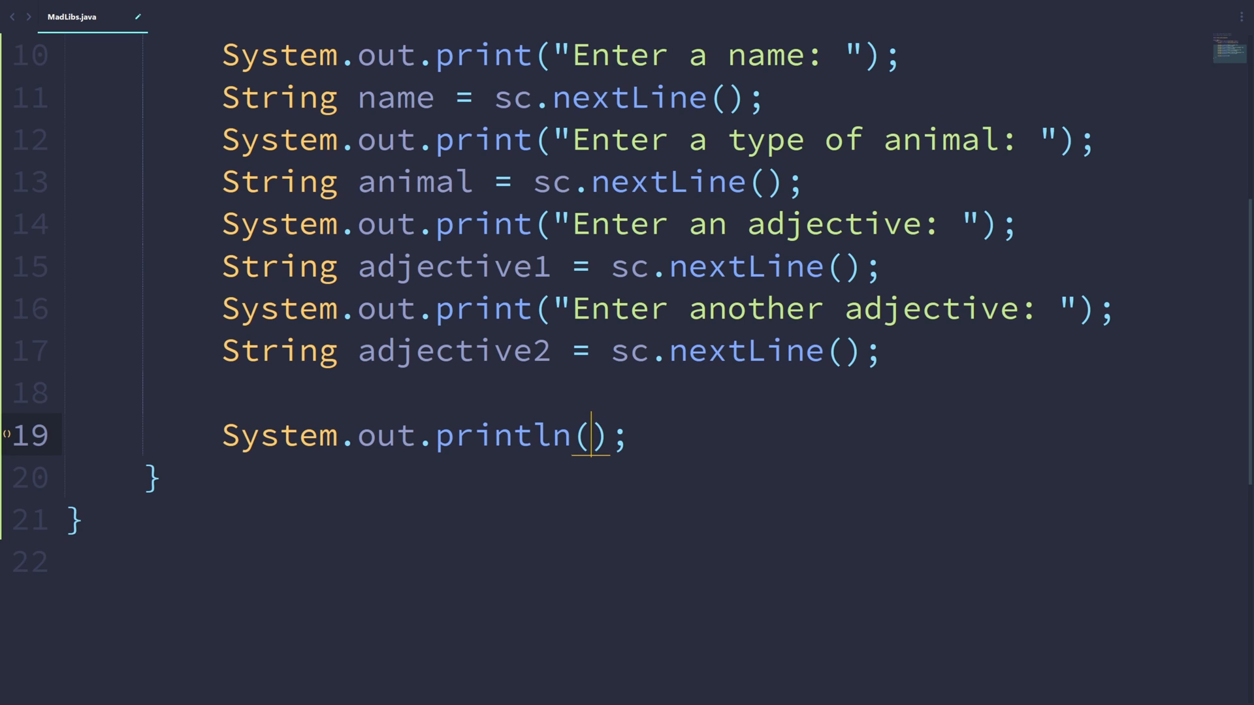
type("name + \"")
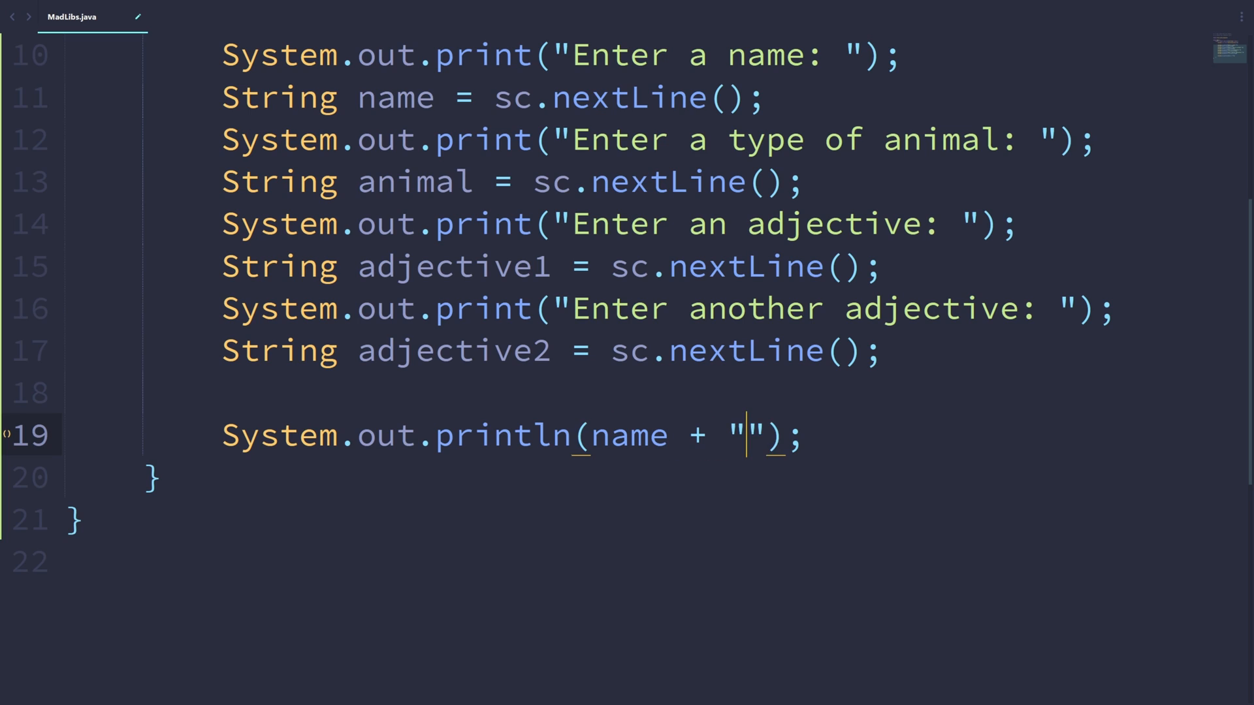
type("is a J")
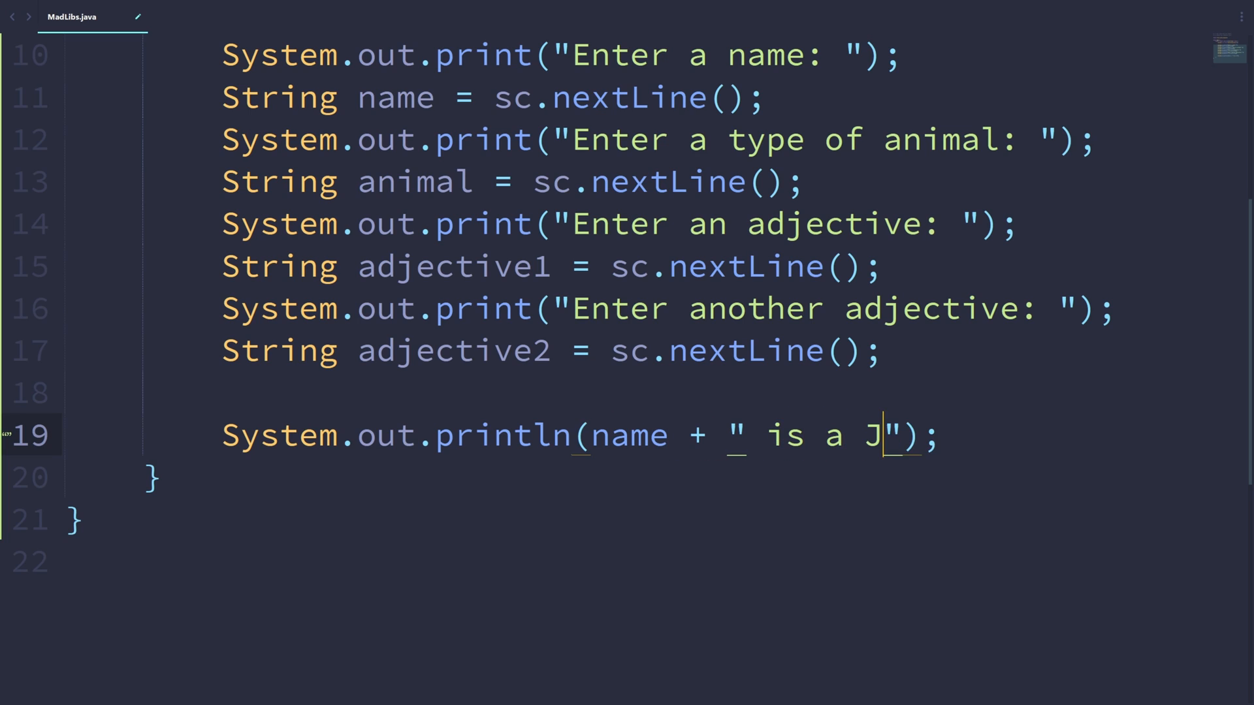
type("ava programmer. One day when")
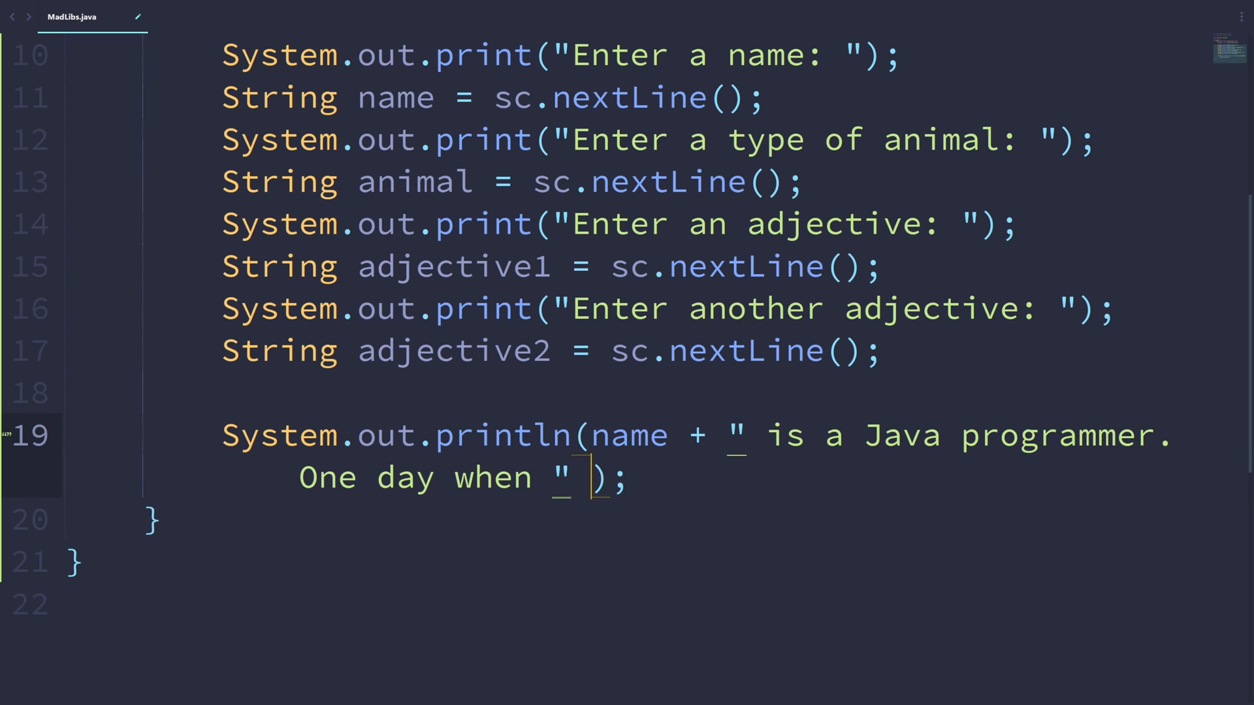
type("+ name + \"")
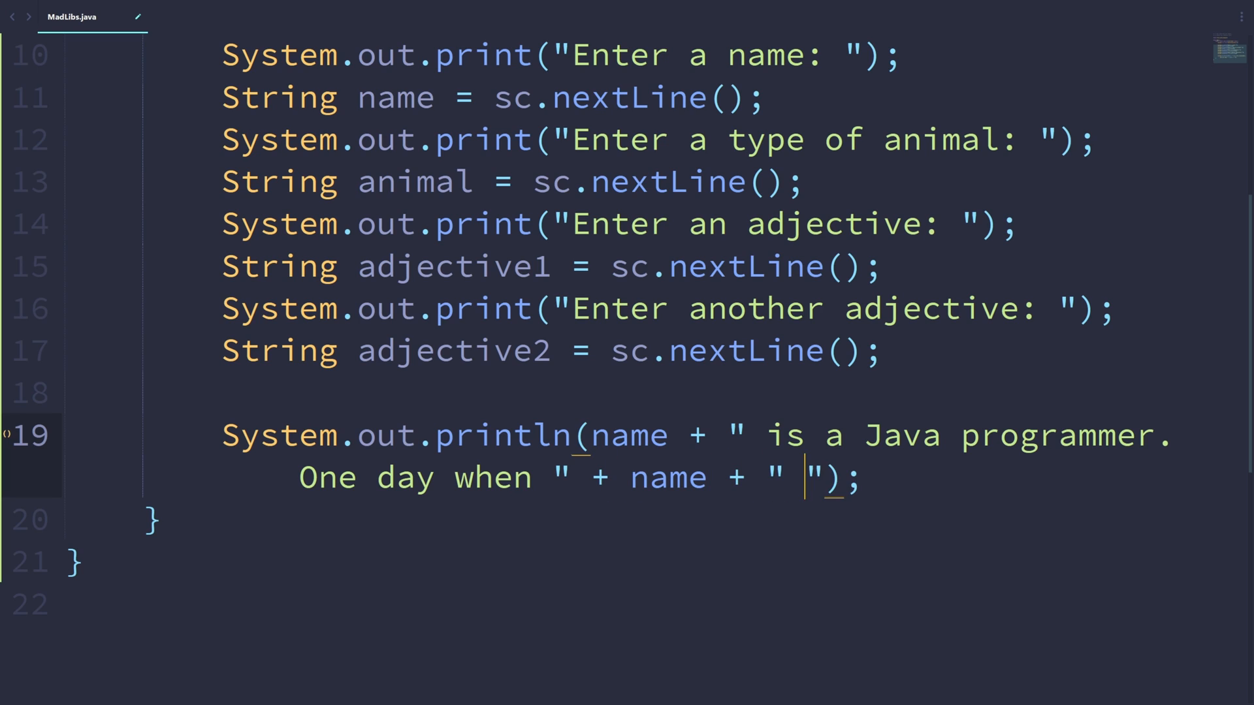
type("was writing a few")
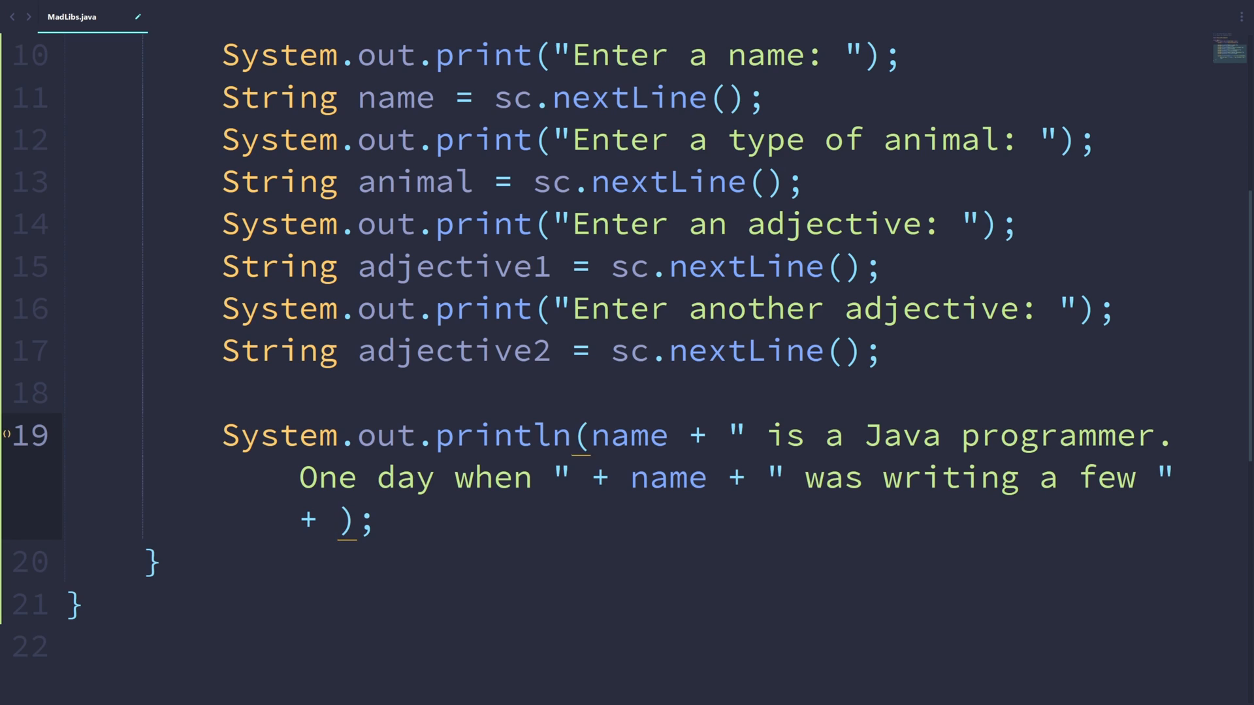
type("adjective1 +")
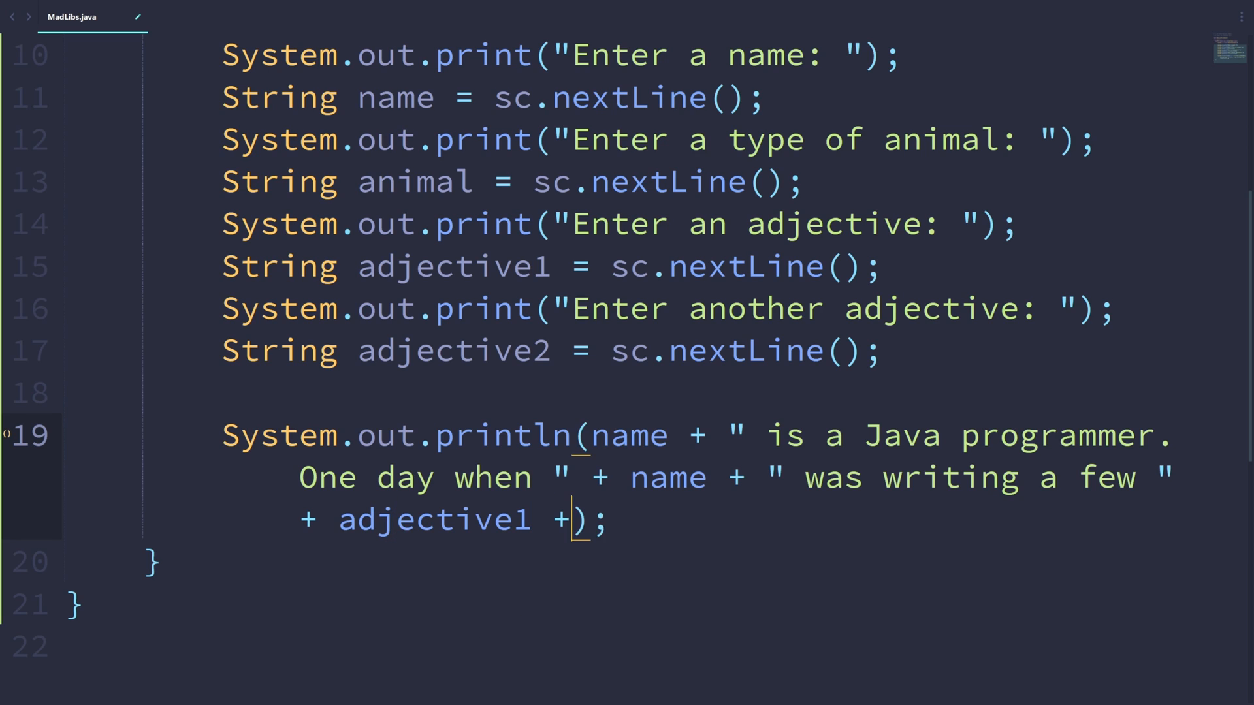
type("\" programs\"")
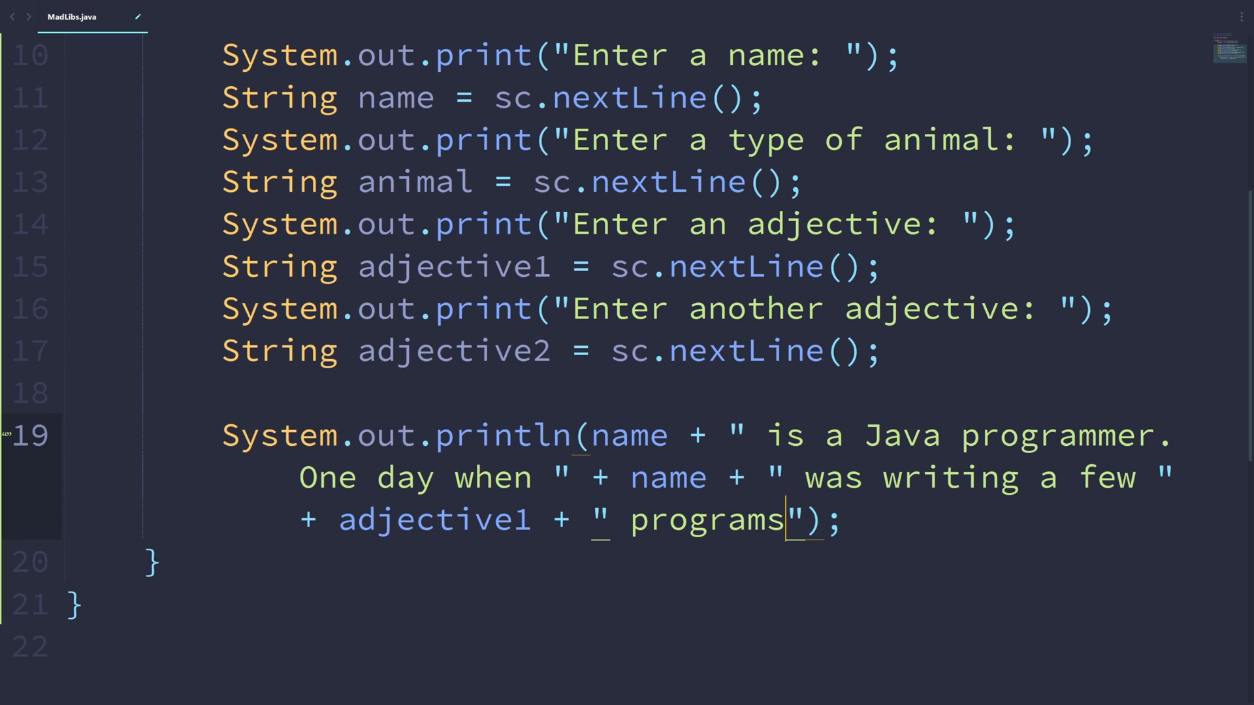
type(", the doorbell")
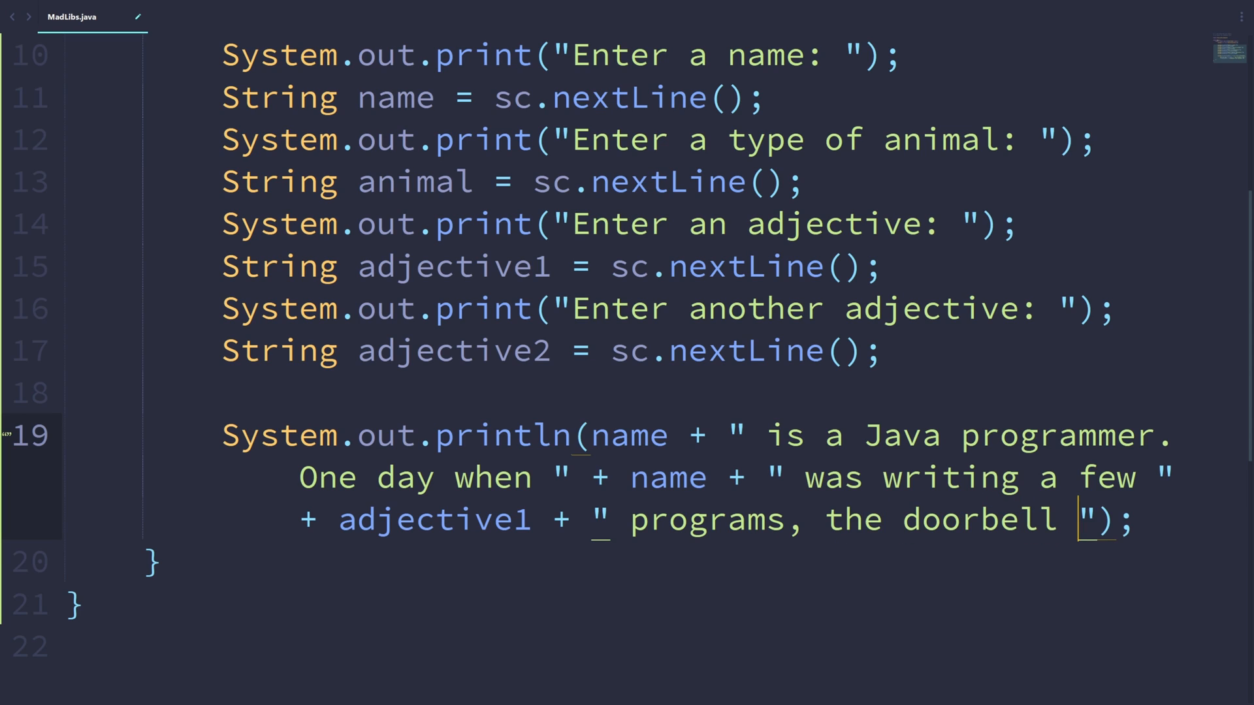
type("rang. Outsi")
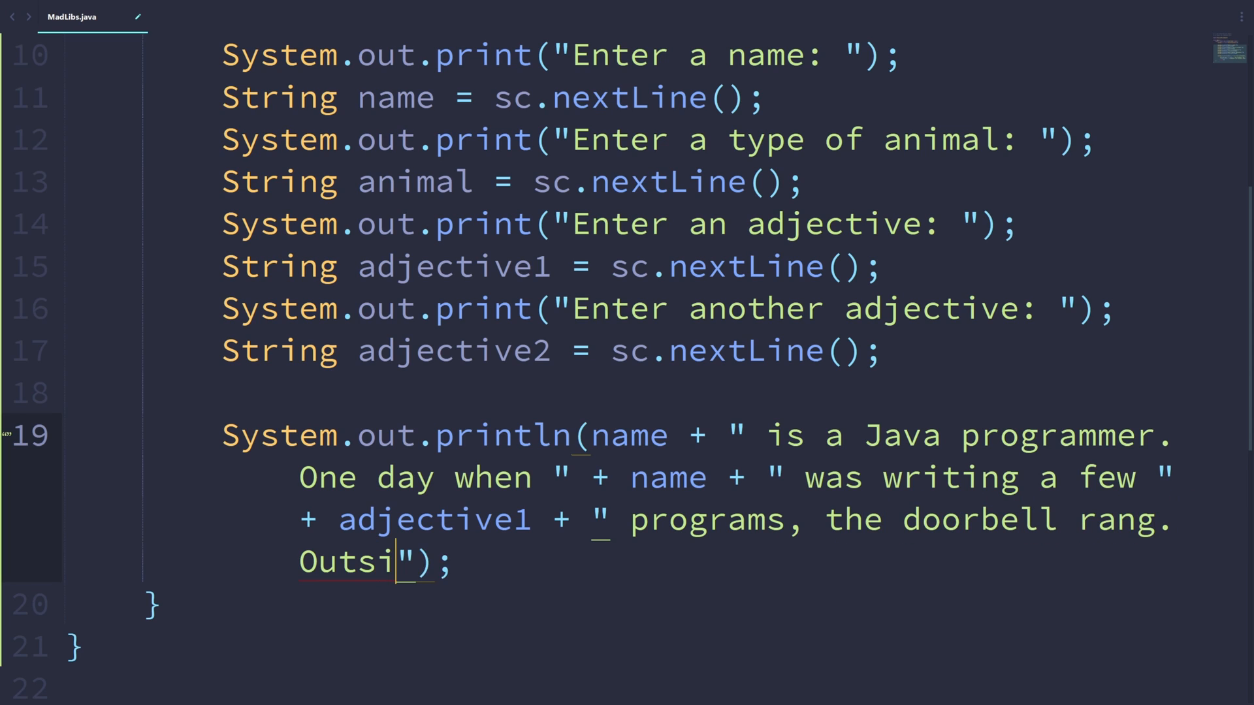
type("de stooda")
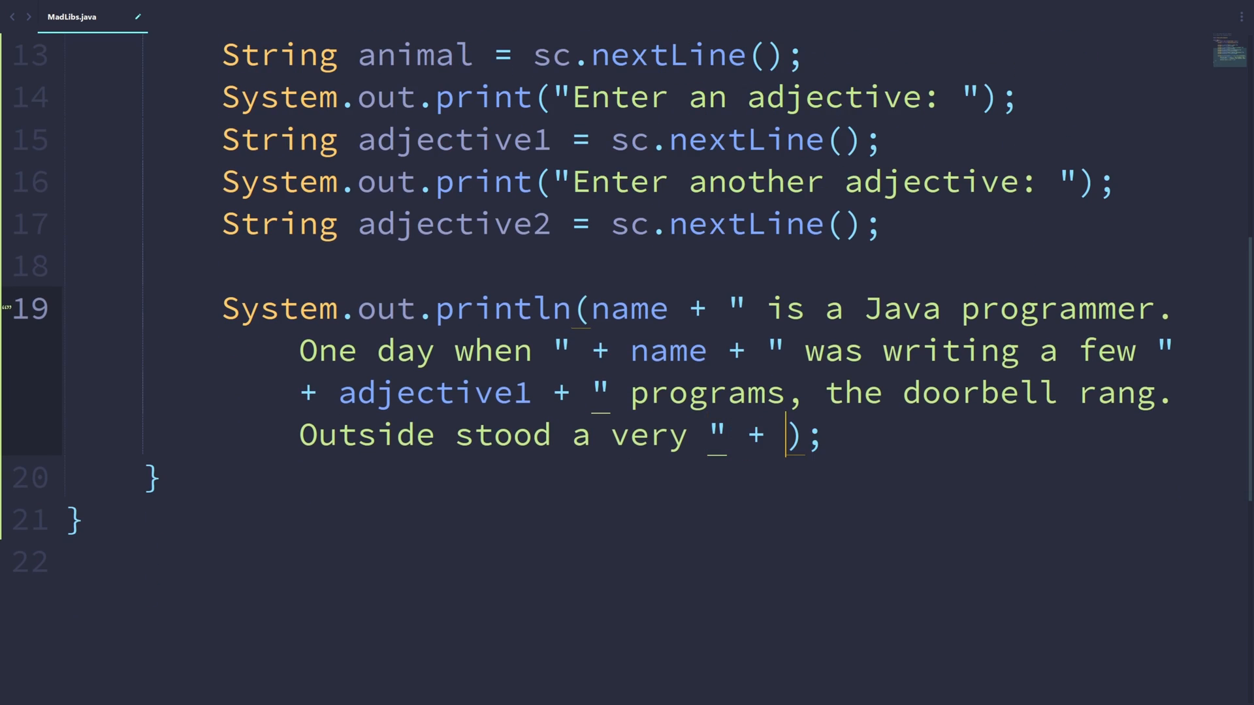
type("adjective2 + \" \" + animal")
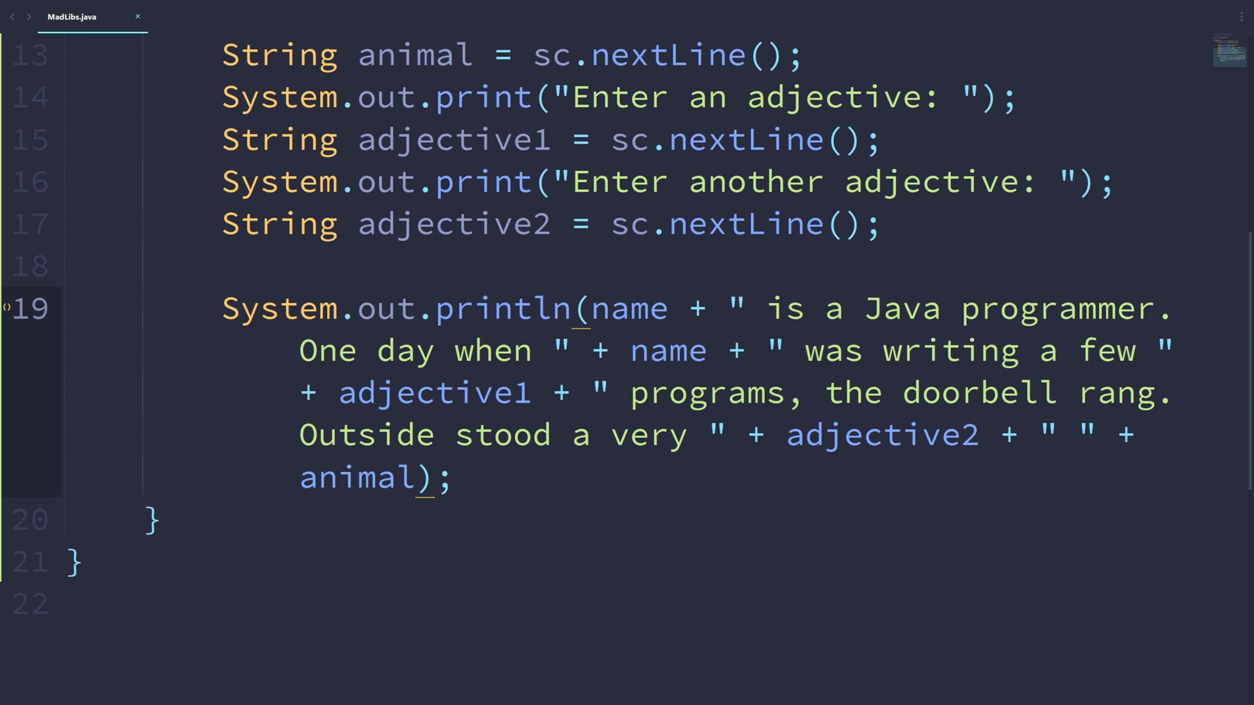
type("+ \"\"")
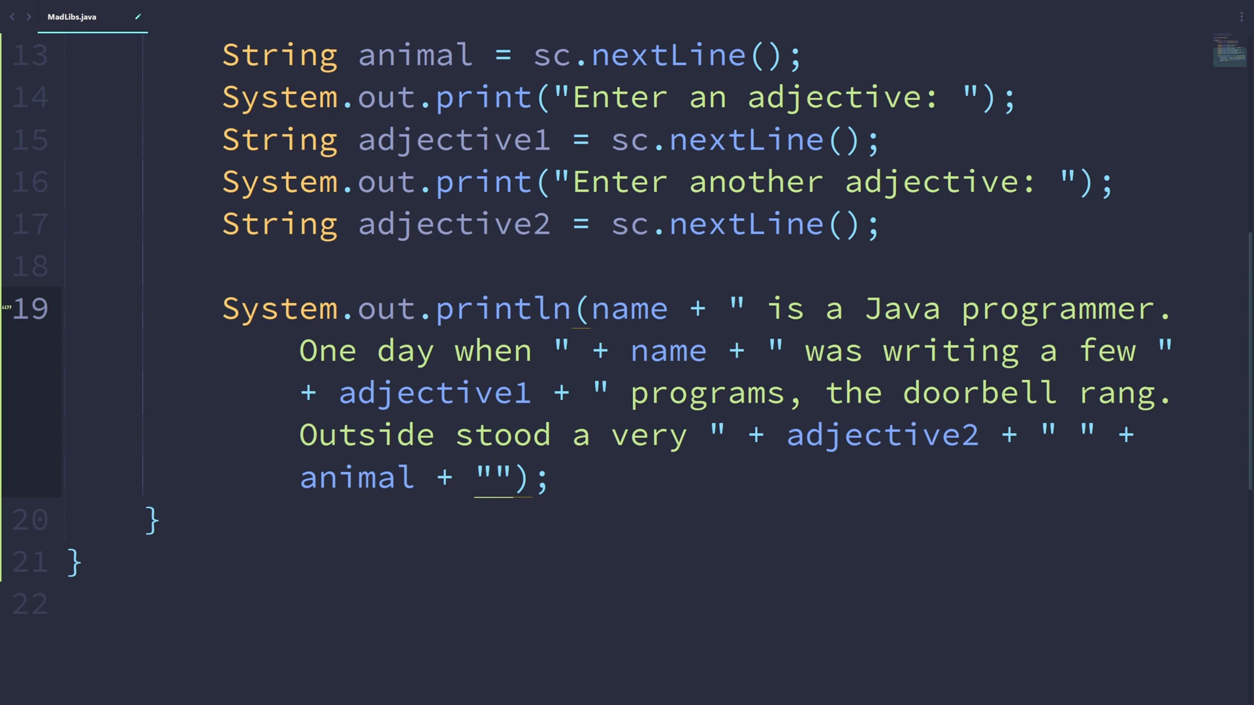
type(". The anim")
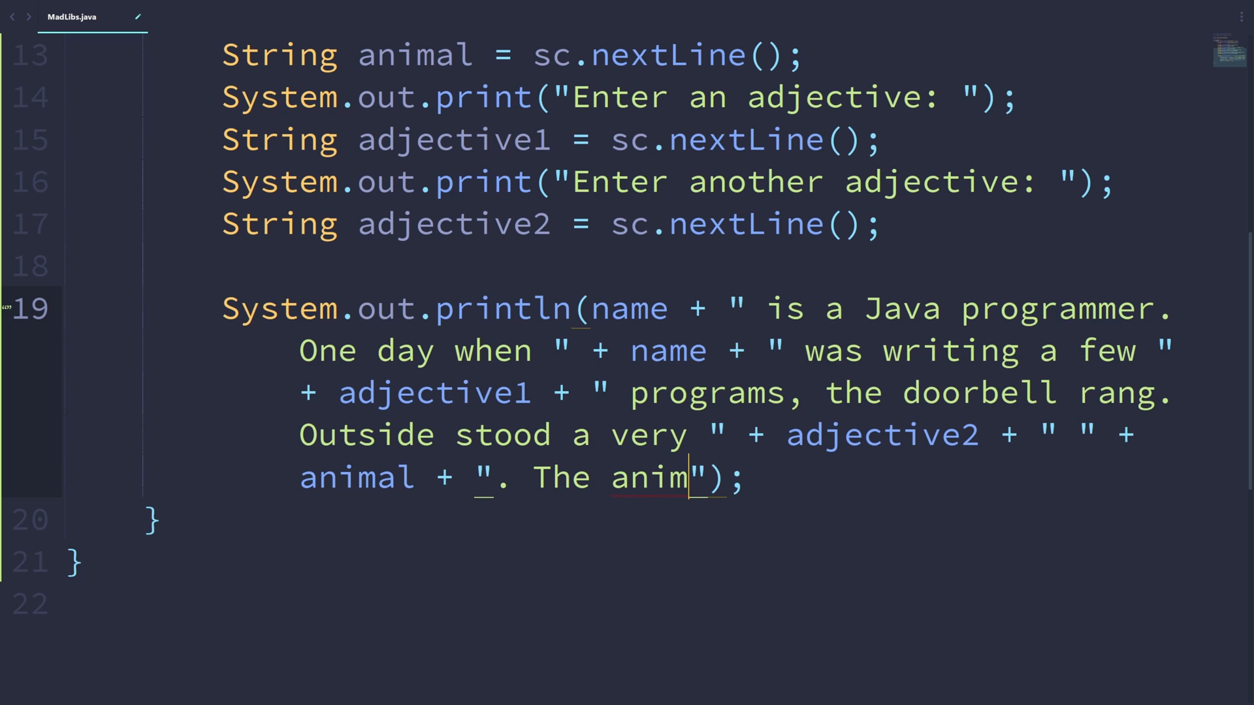
type("\" + animal + \" lu")
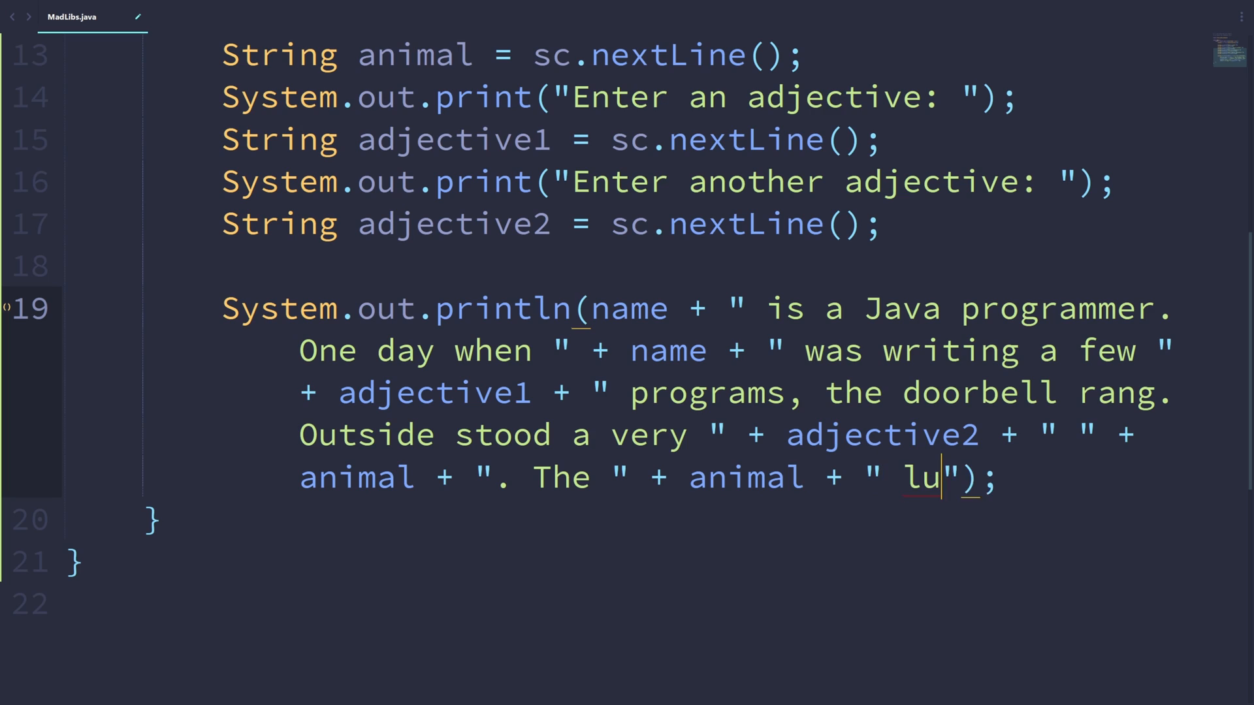
Step: Continue the story: name threw the computer towards the animal, missed, but the animal was scared enough to leave name's house
type("nged for \" + name +")
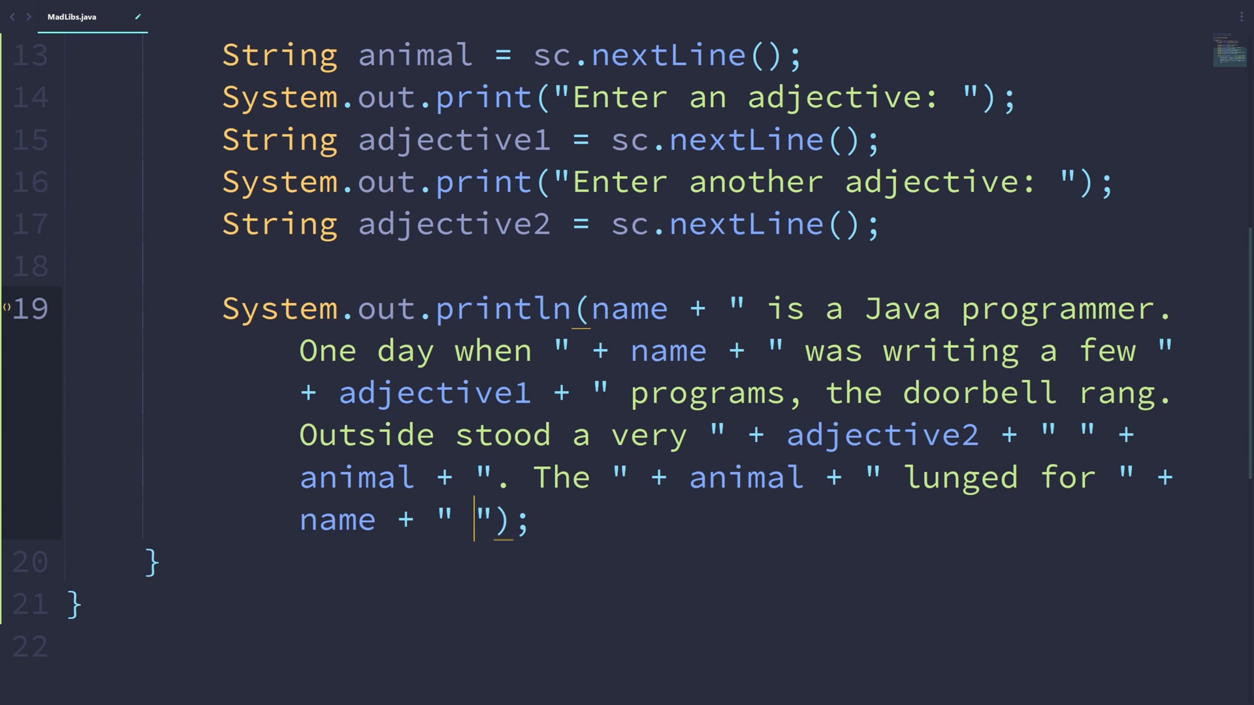
type(", who thew")
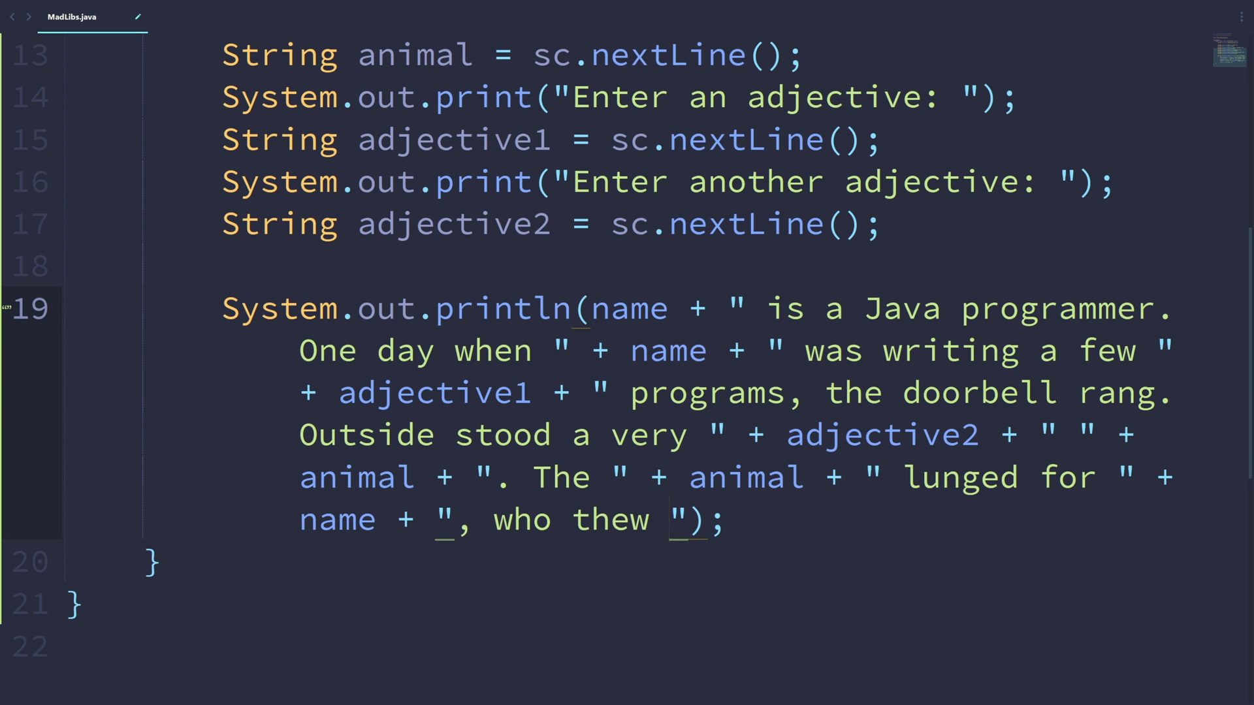
type("threw the closes")
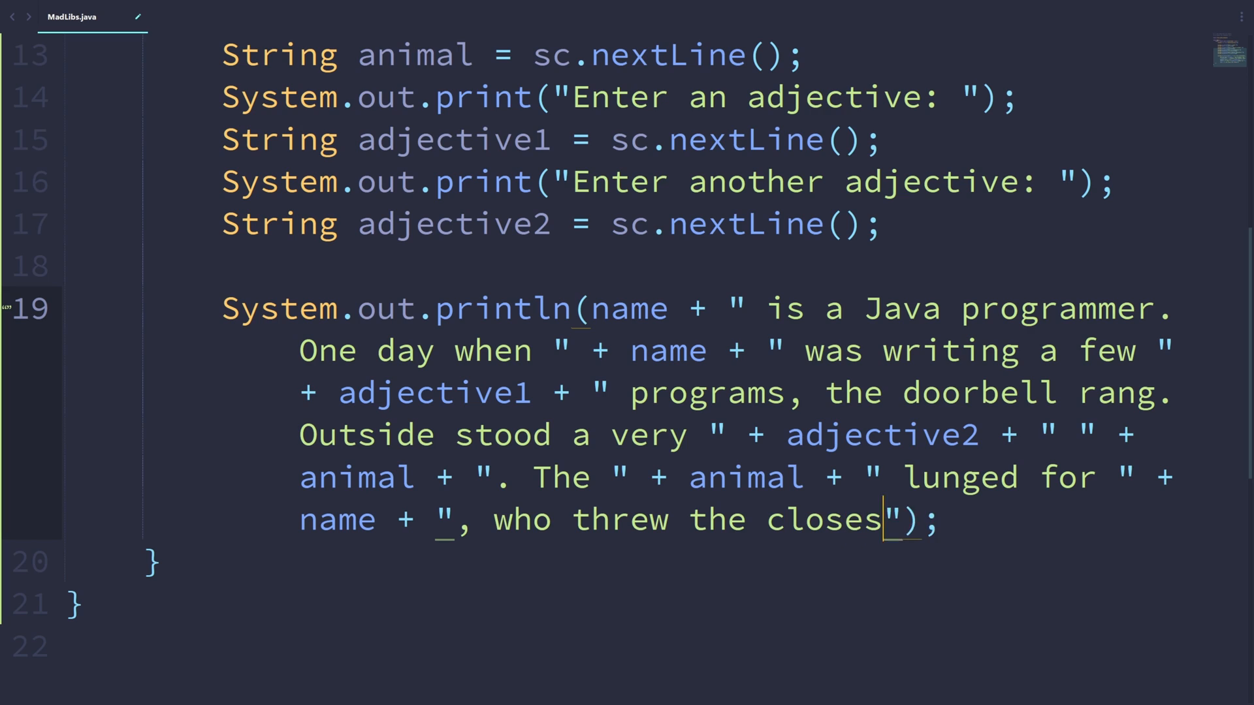
type("t thing nearby - a com")
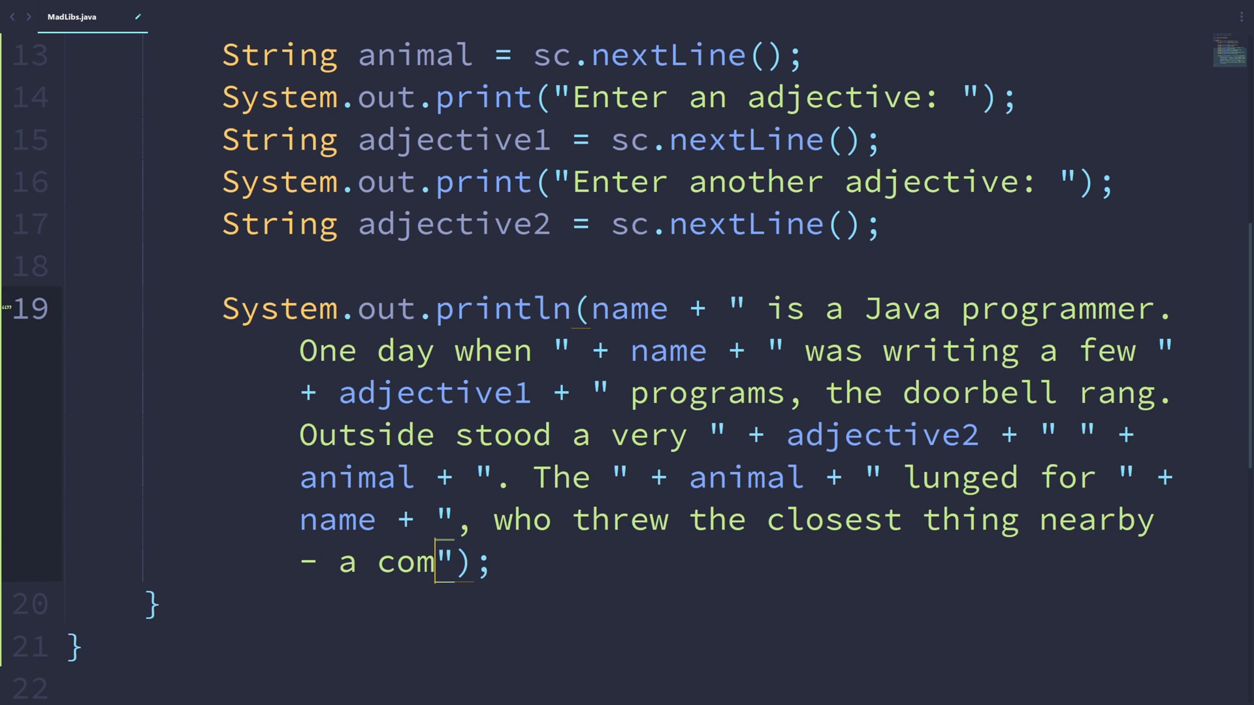
type("puter - o")
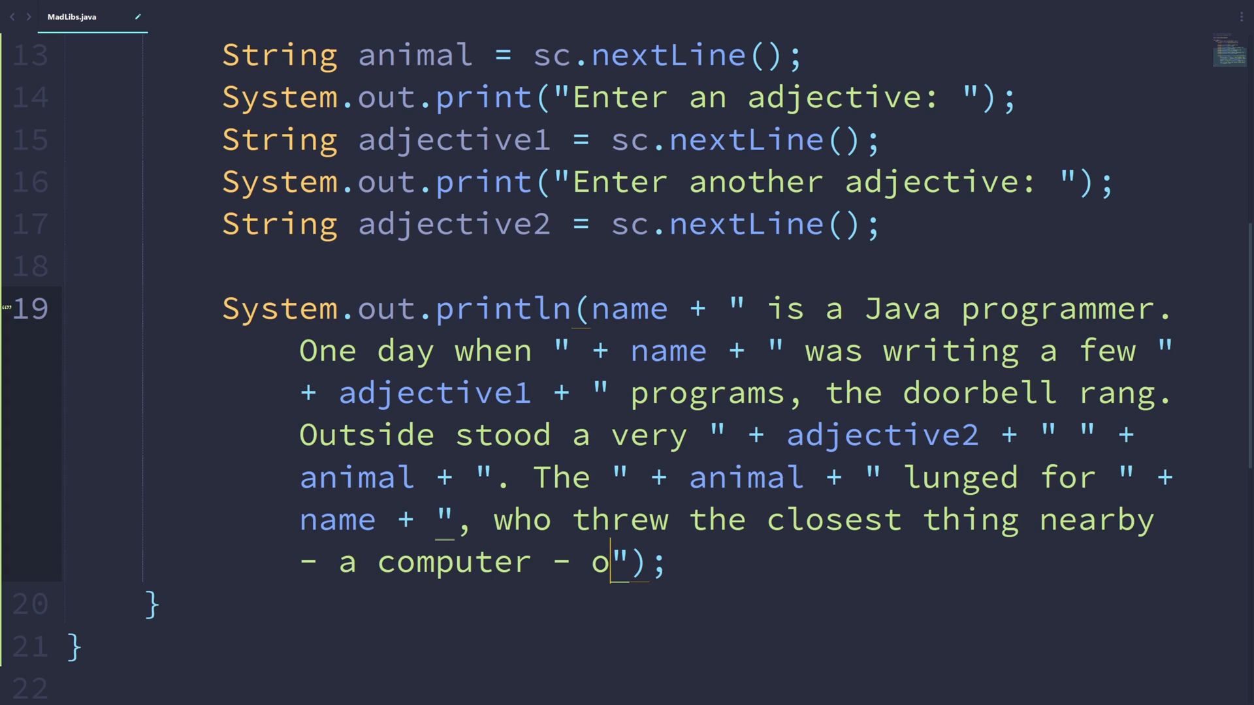
type("nto")
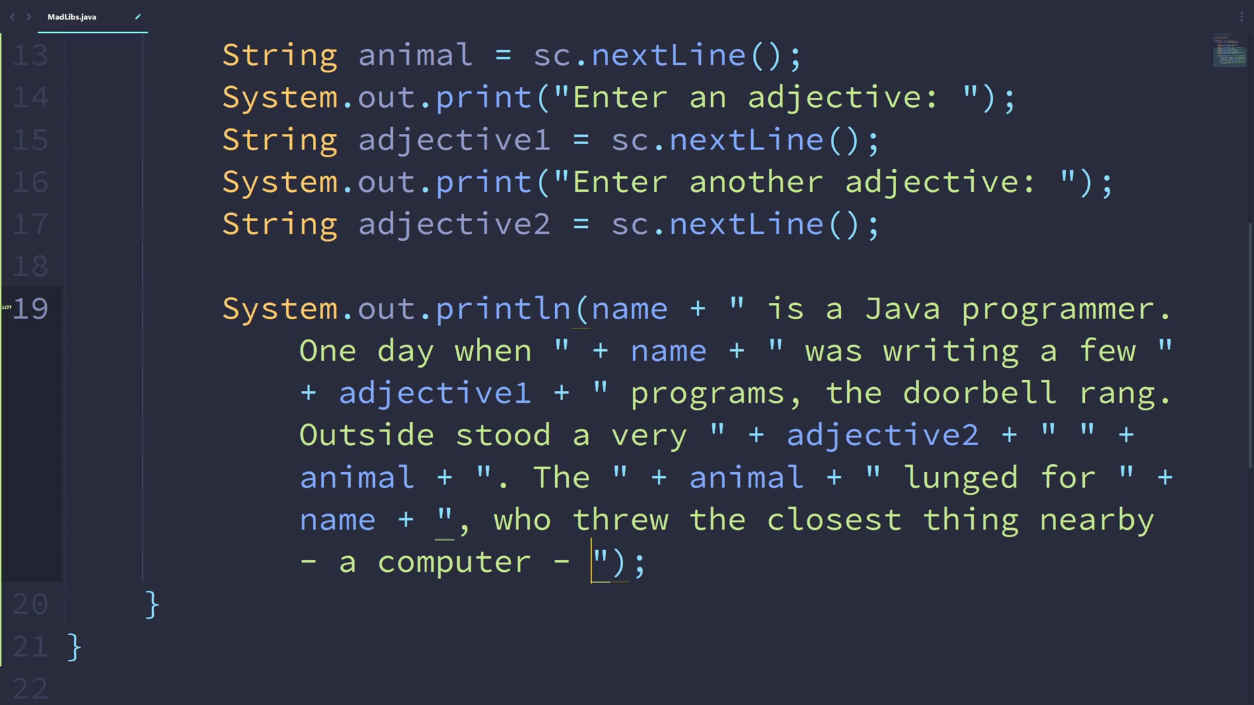
type("towards")
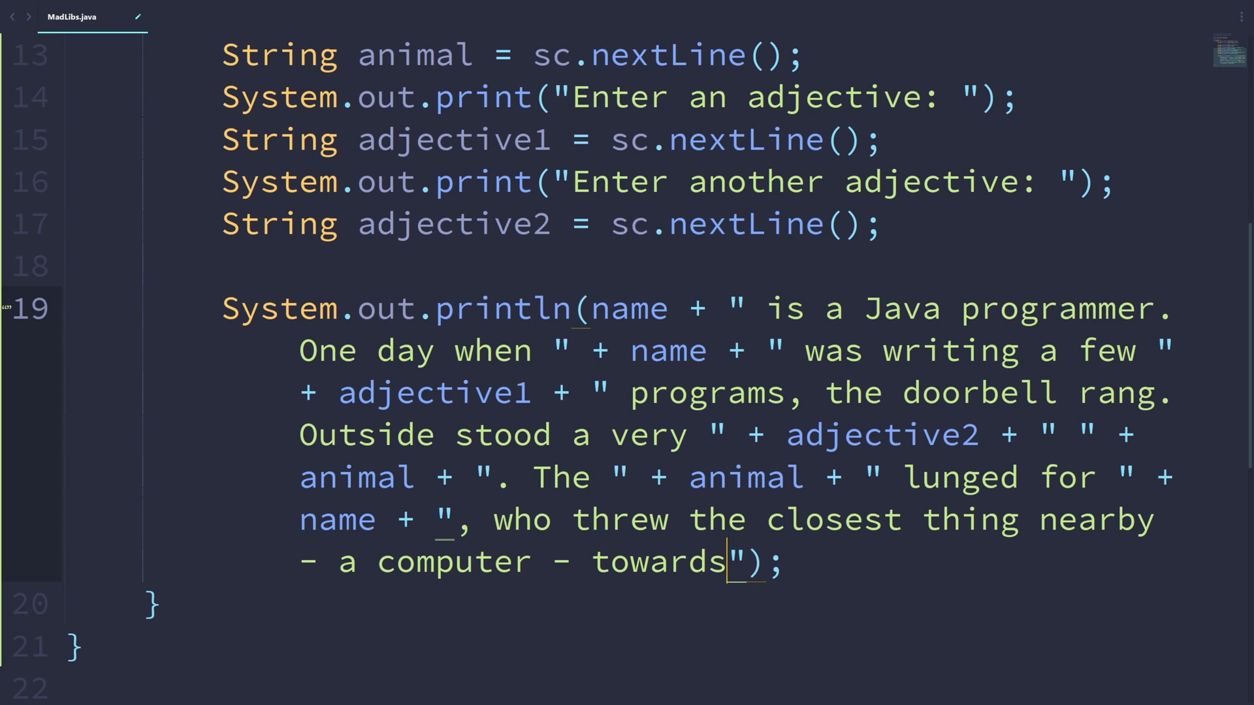
type("the \" + animal")
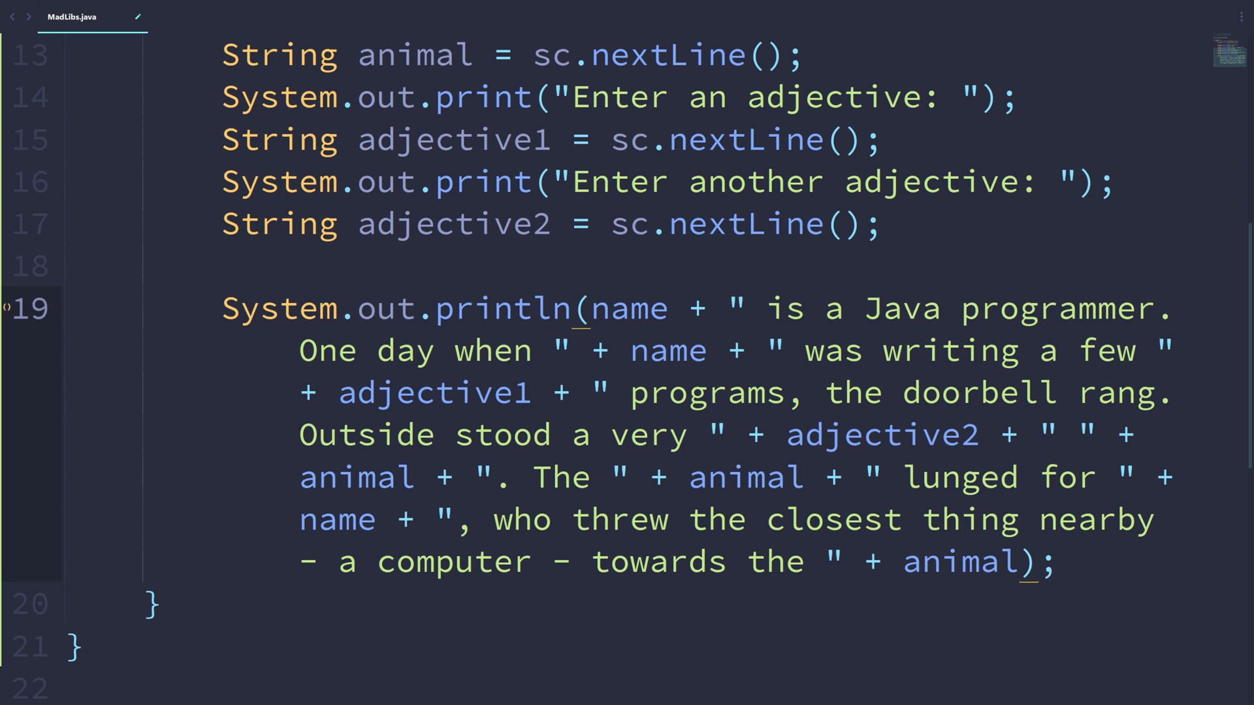
type("+ \". \" + name")
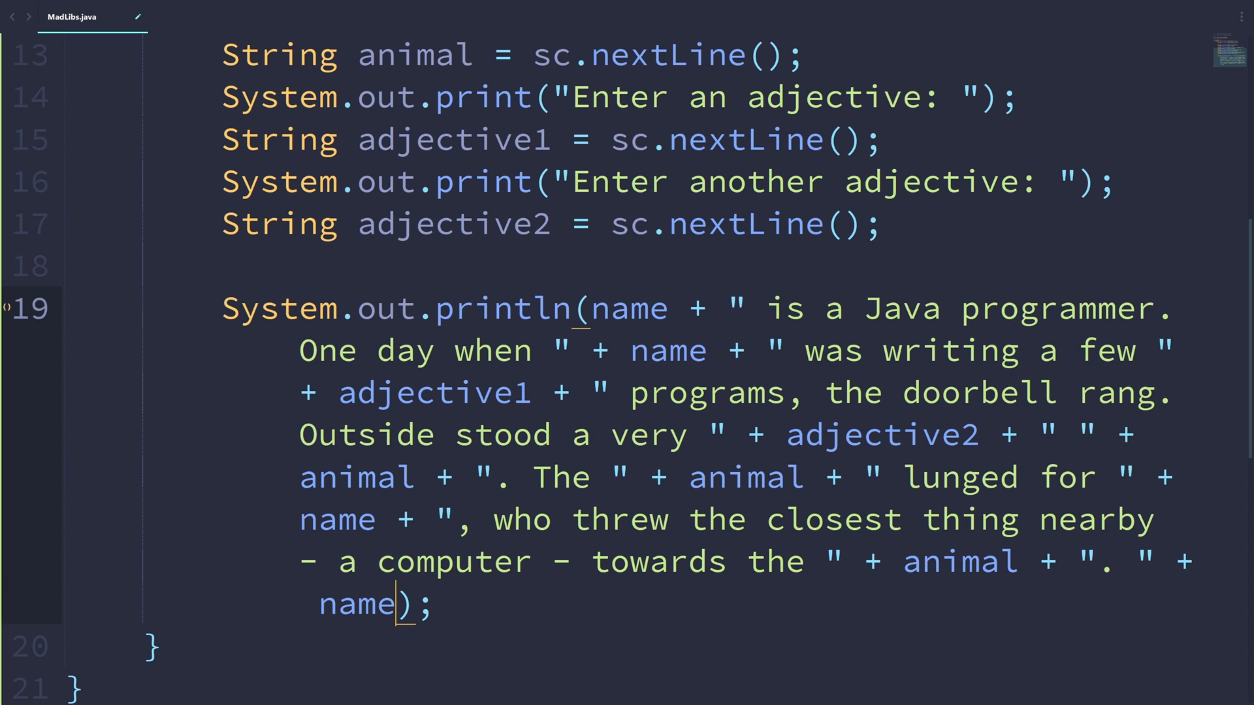
type("+ \" mis\"")
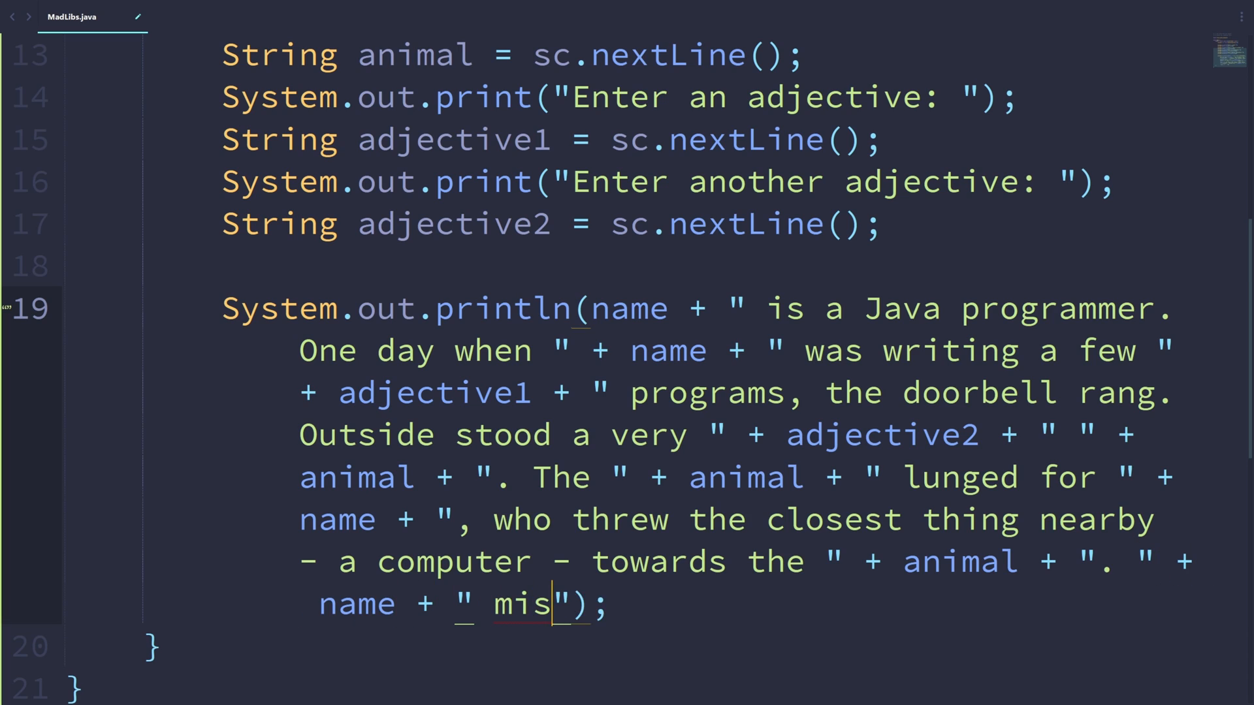
type("sed, but the \" +")
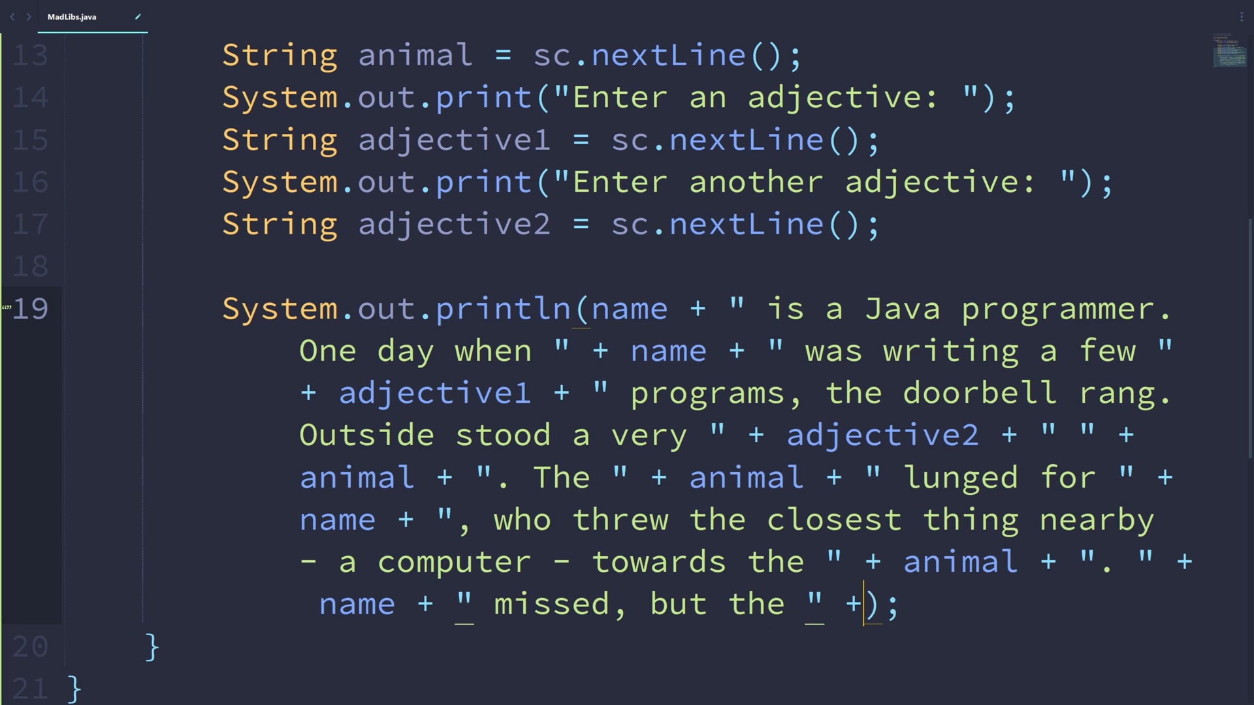
type("animal + \" was sc\"")
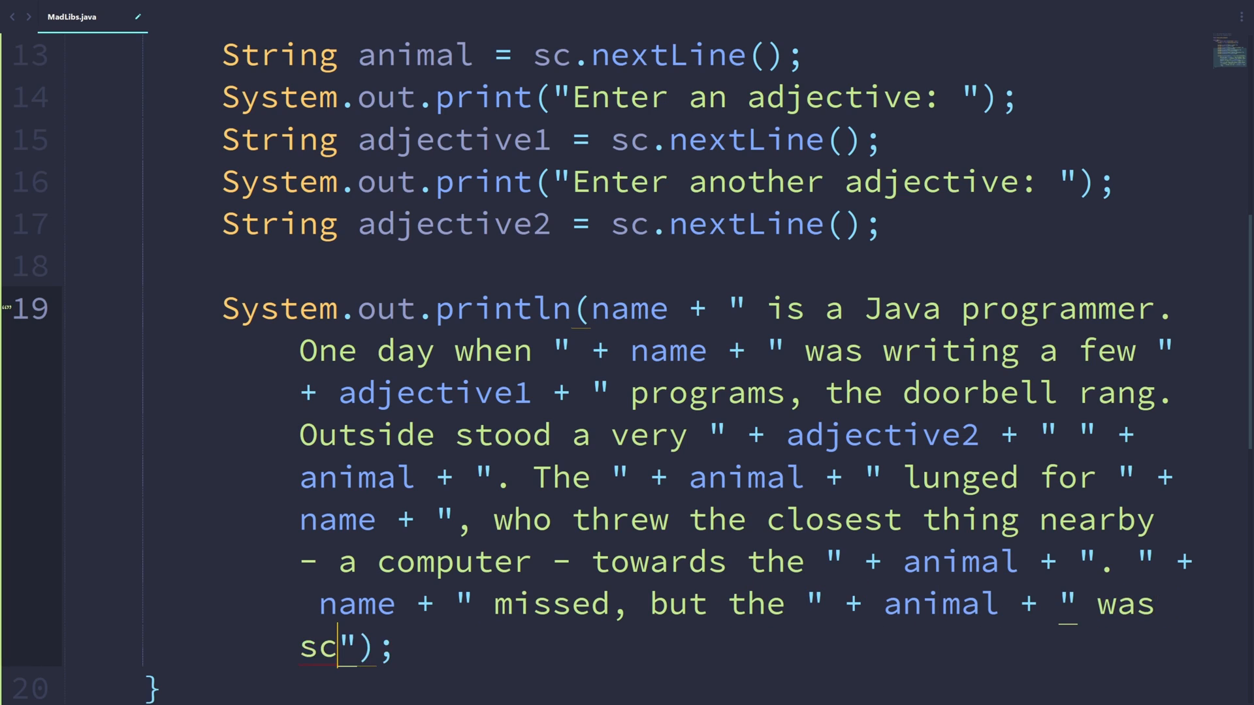
type("ared enough")
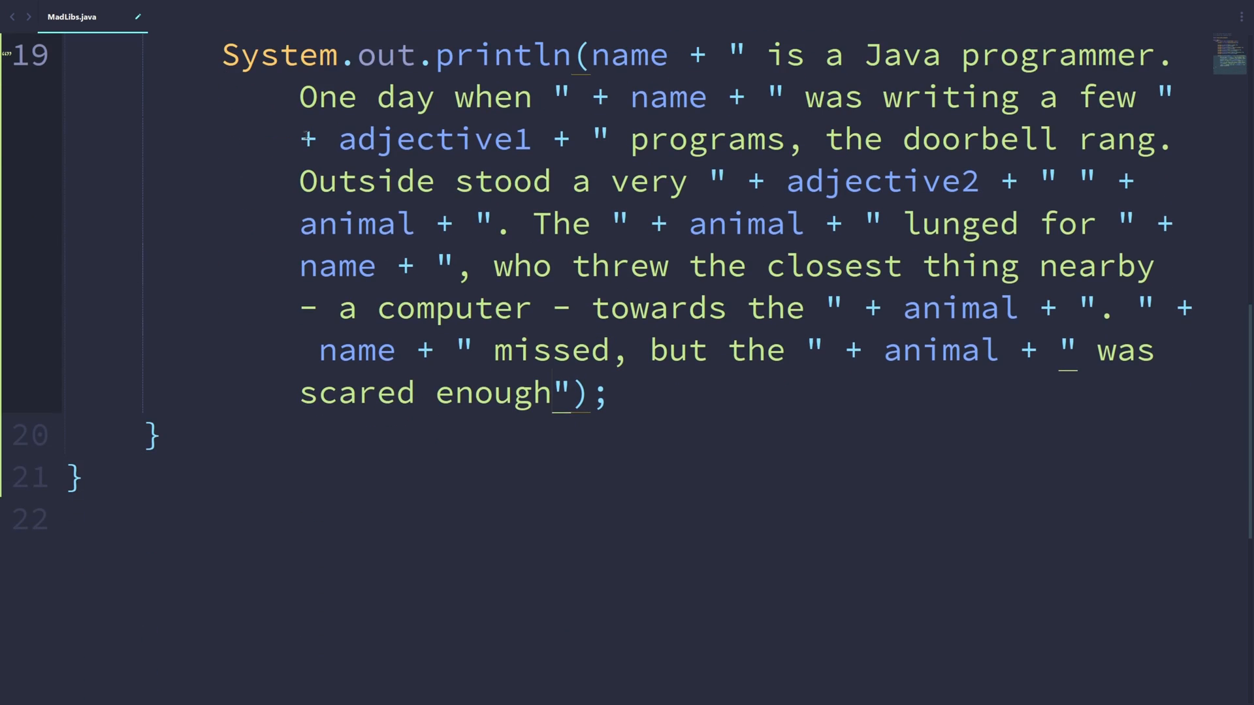
type("to leave \" + name \"")
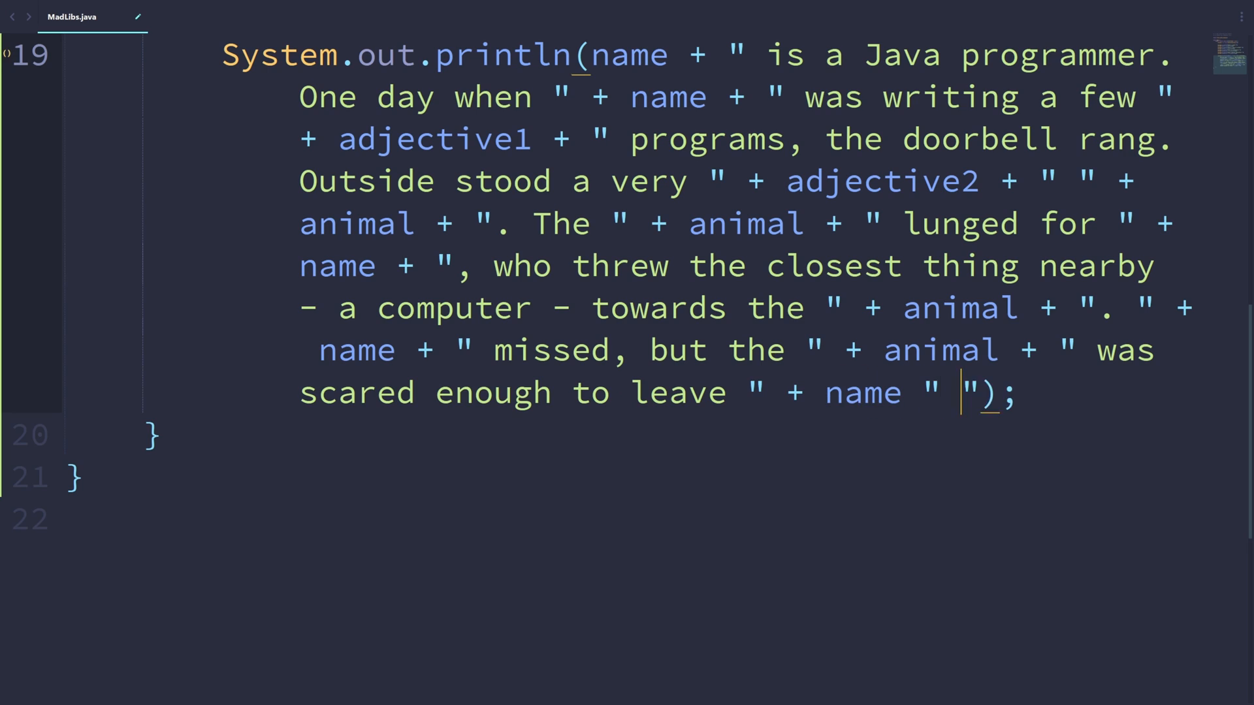
key("Backspace")
type("+")
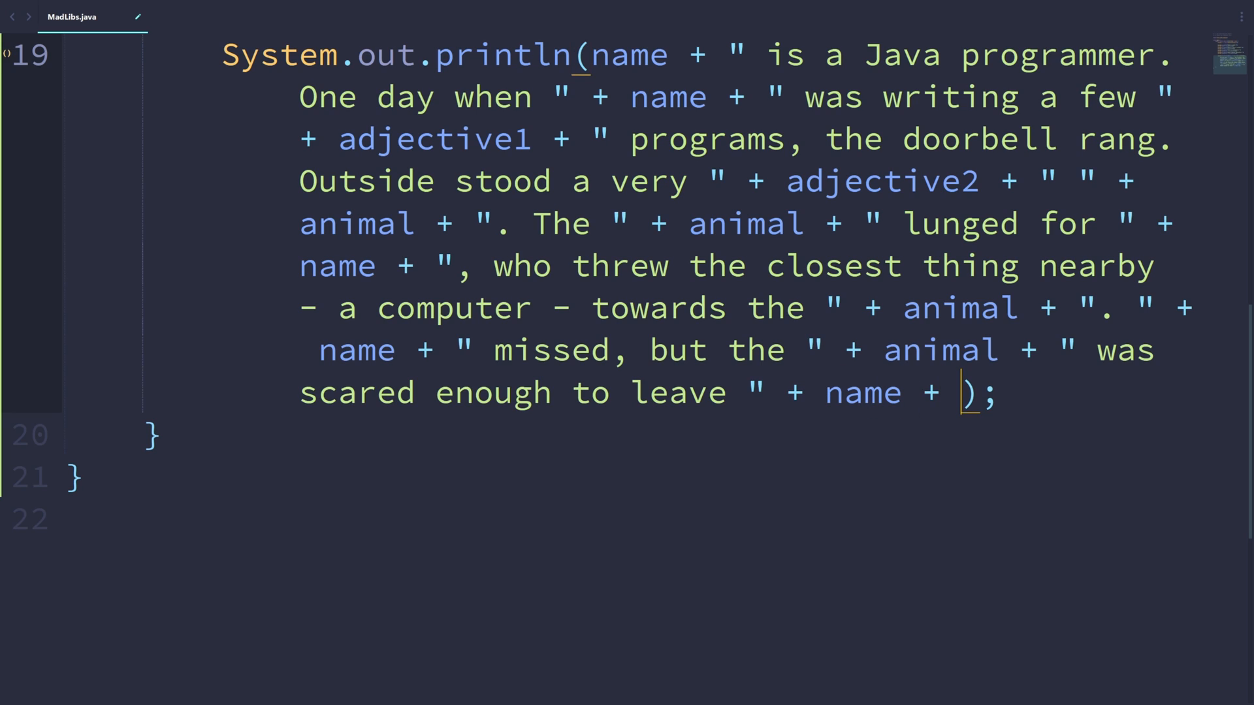
type("\"'s\"")
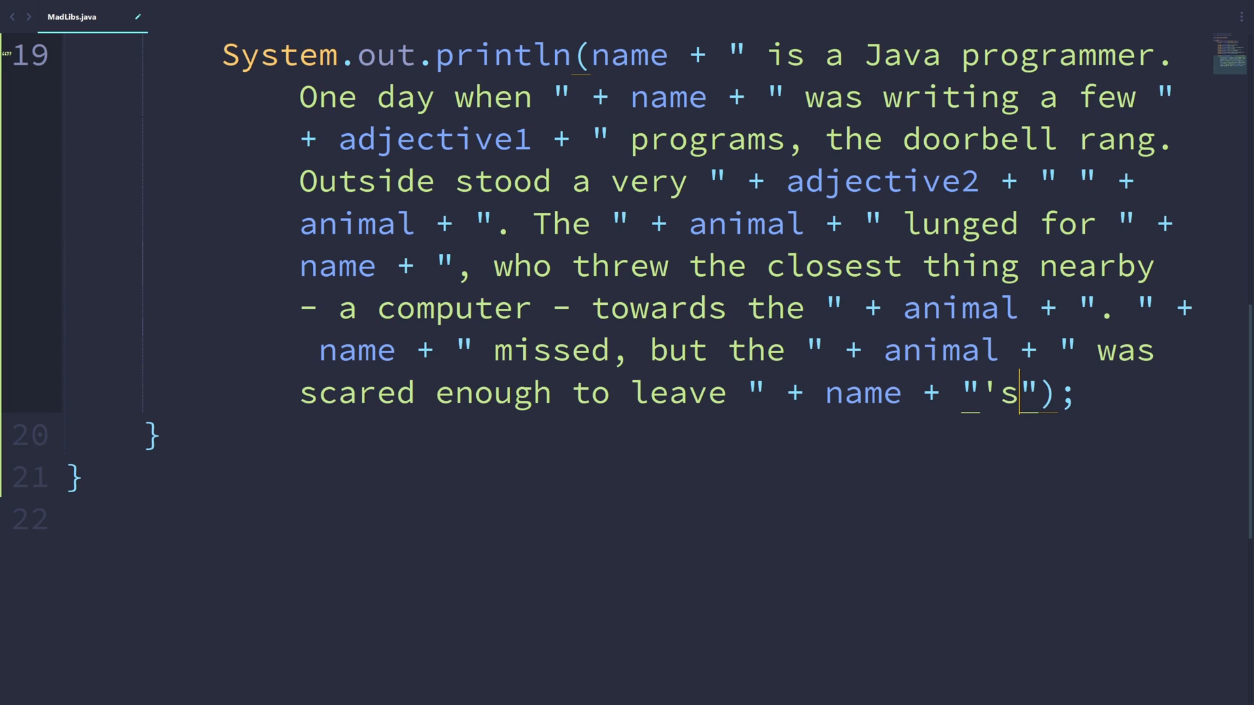
type("house. Th")
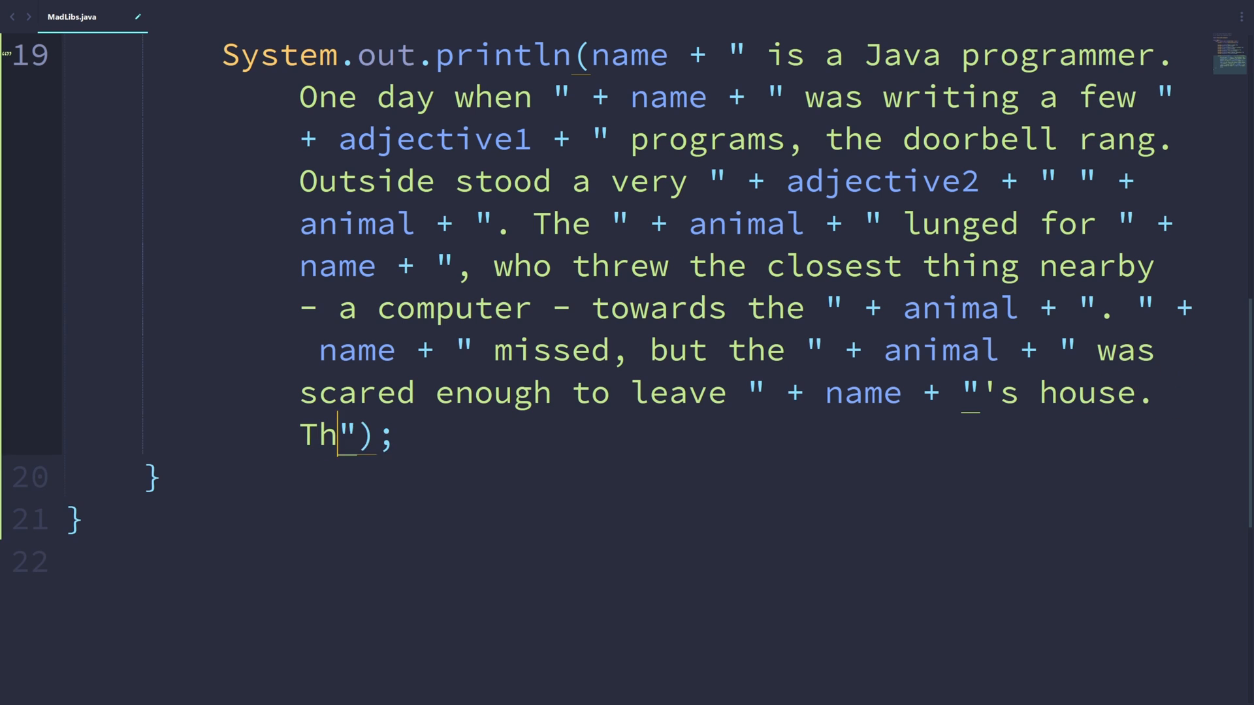
Step: Finish the story with 'The end.' and scroll through the whole program to review and copy it for Replit
type("e end")
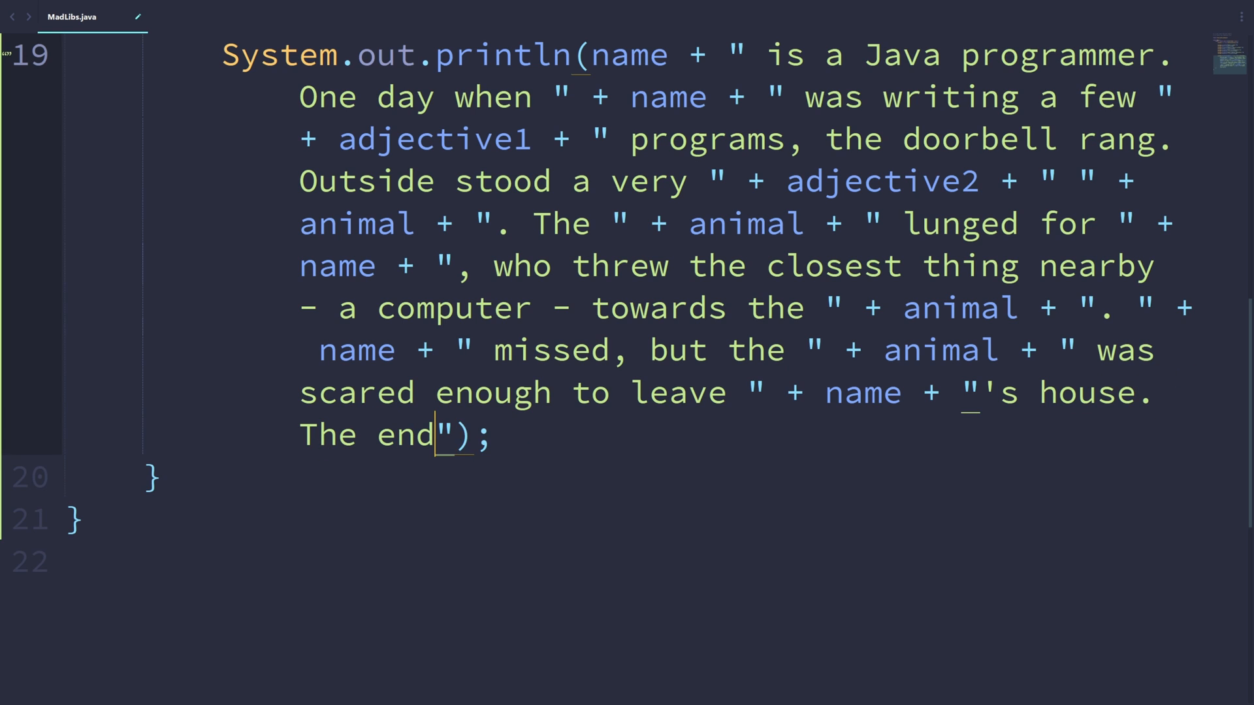
scroll("up", 3)
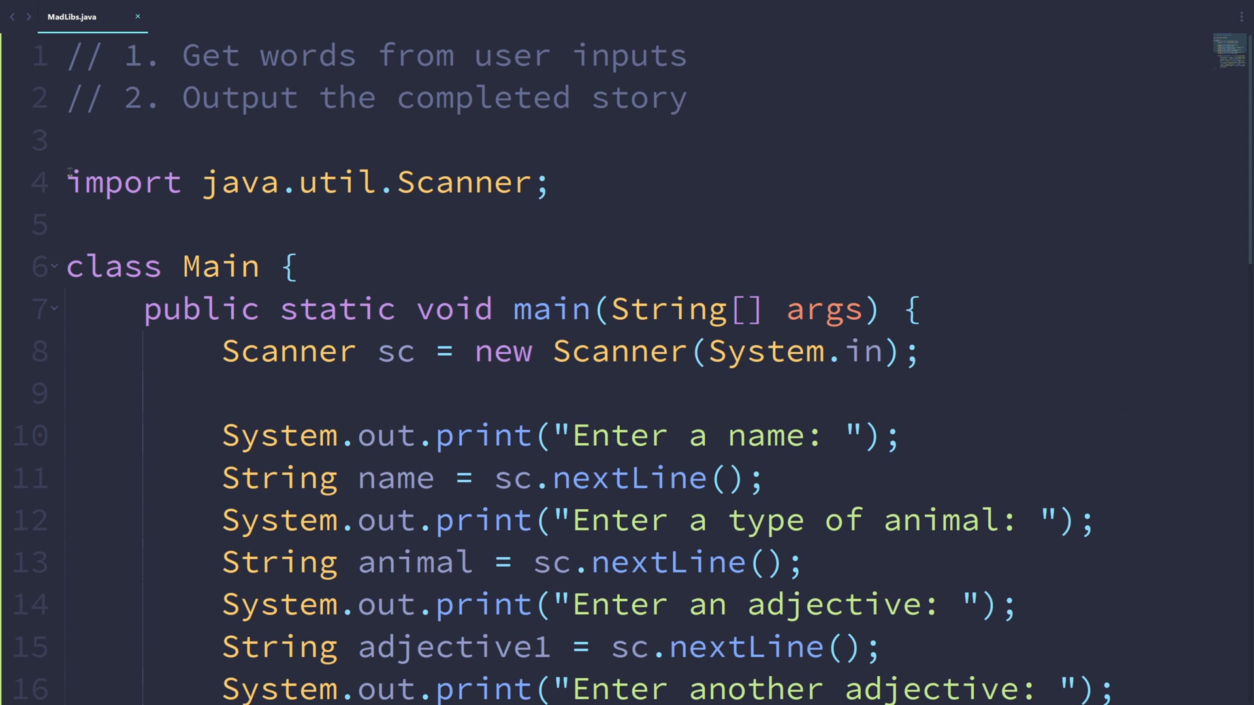
scroll("down", 3)
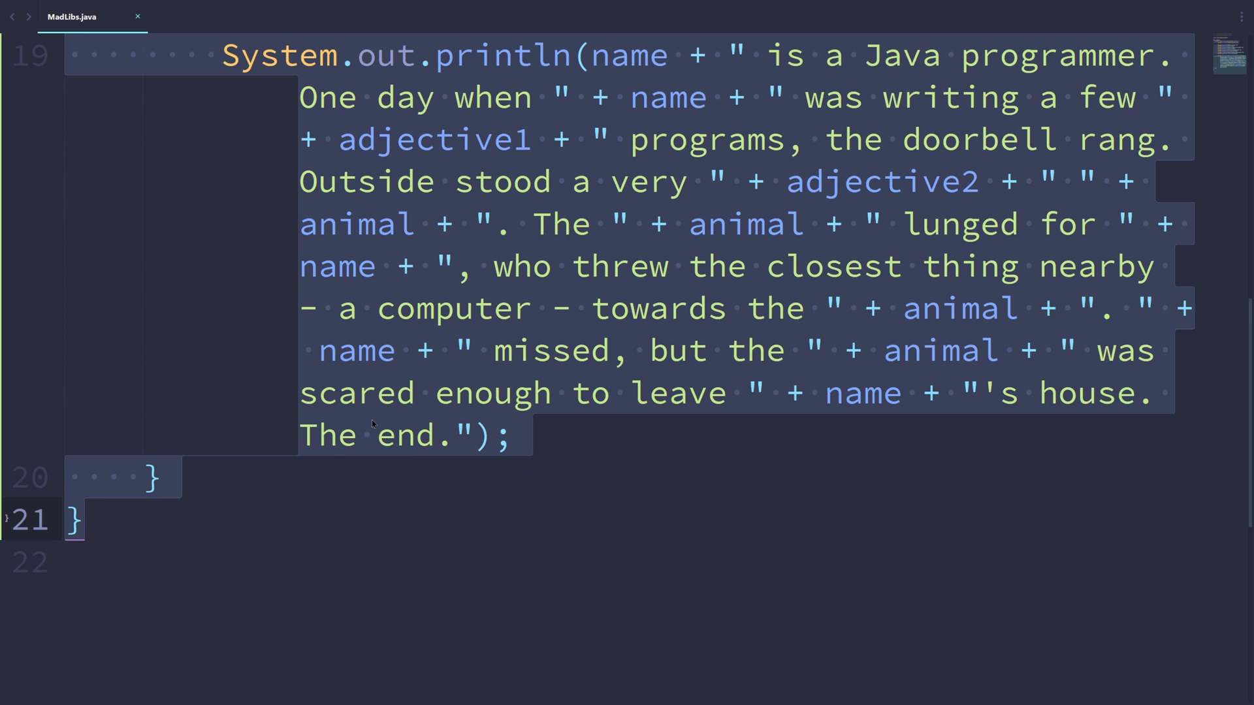
scroll("up", 3)
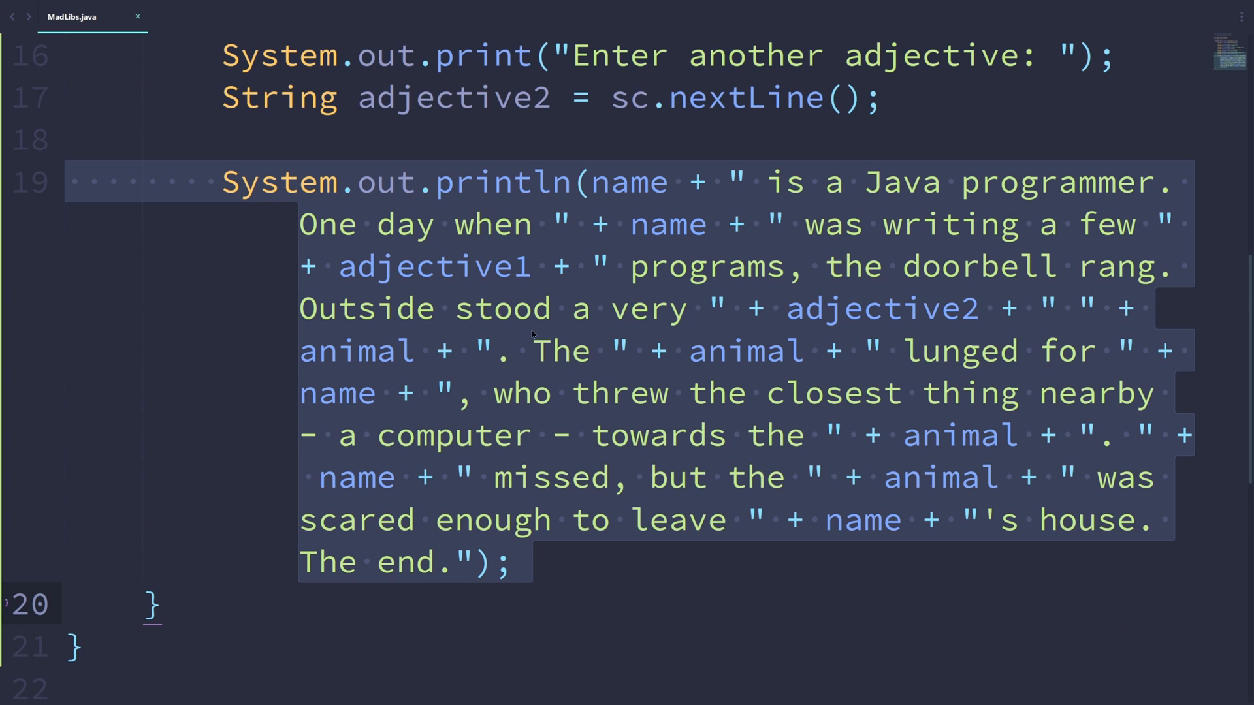
mouse_move(591, 445)
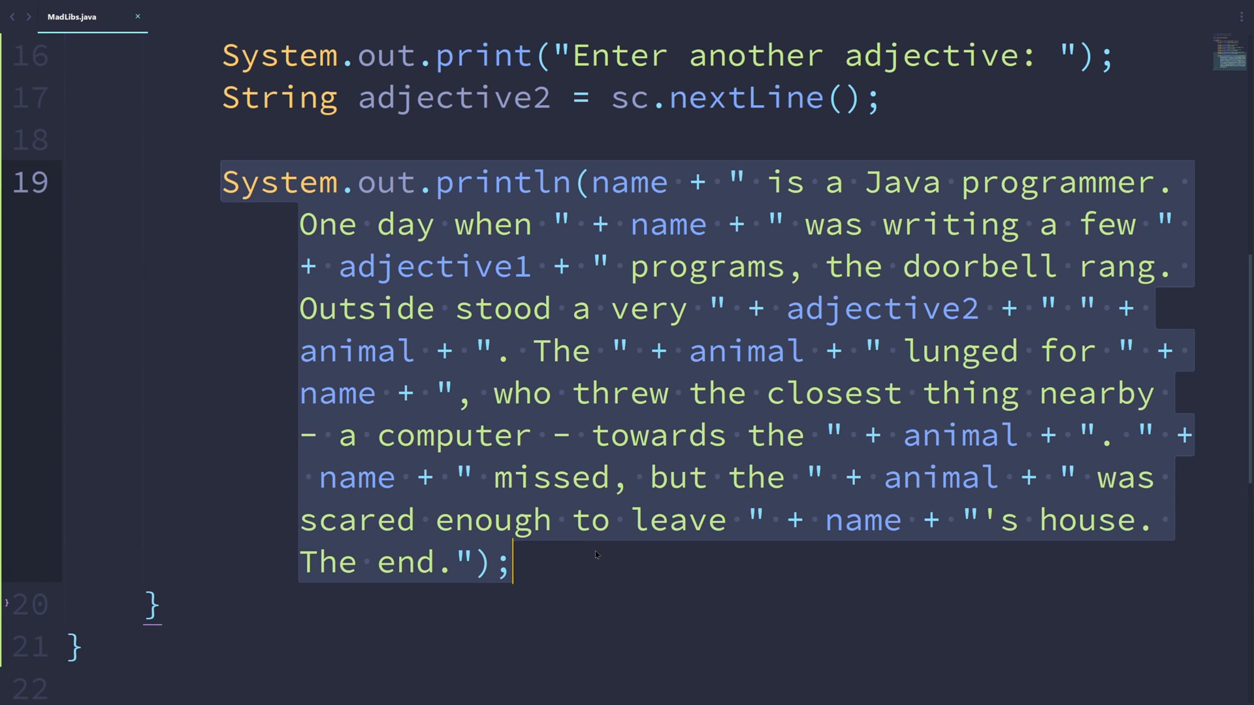
left_click(596, 554)
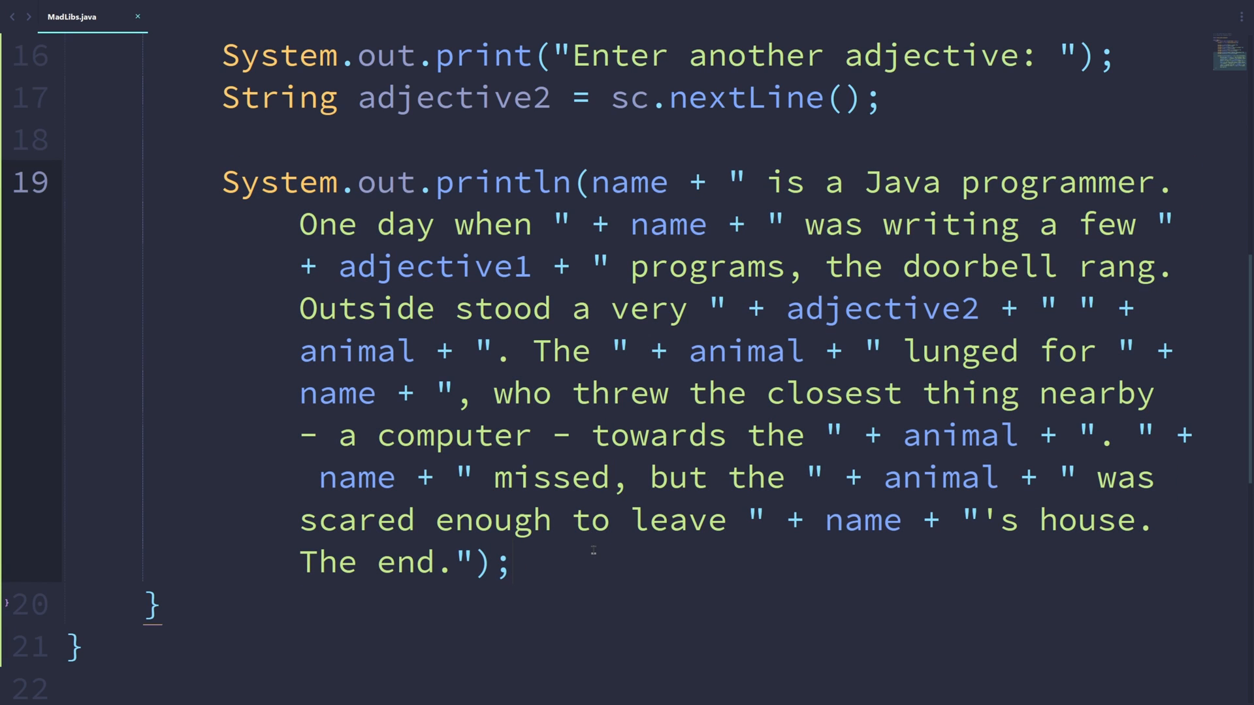
scroll("up", 3)
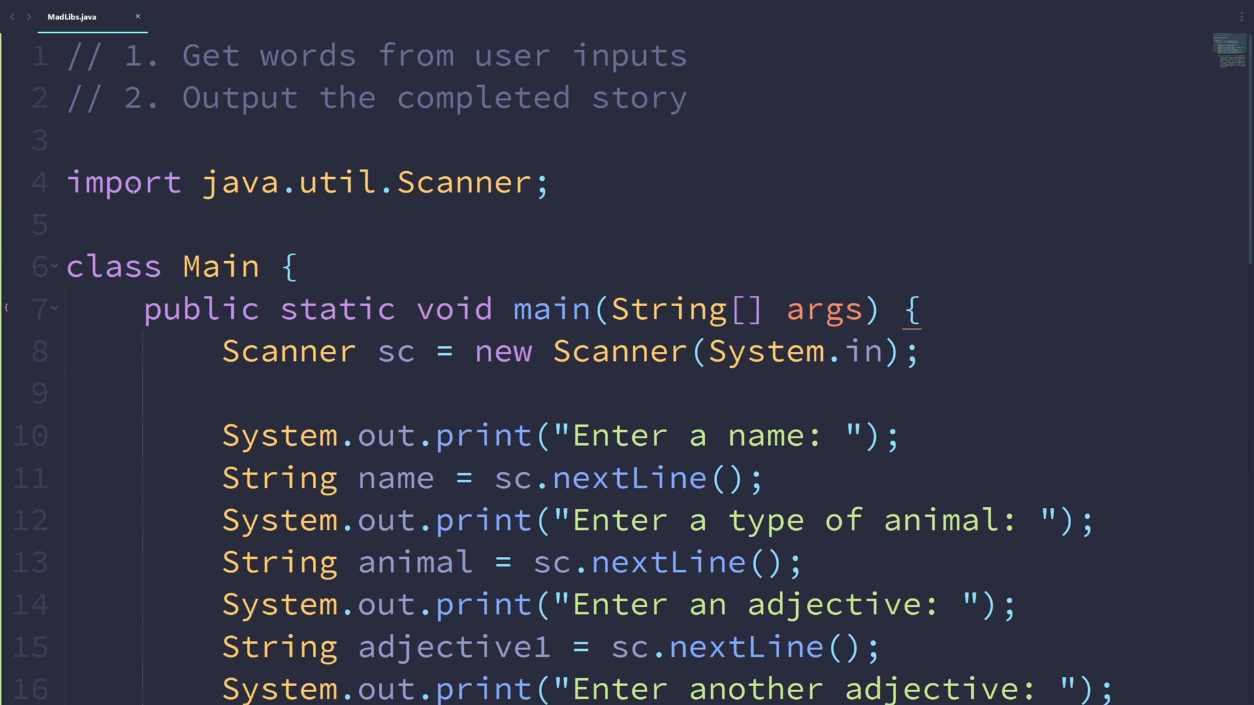
scroll("down", 3)
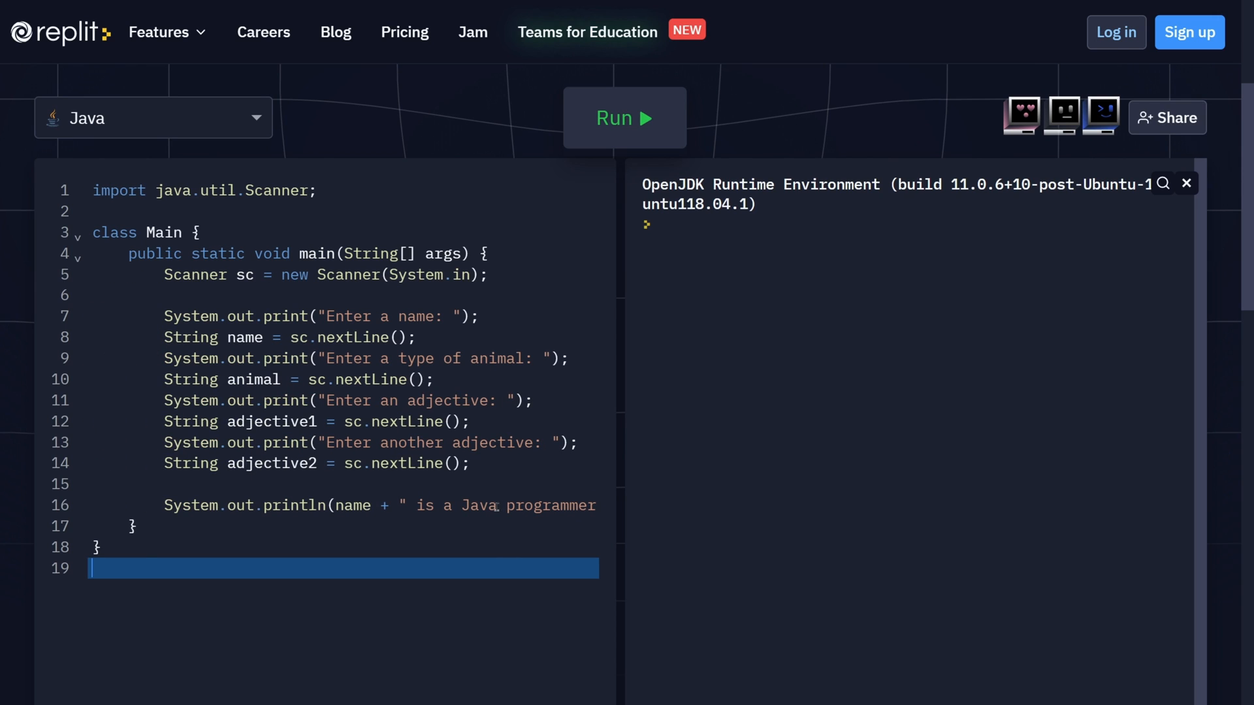
Step: Run the program in Replit and answer the prompts with Bob, dolphin and red
left_click(625, 117)
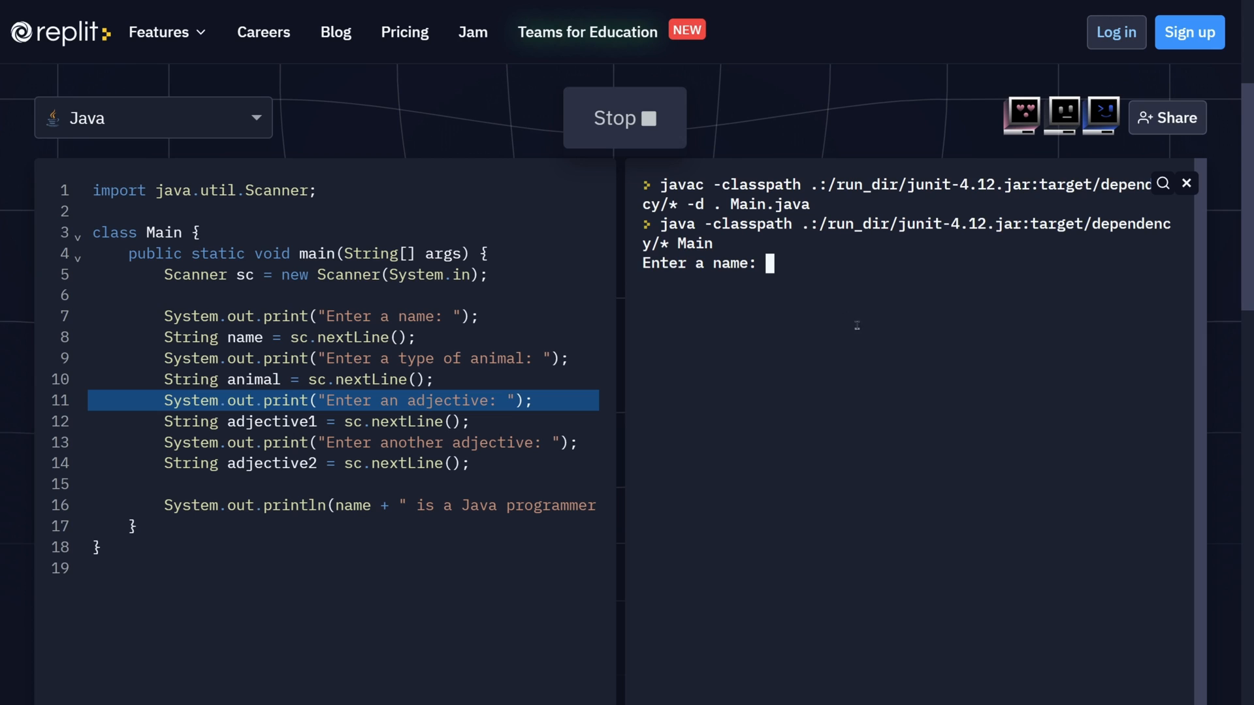
mouse_move(939, 367)
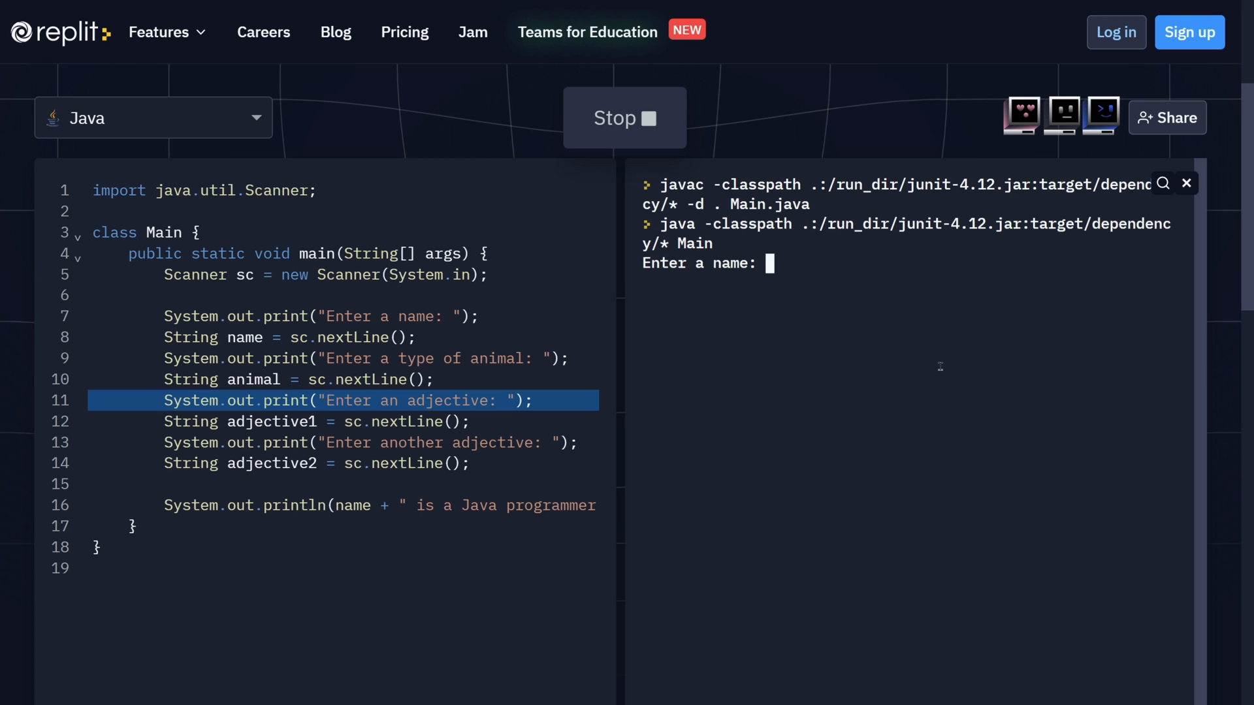
type("Bob")
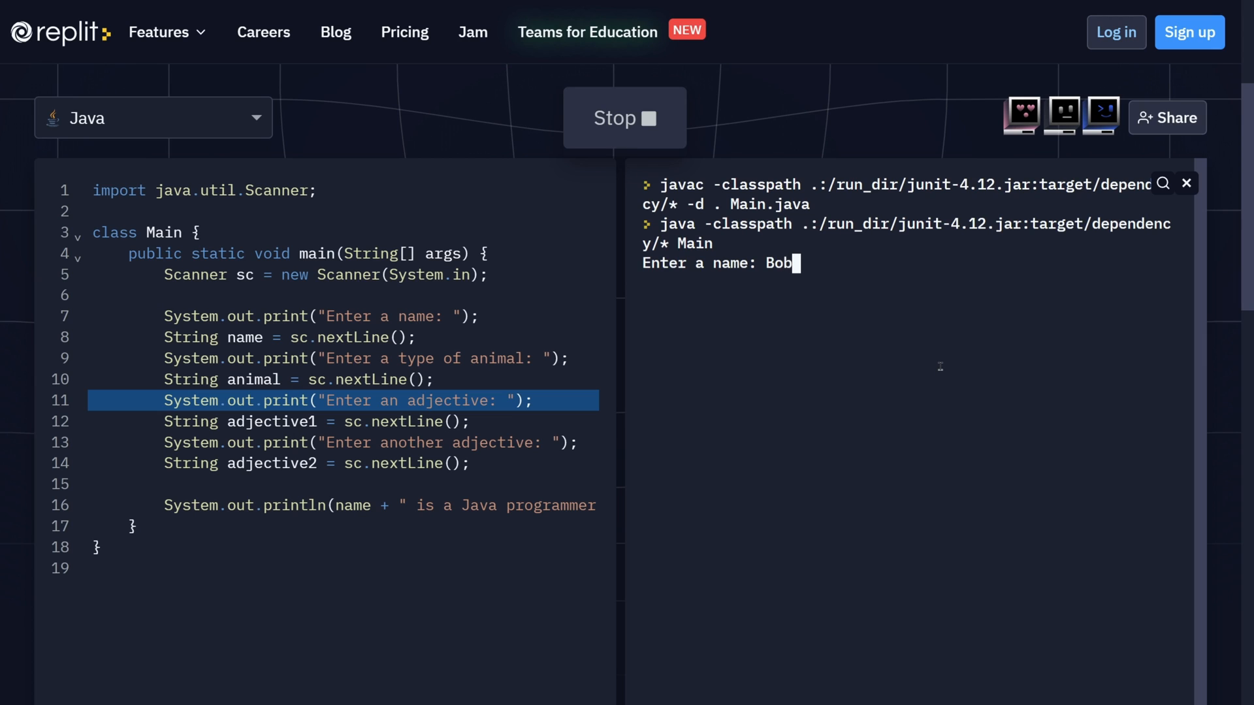
key("Return")
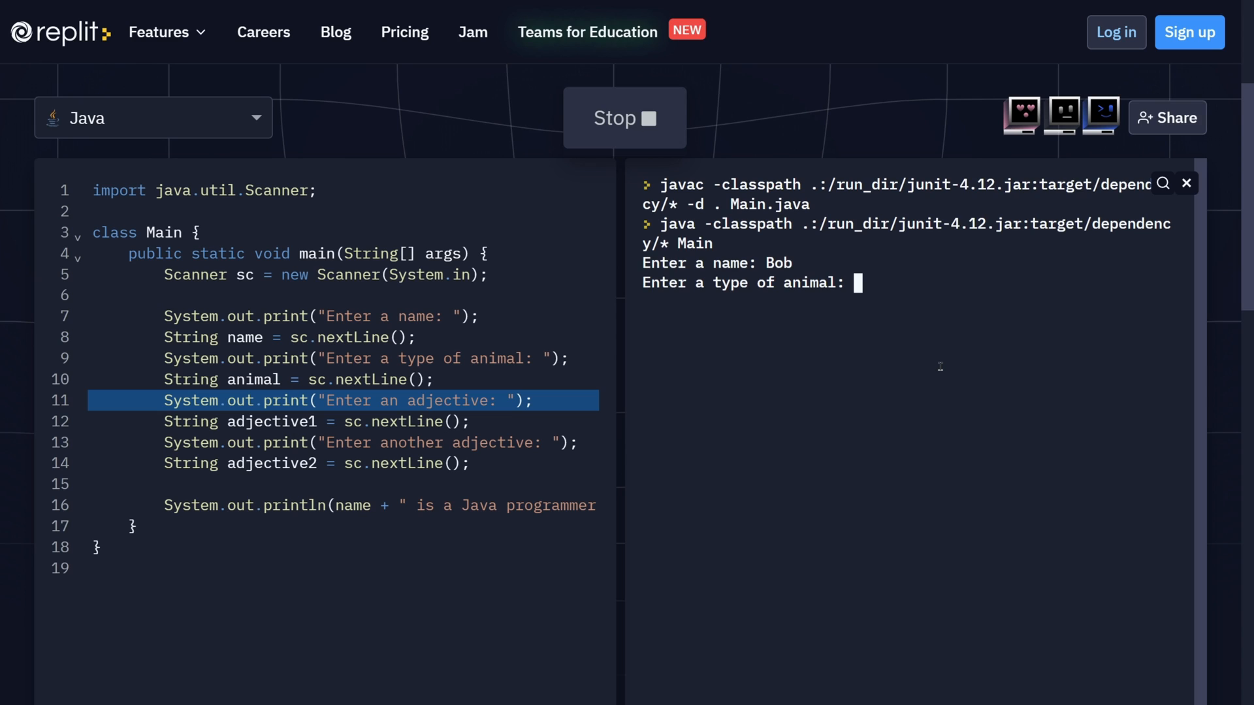
type("dolphin")
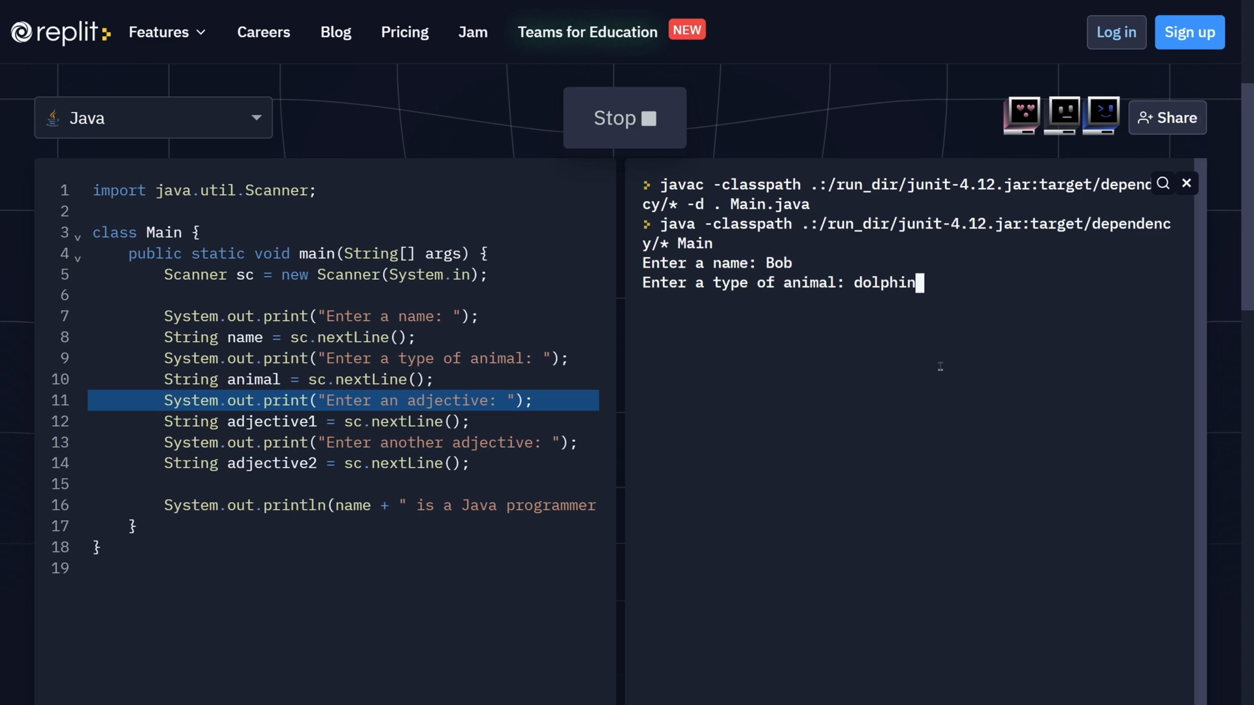
key("Return")
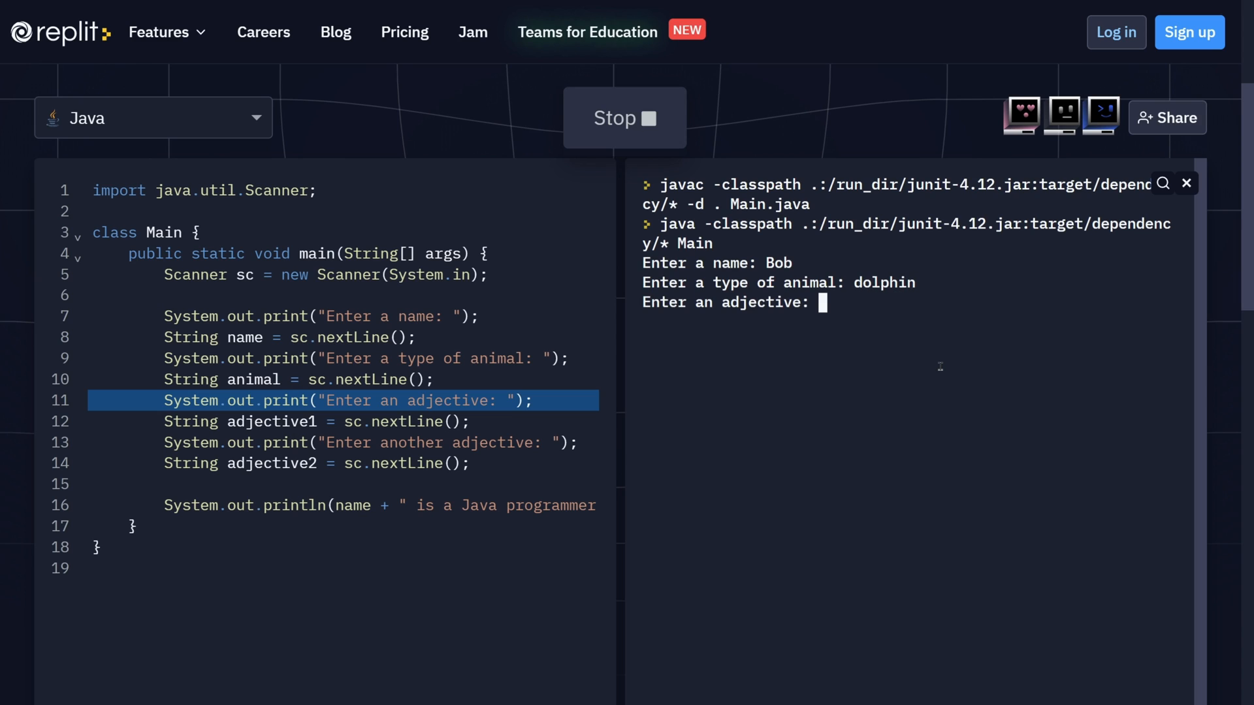
type("red")
type("cold")
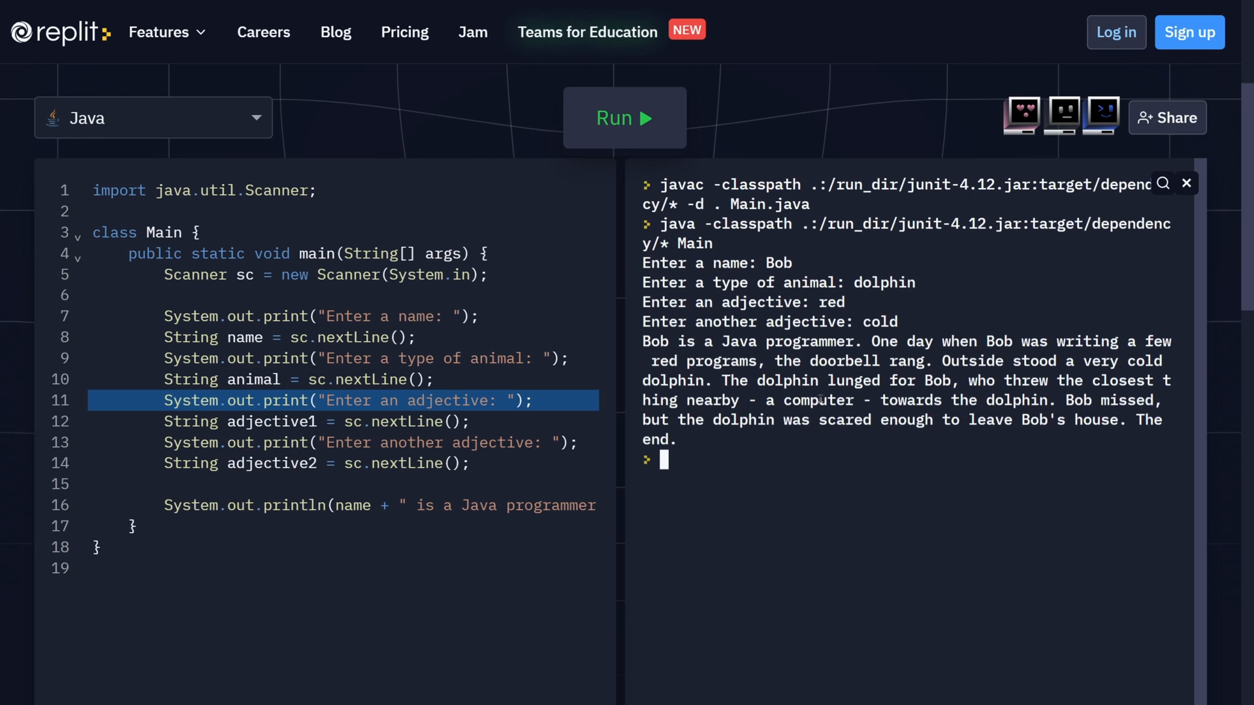
mouse_move(839, 496)
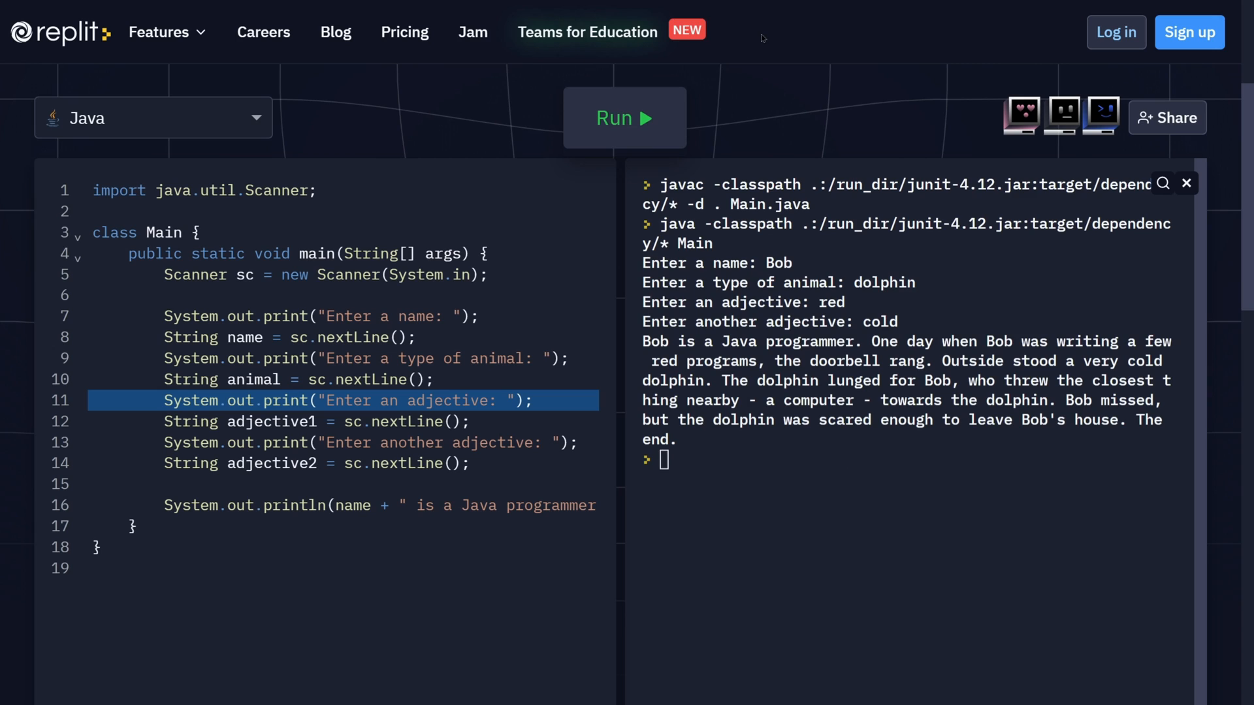
mouse_move(774, 101)
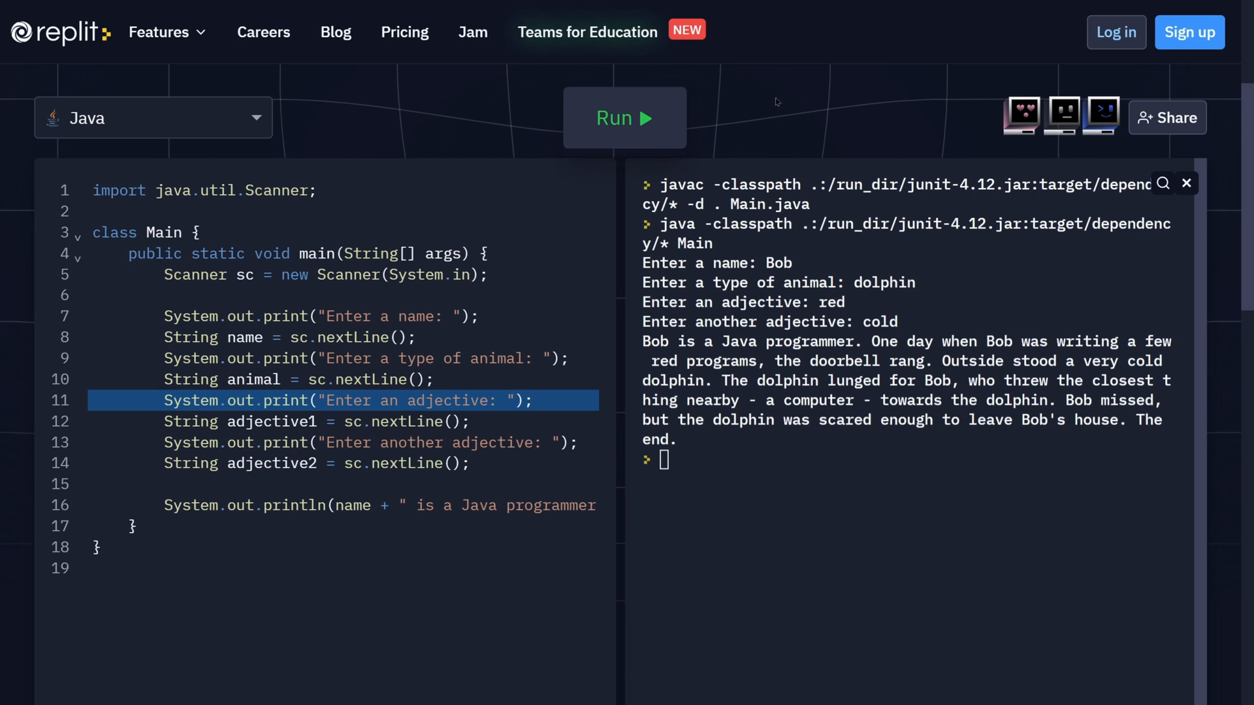